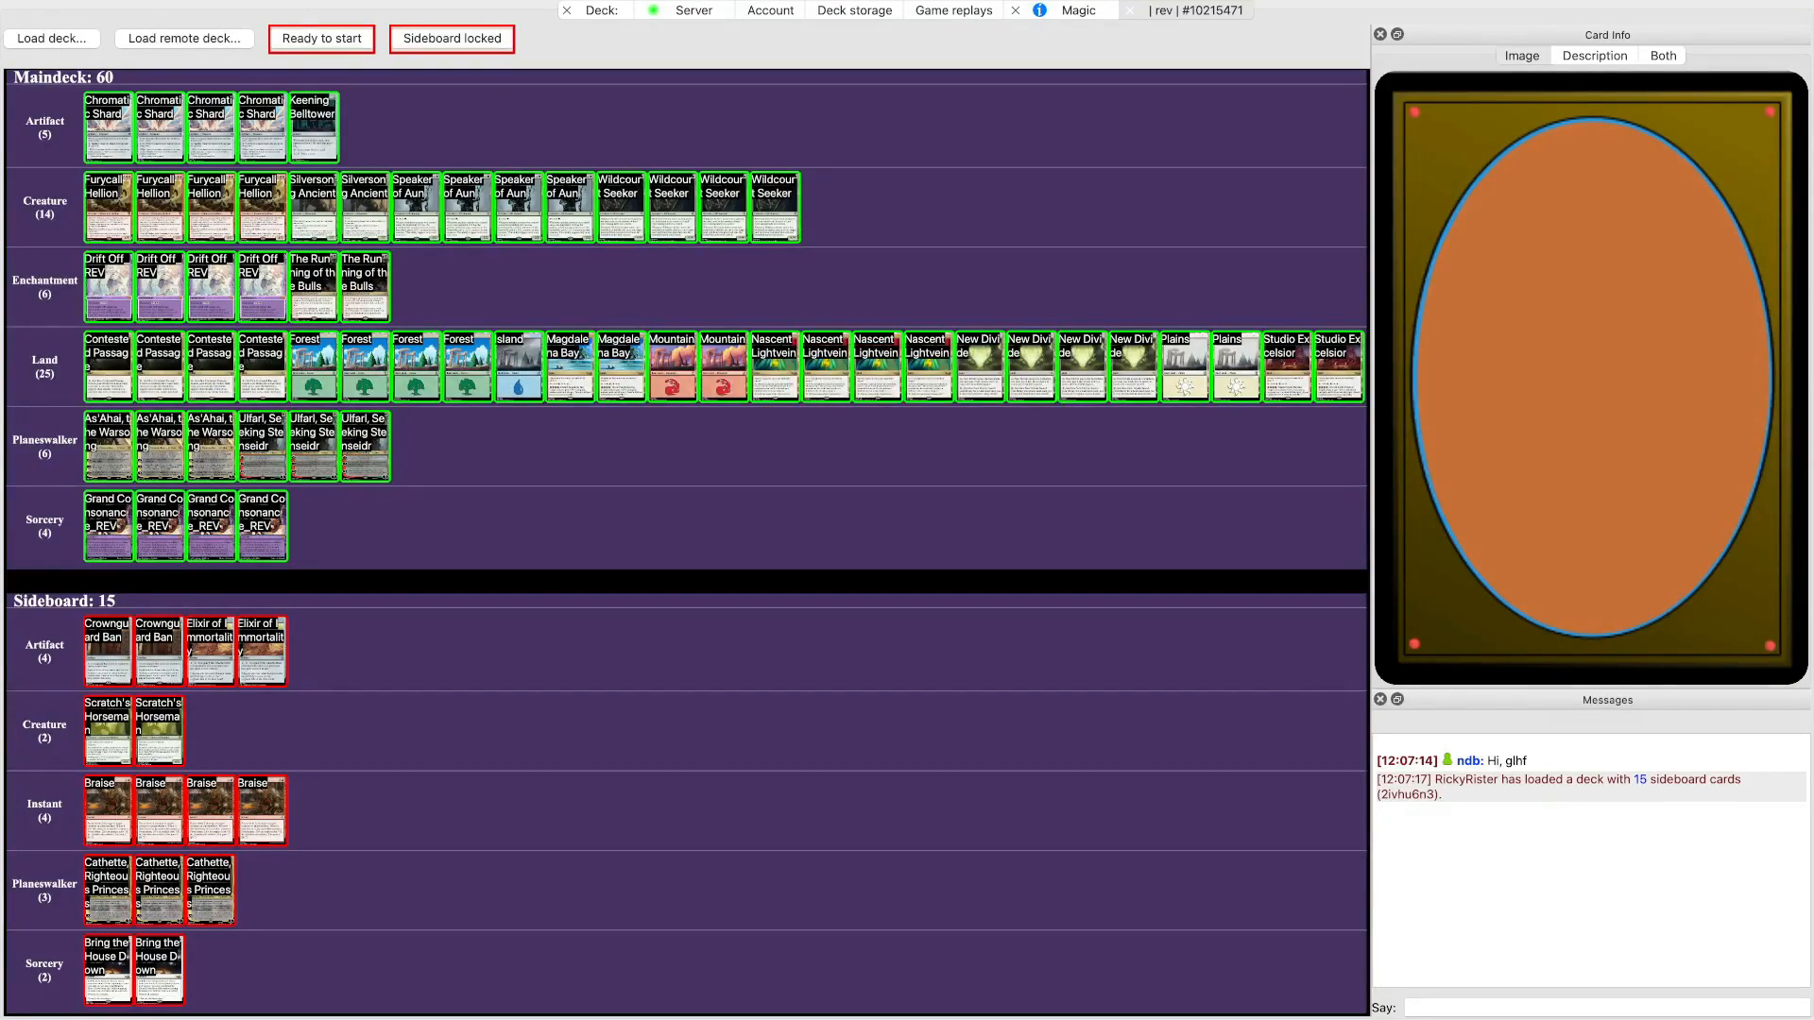
Mark the loaded deck Ready to start so the game begins and seven cards are drawn
left_click(321, 38)
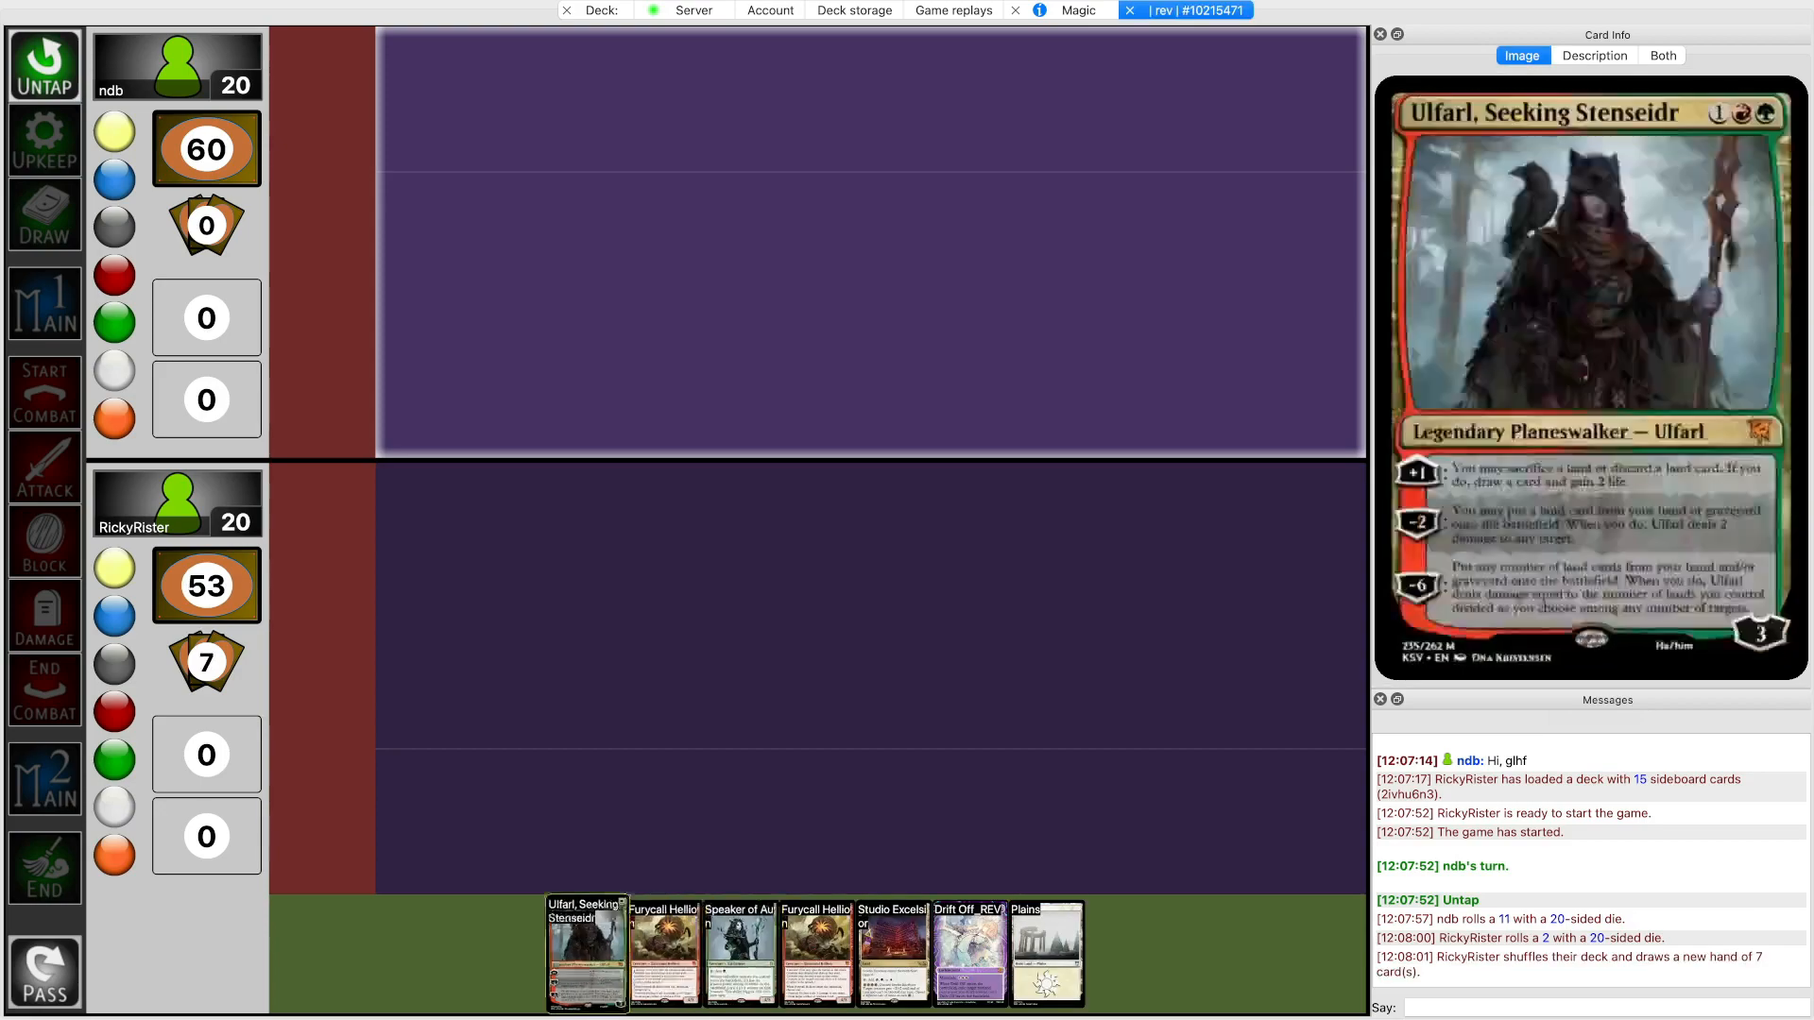
Keep the seven-card hand while ndb plays New Divide and fetches Swamp Romantic
left_click(968, 949)
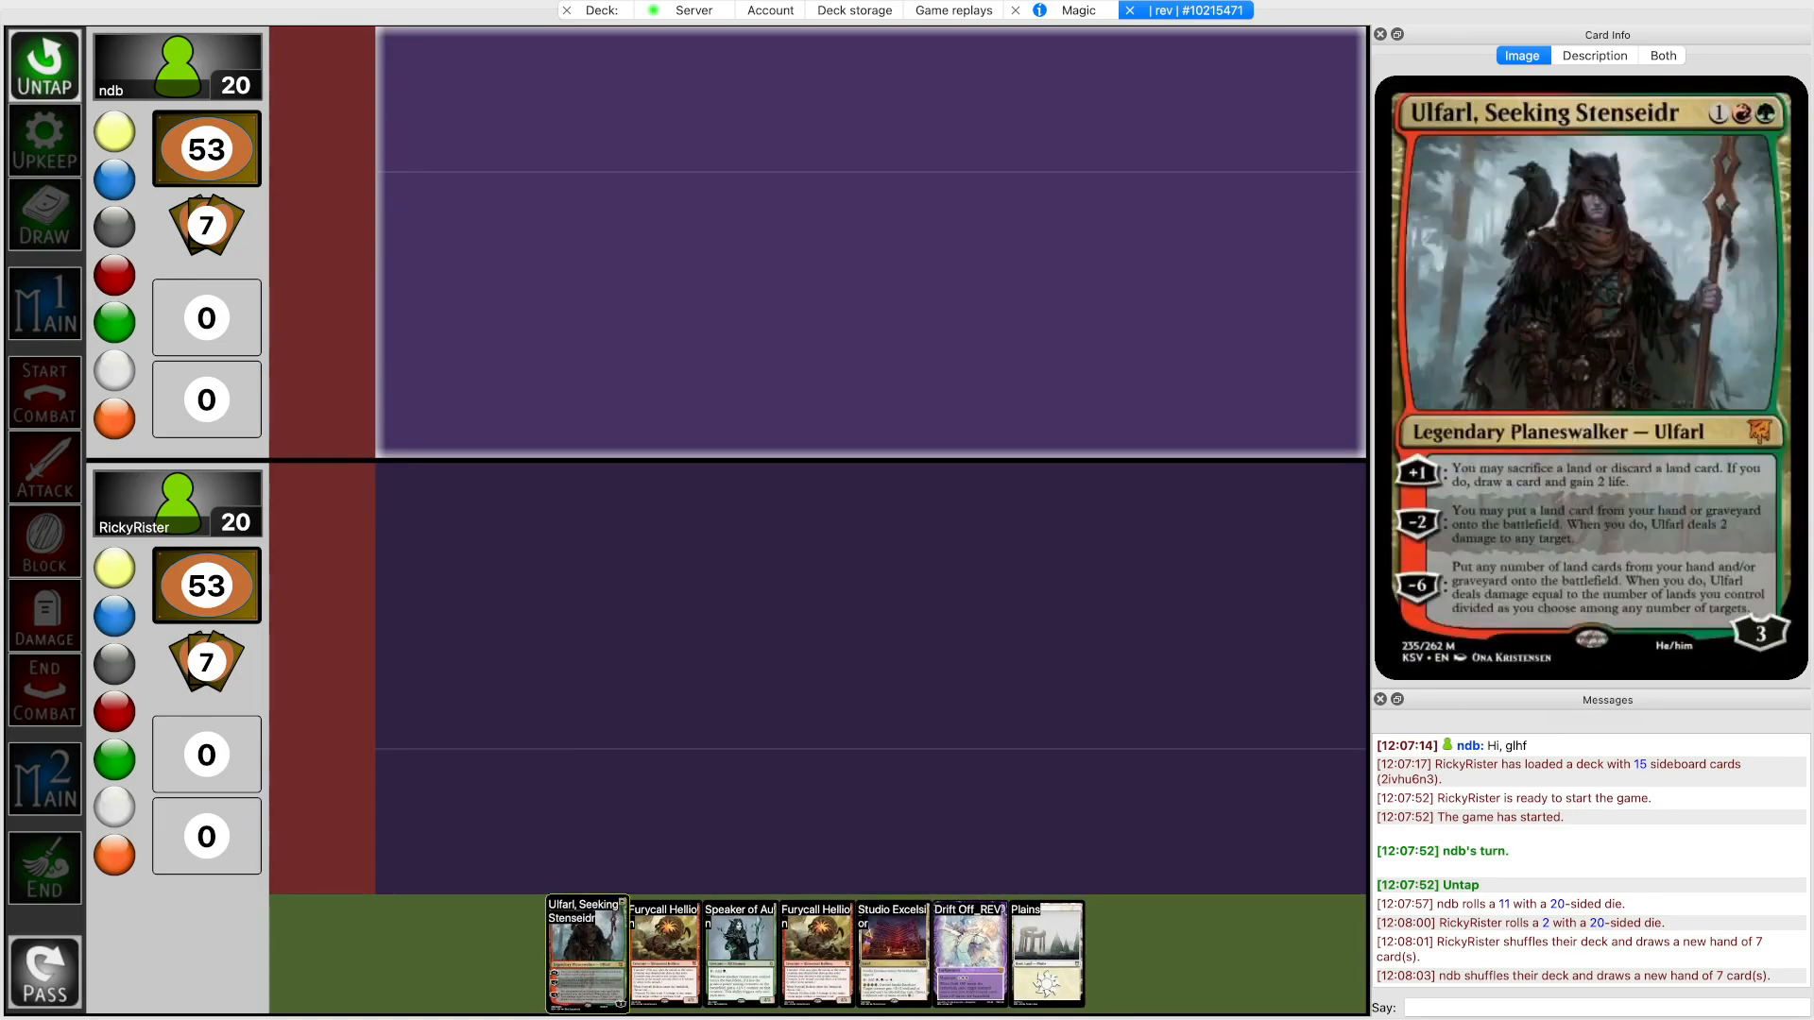
left_click(817, 952)
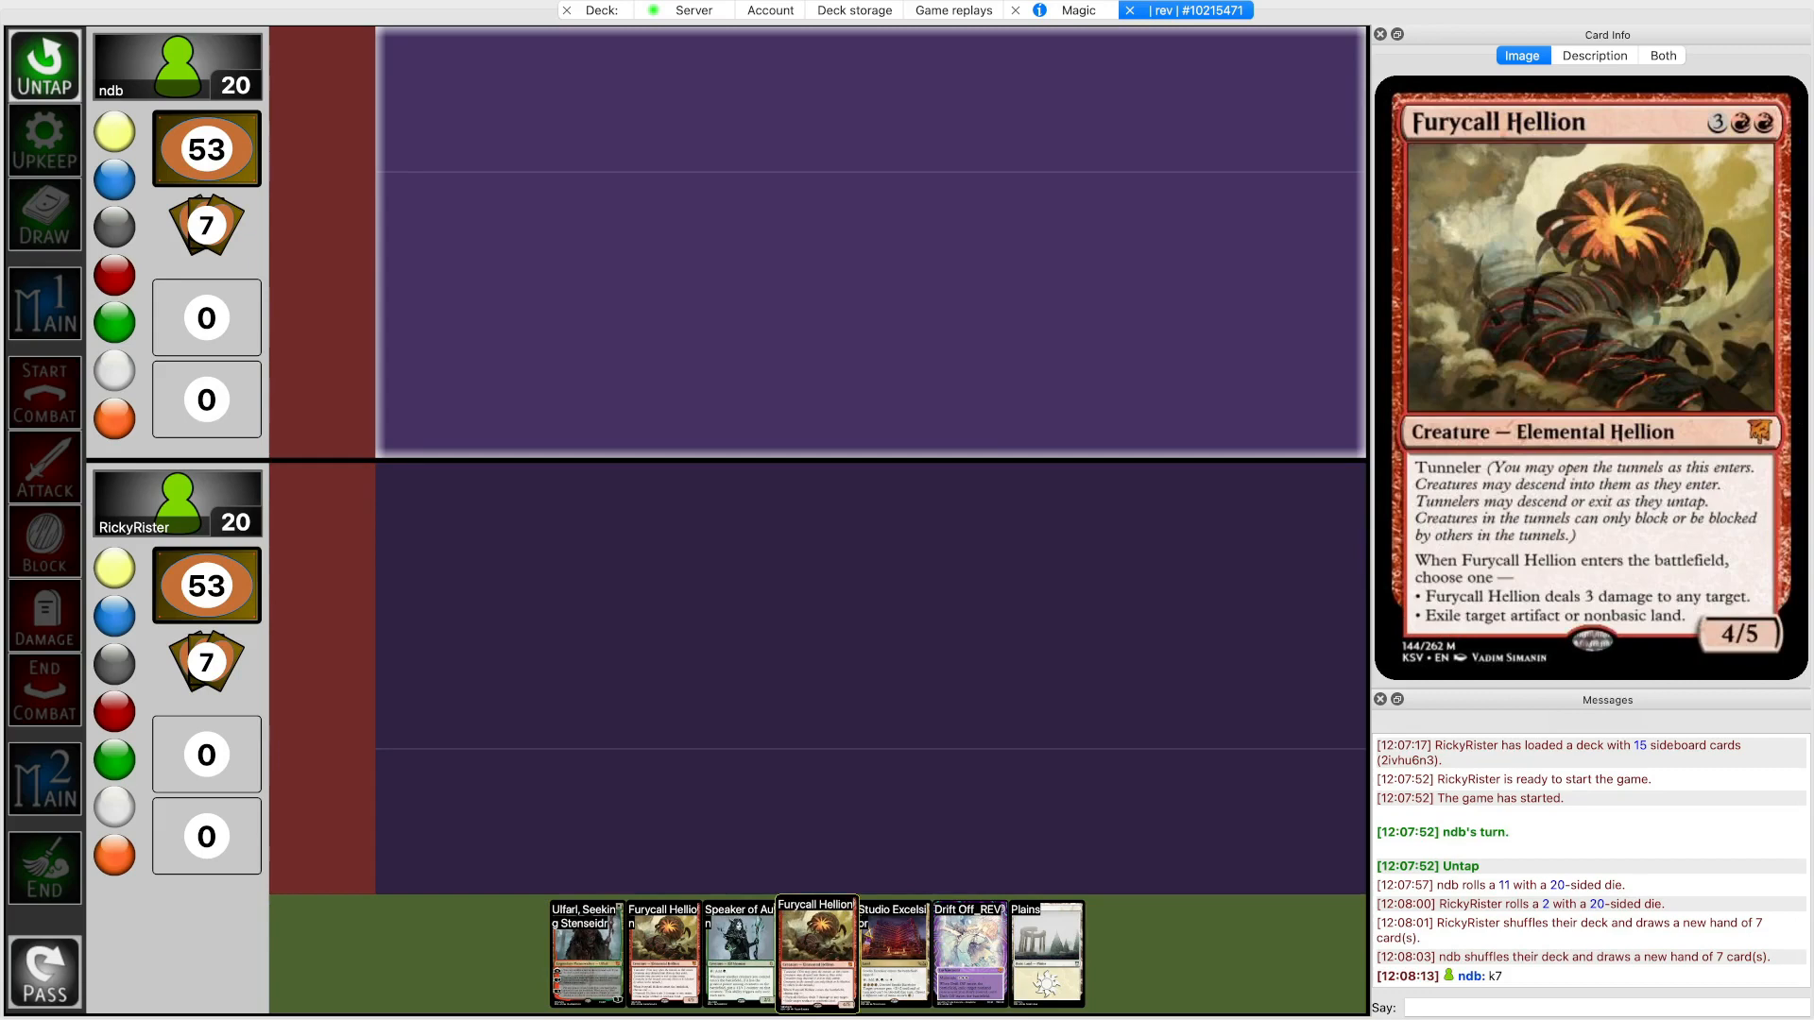
left_click(894, 952)
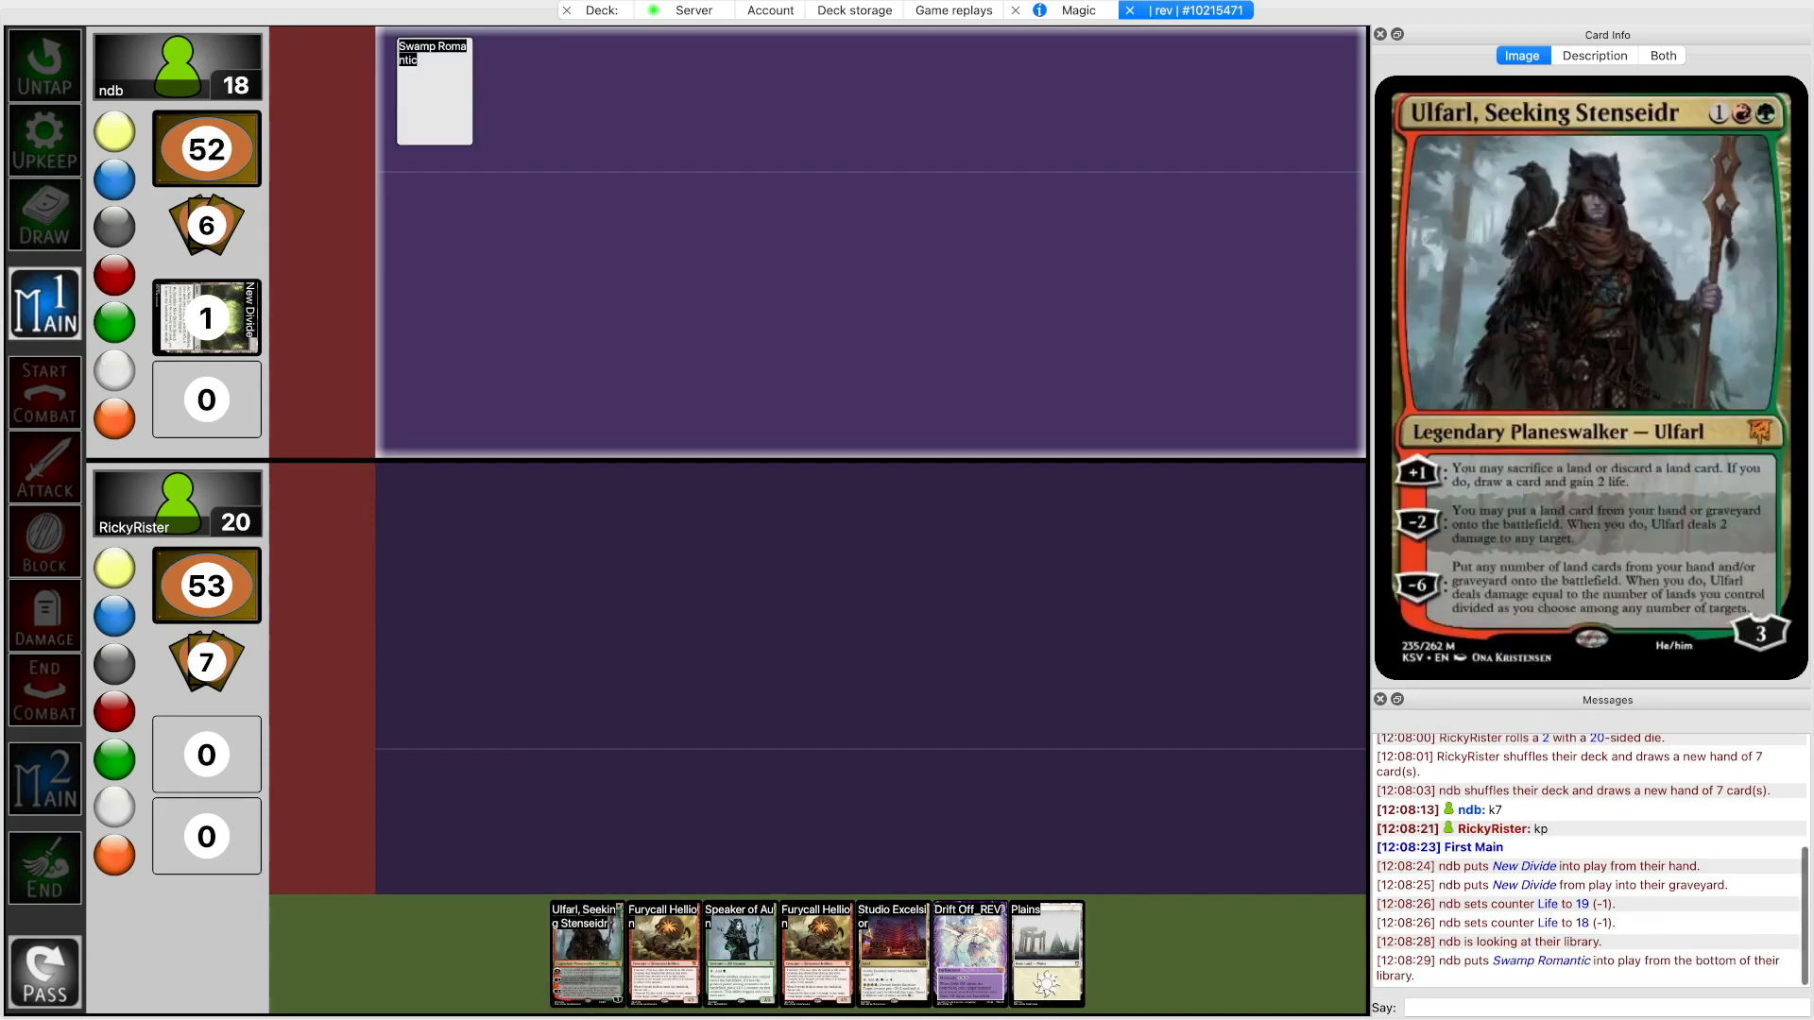
Put Studio Excelsior onto the battlefield, pass the turn, and advance to the Draw step
left_click(434, 90)
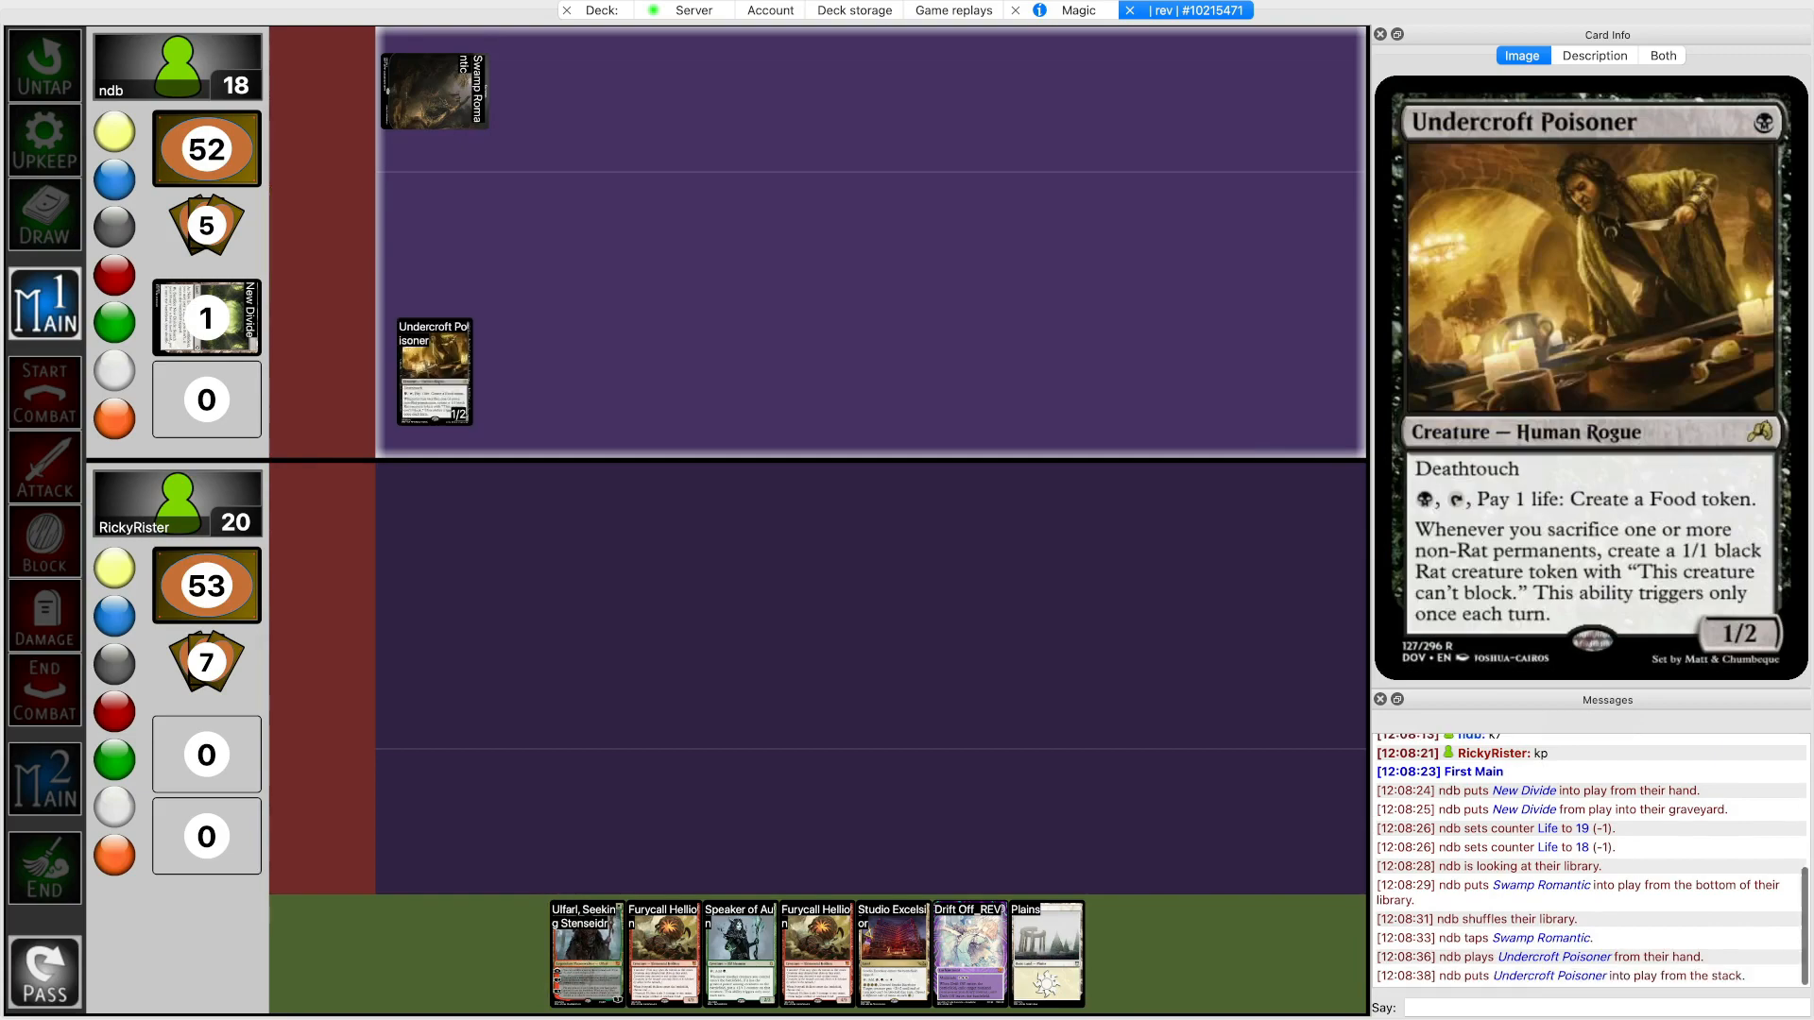
left_click(43, 969)
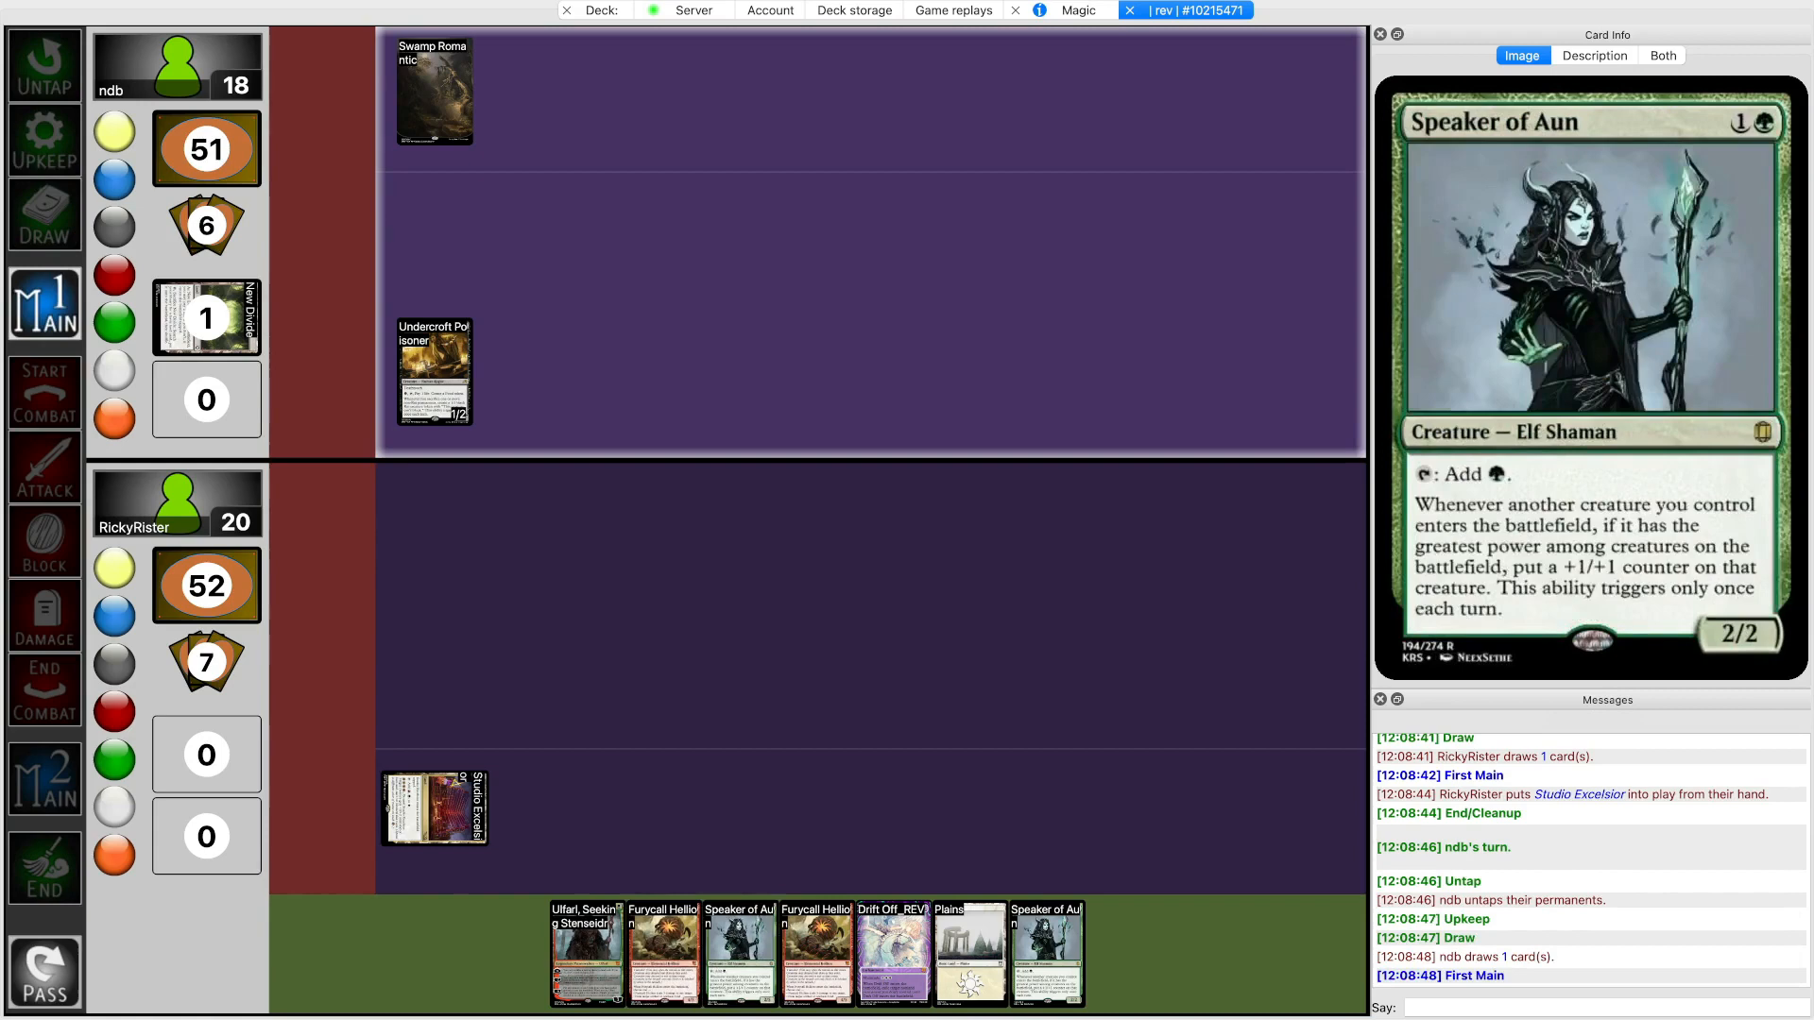
left_click(44, 467)
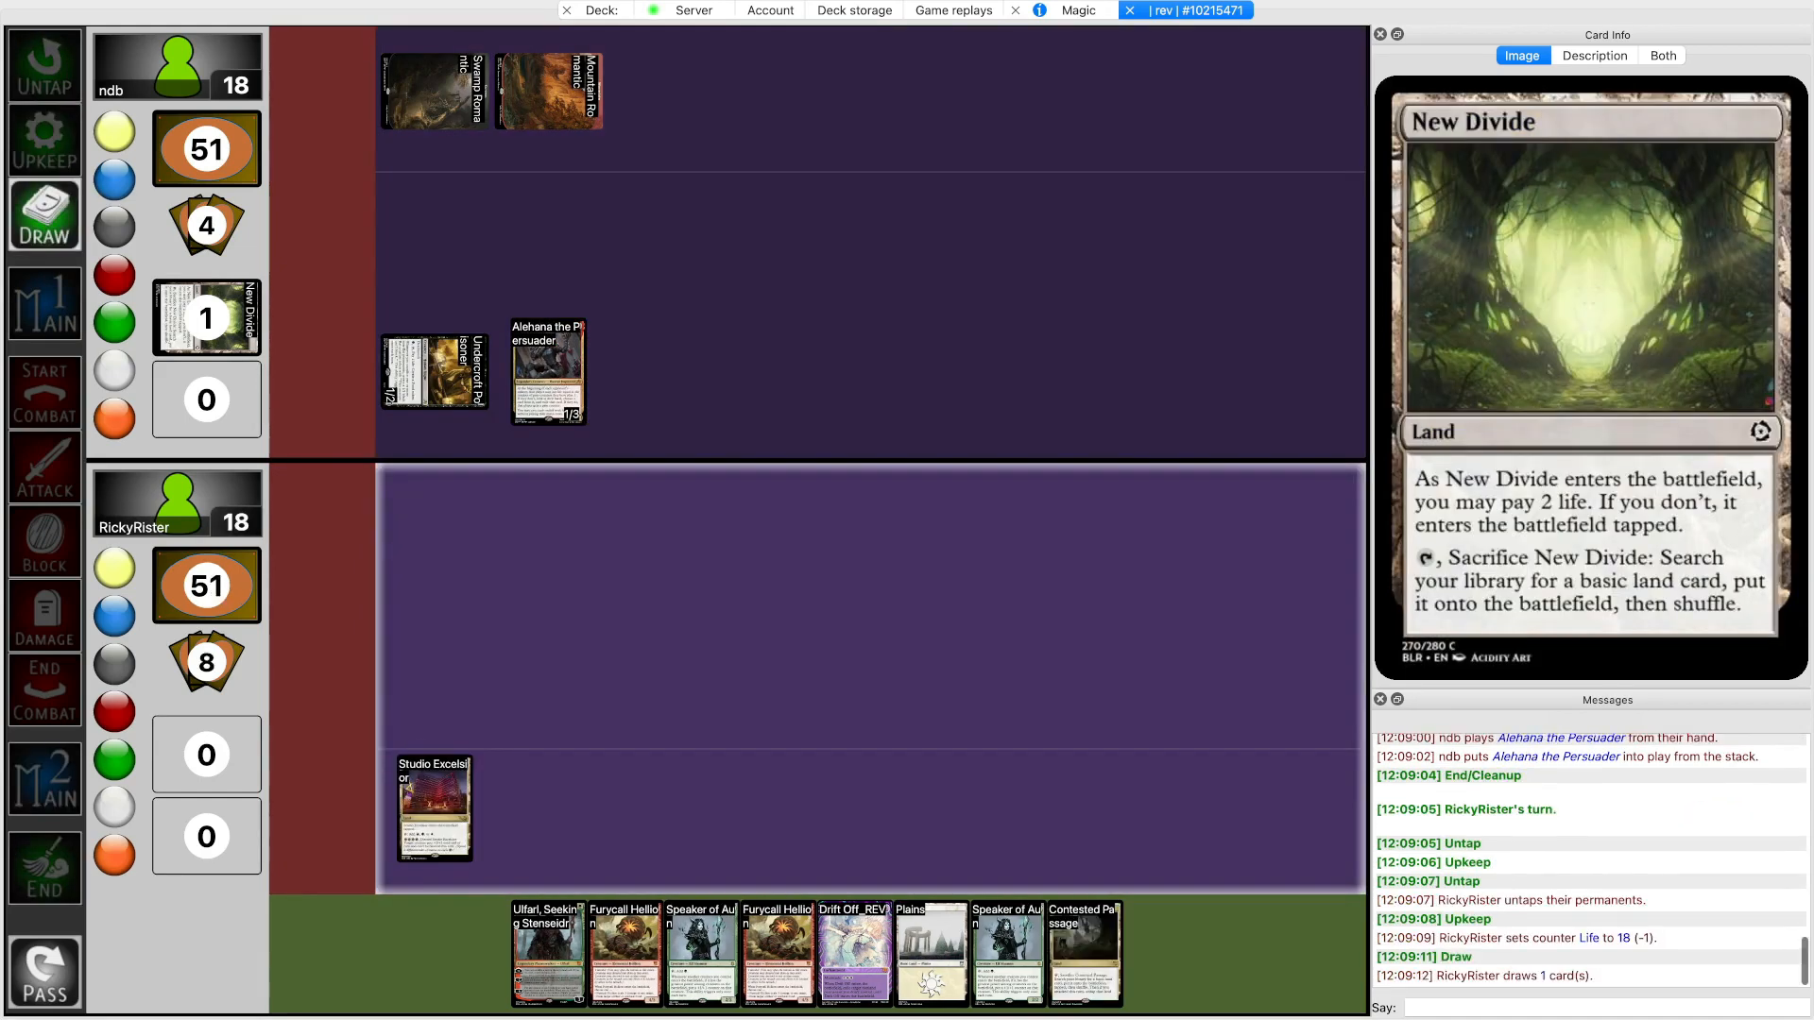
Play Plains and Speaker of Aun, add a pain counter, and end the turn
left_click(1083, 953)
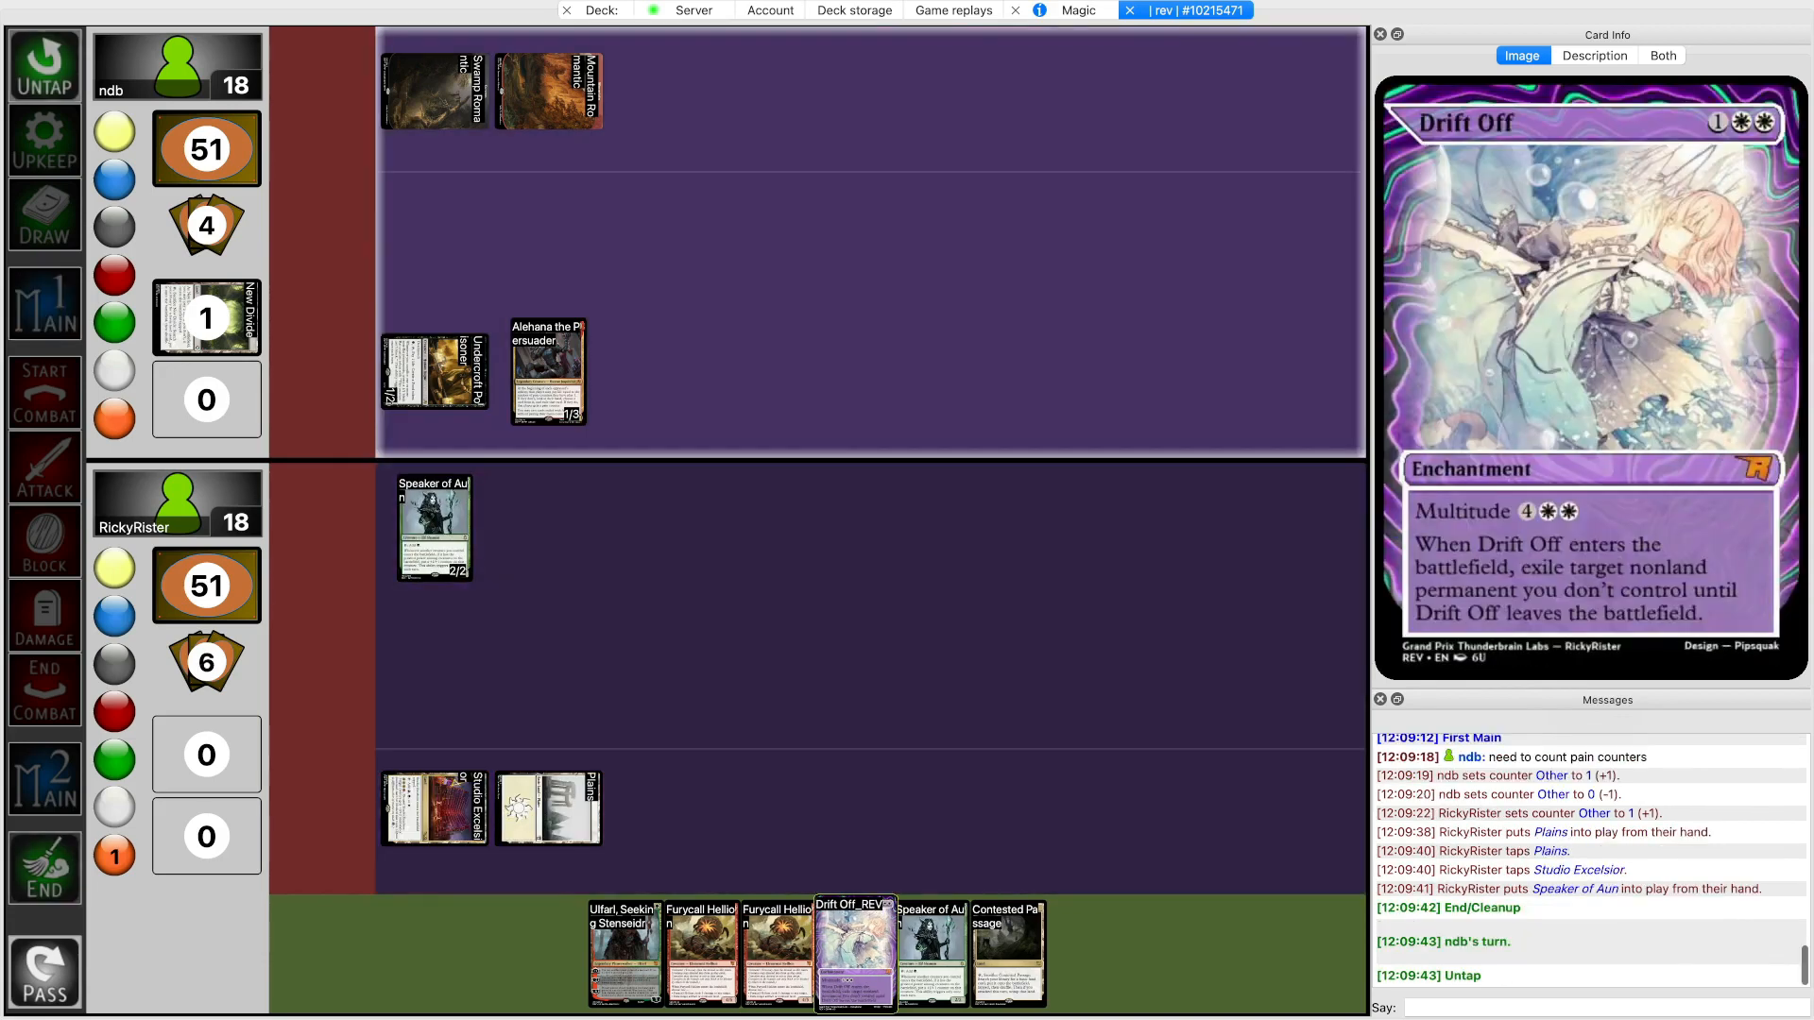
left_click(43, 141)
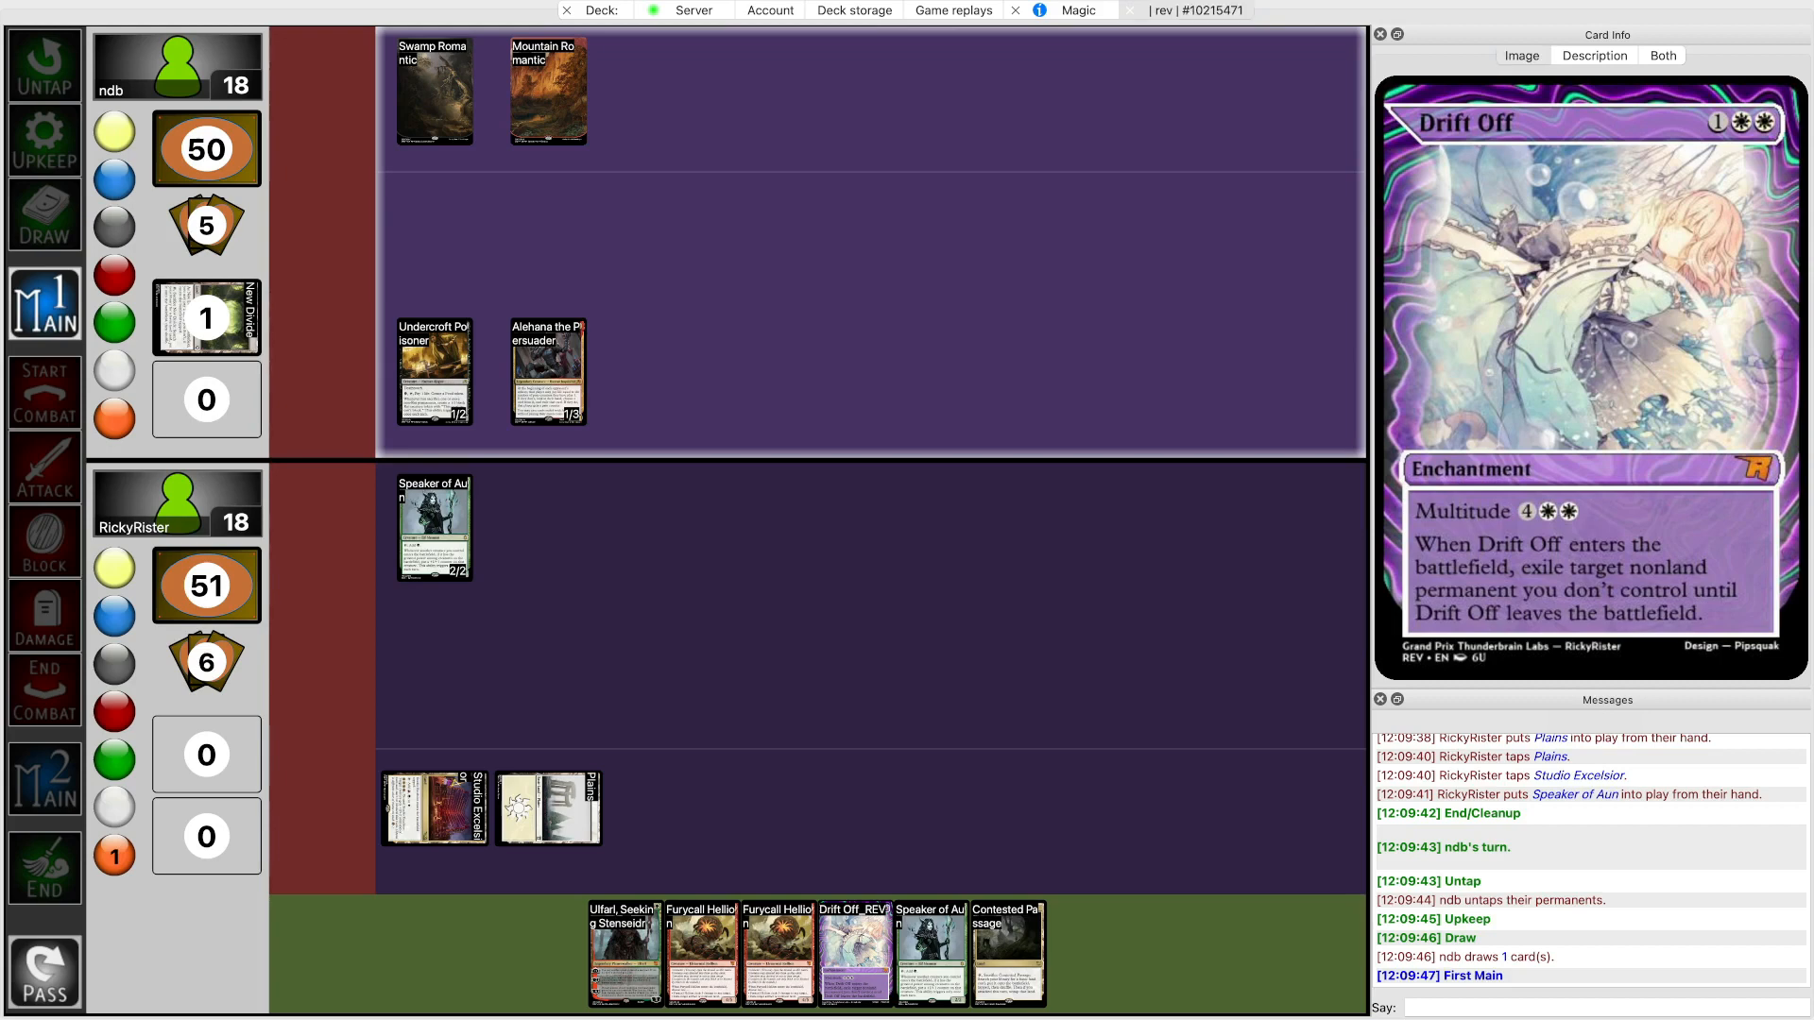
left_click(432, 371)
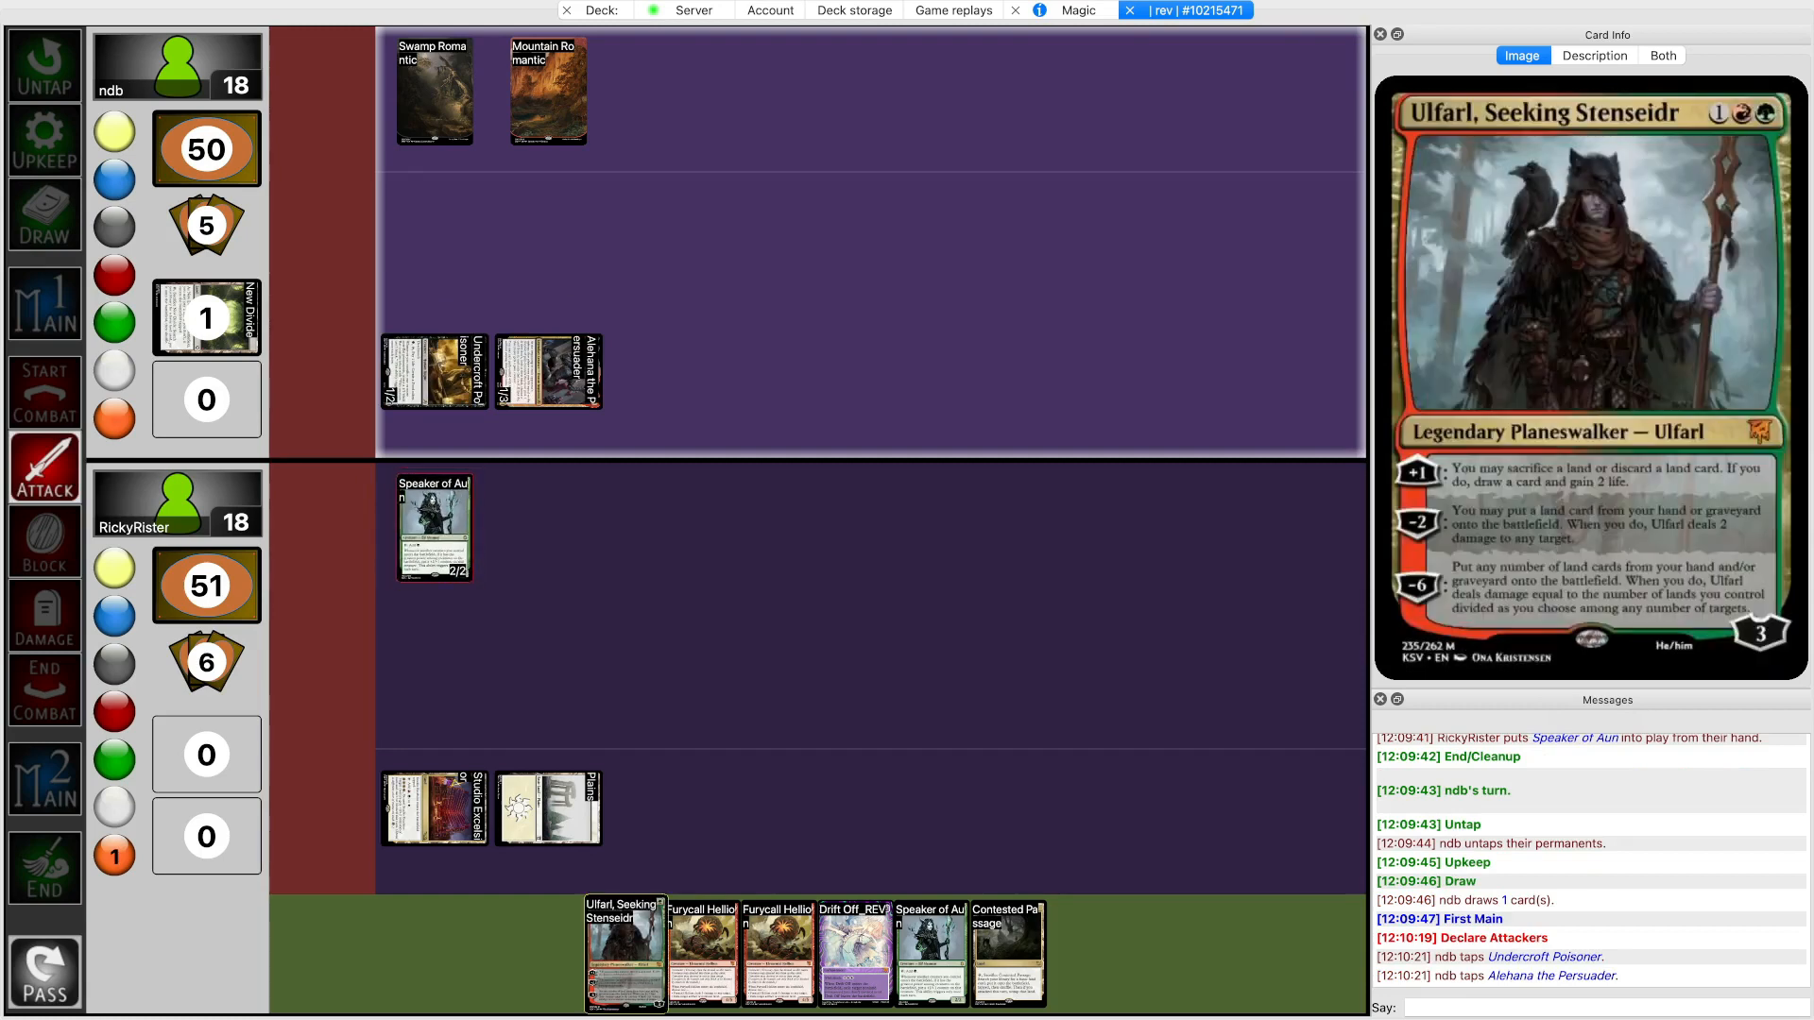
left_click(1593, 55)
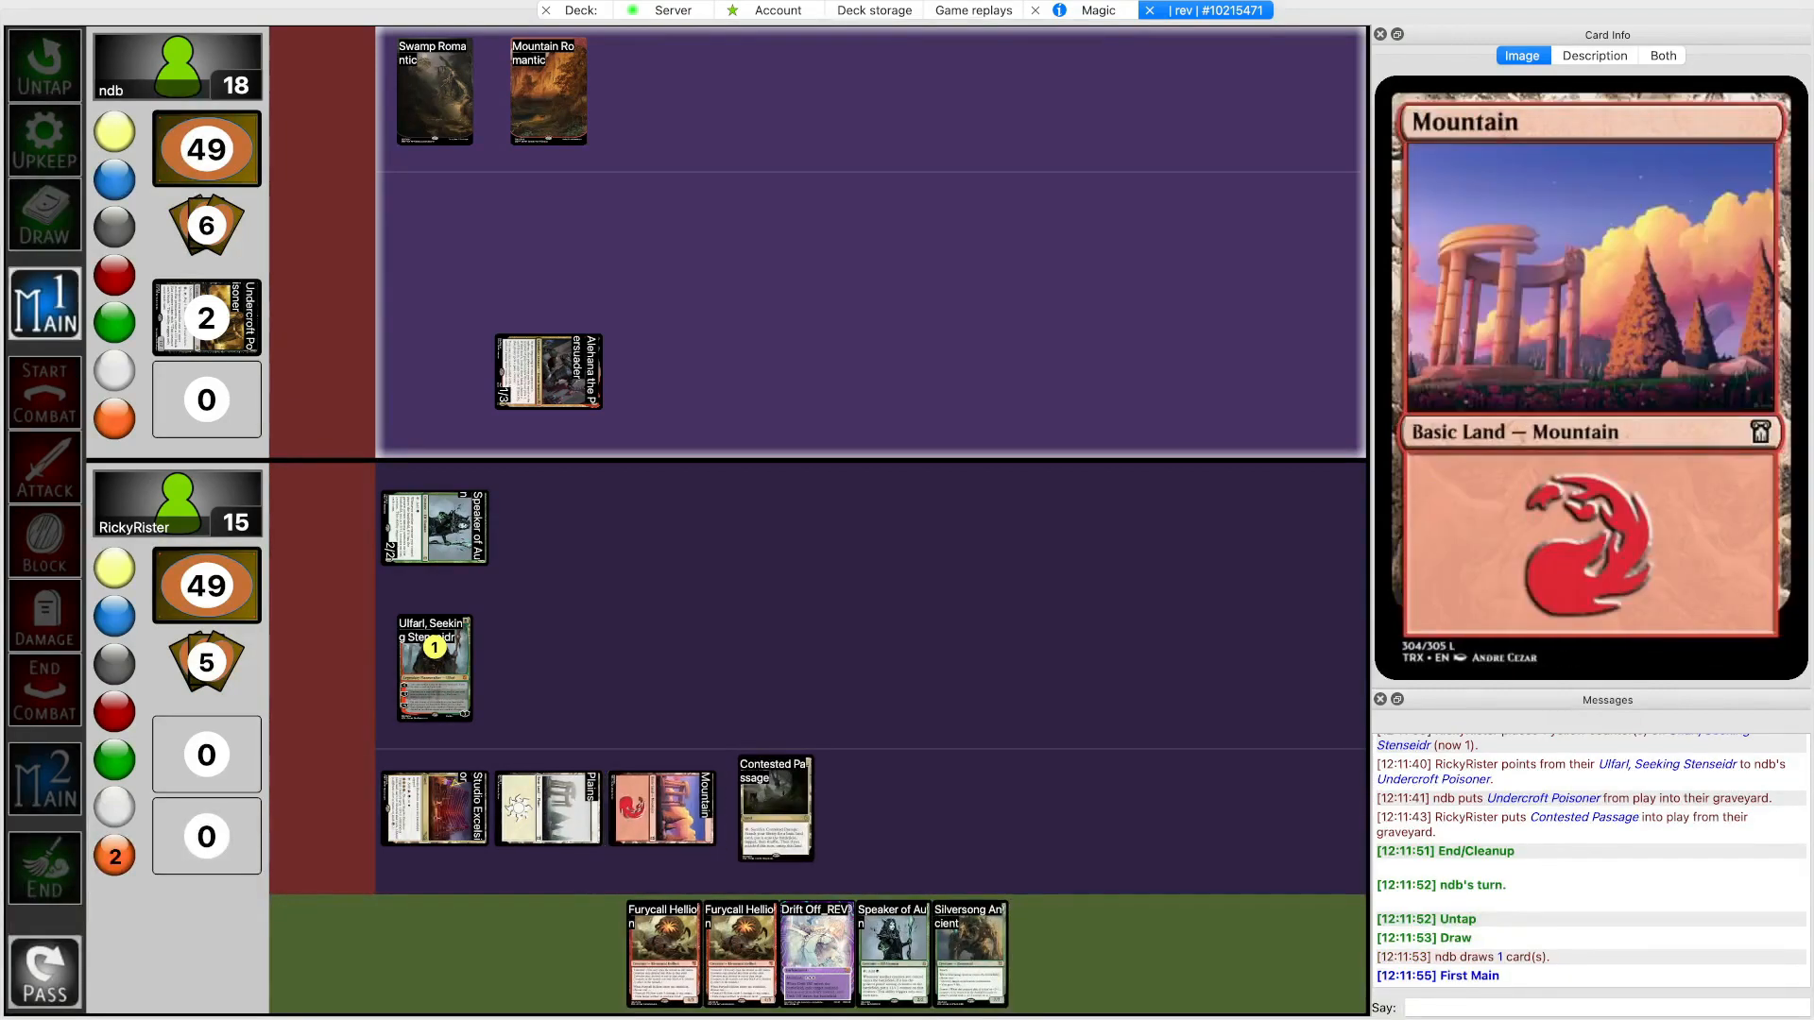
mouse_move(814, 948)
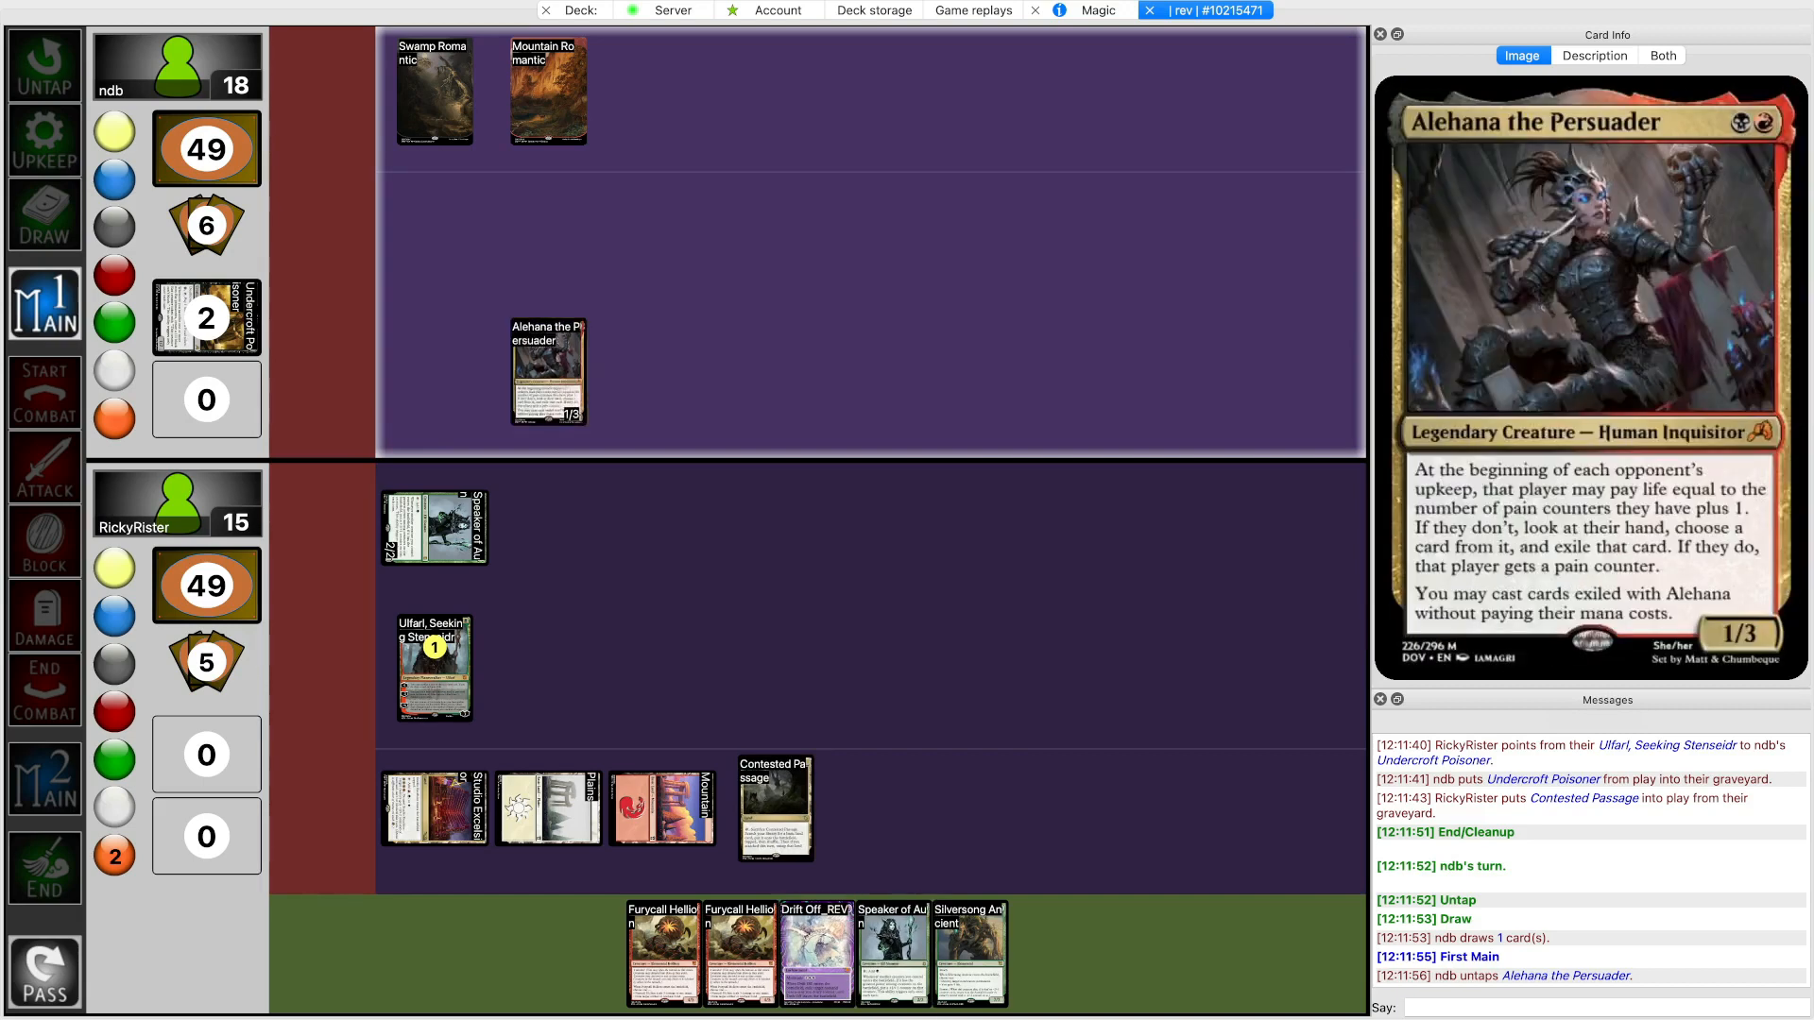
Move Ulfarl and Contested Passage to the graveyard and view the library for a land
left_click(434, 91)
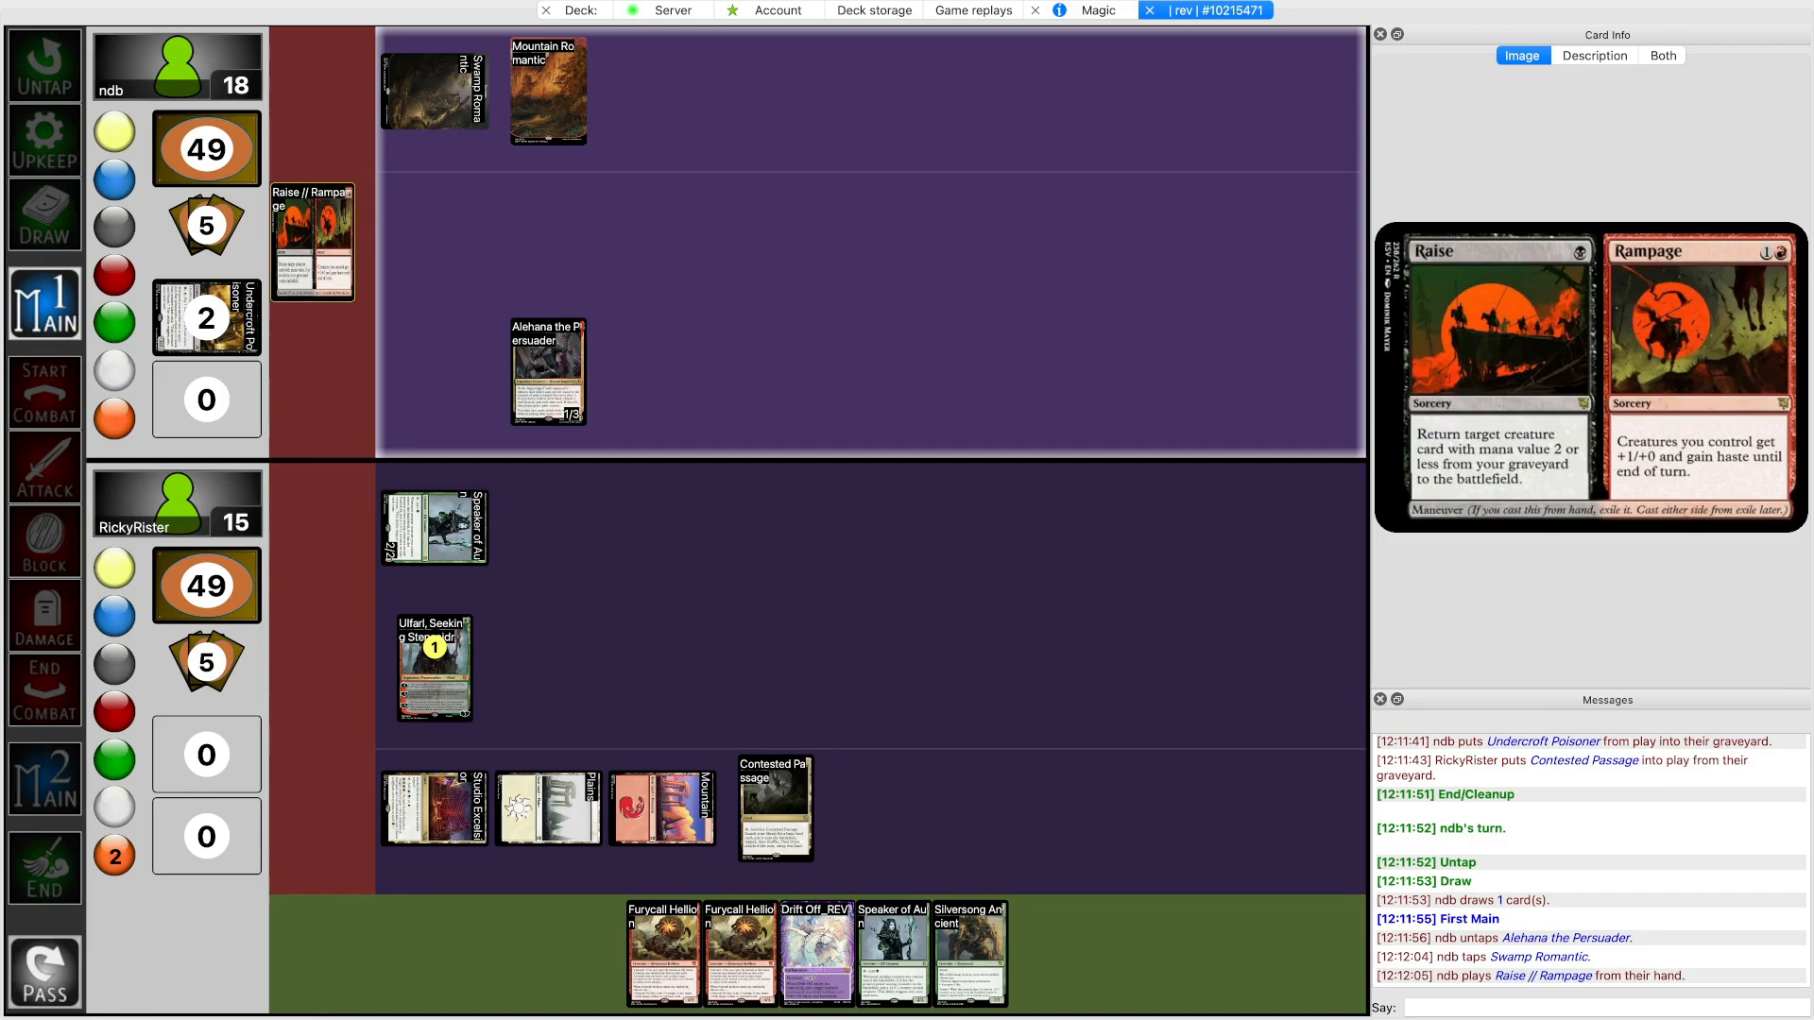
left_click(43, 468)
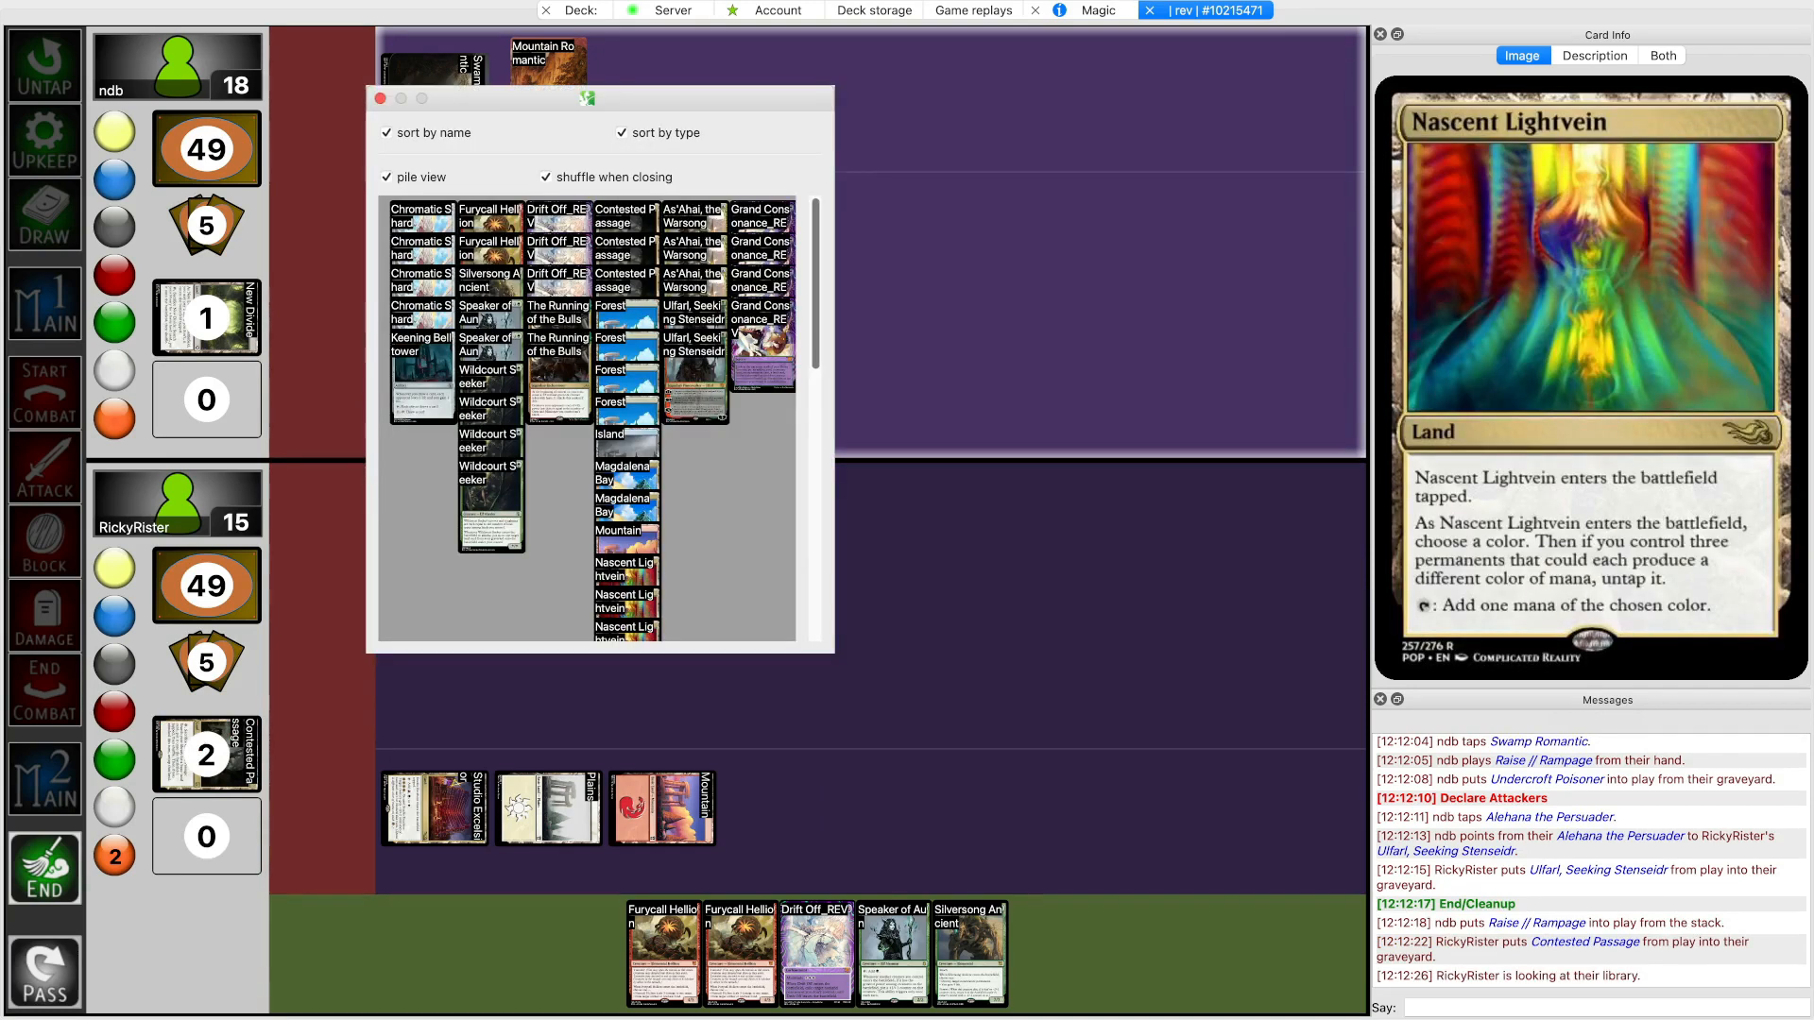
Fetch a Forest, drop life to 12 for Alehana, and cast Furycall Hellion with a +1/+1 counter
left_click(380, 98)
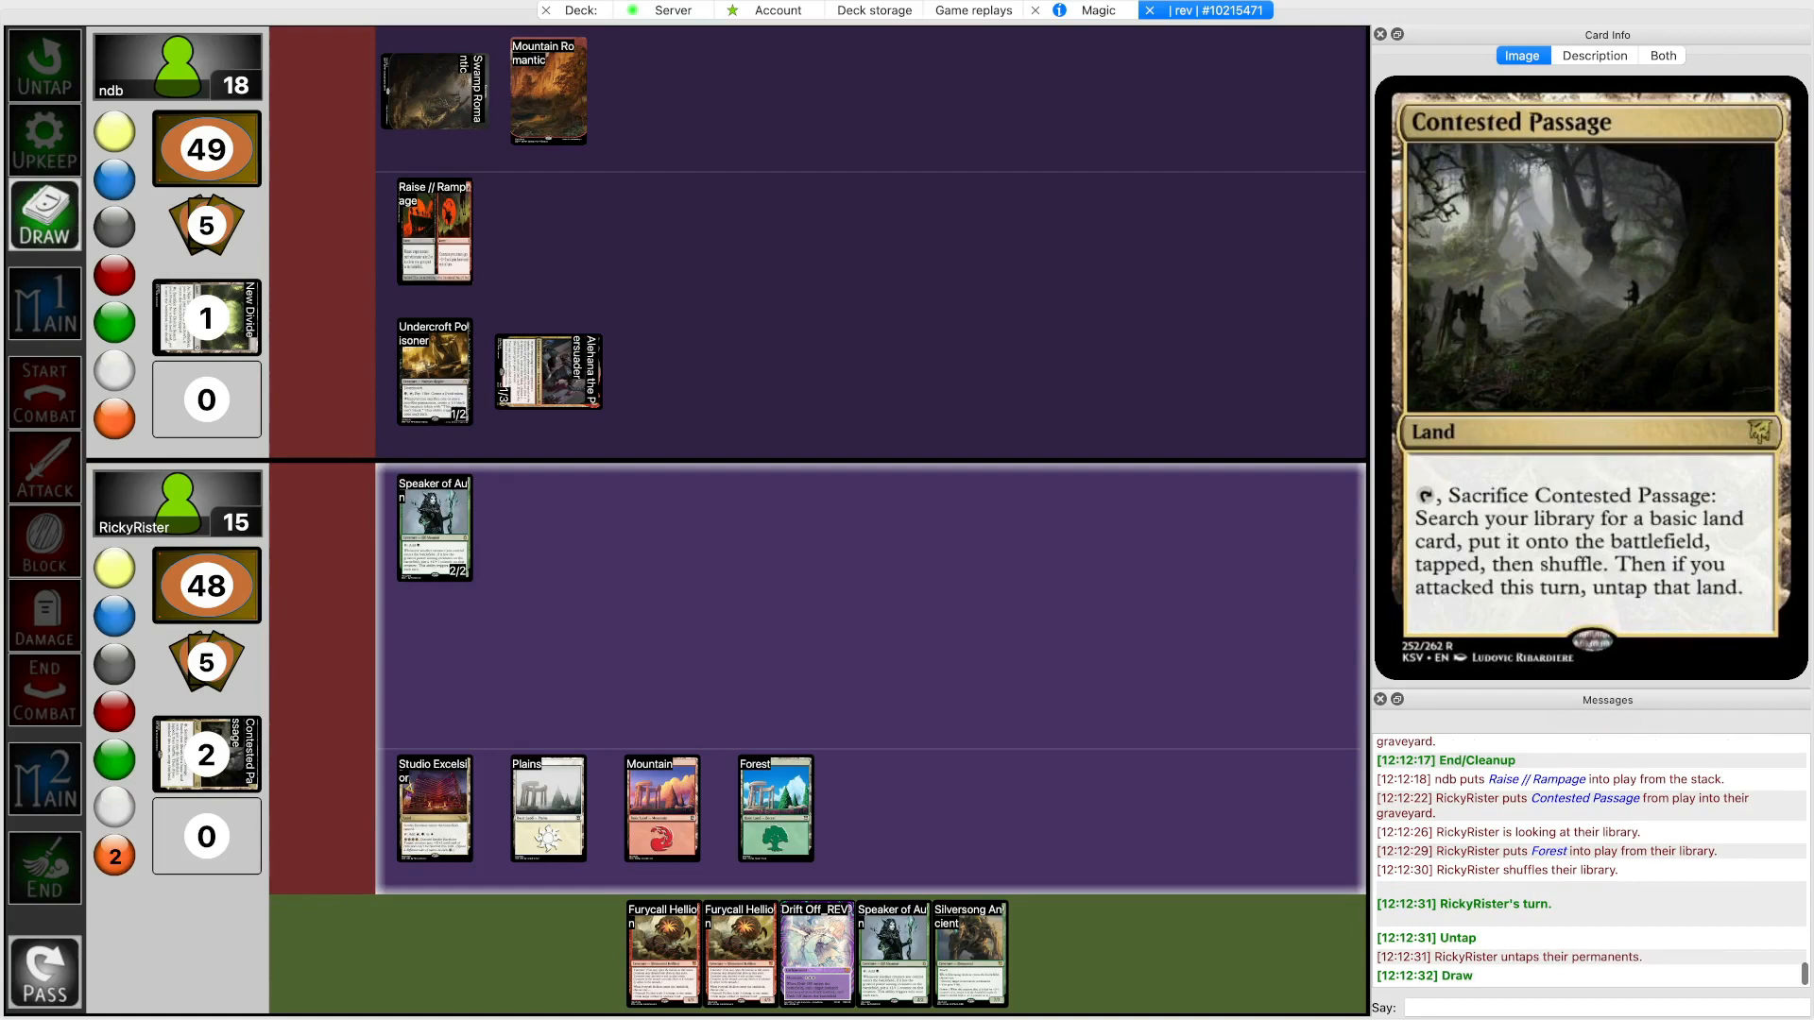
left_click(44, 303)
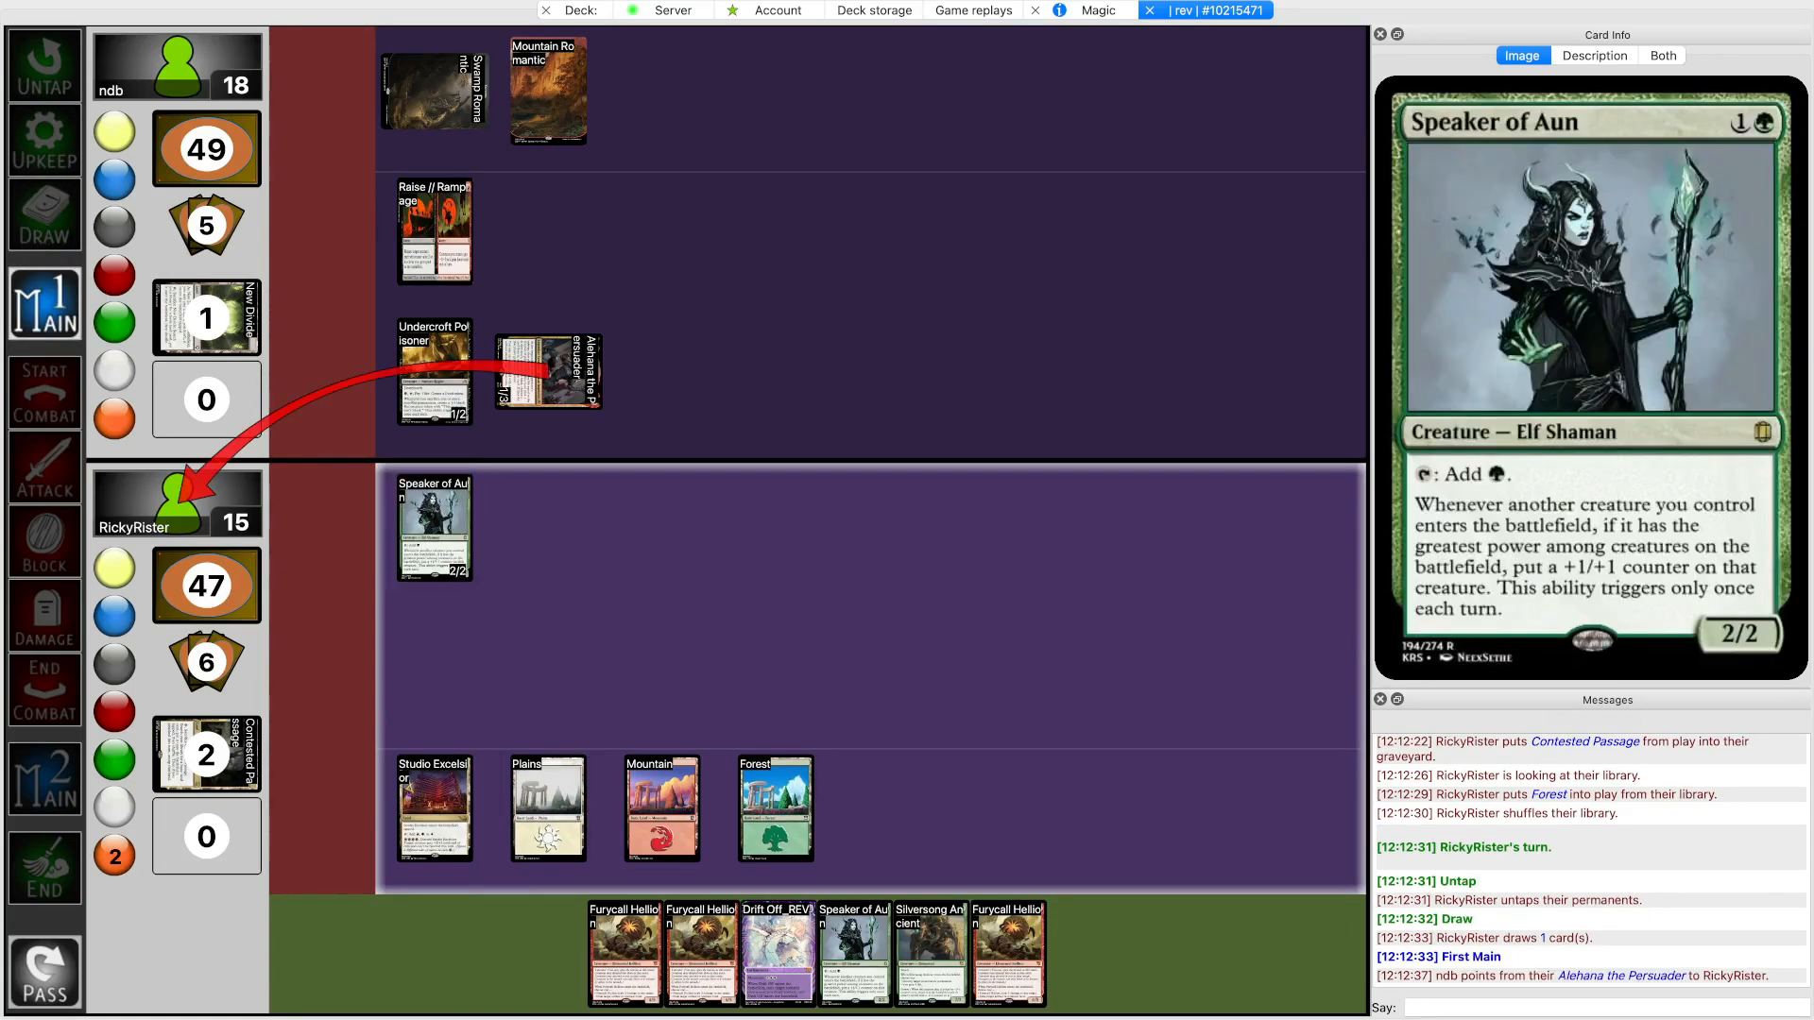
left_click(548, 370)
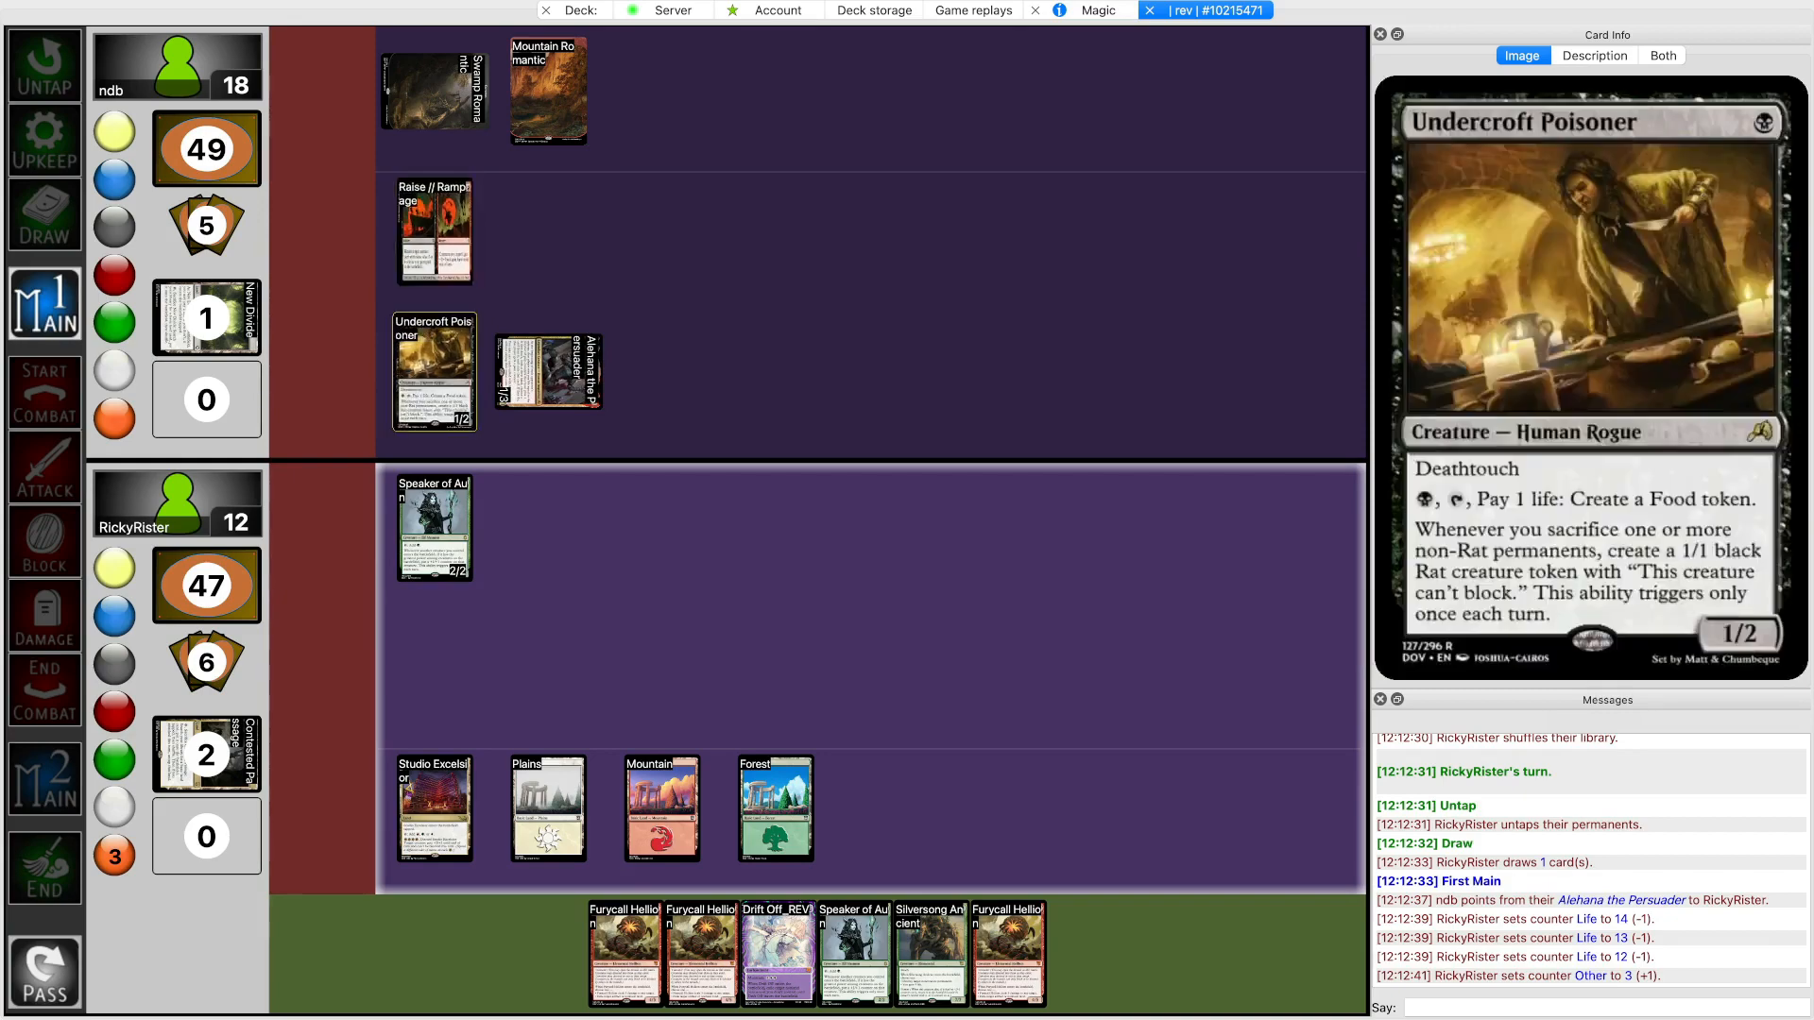
left_click(548, 370)
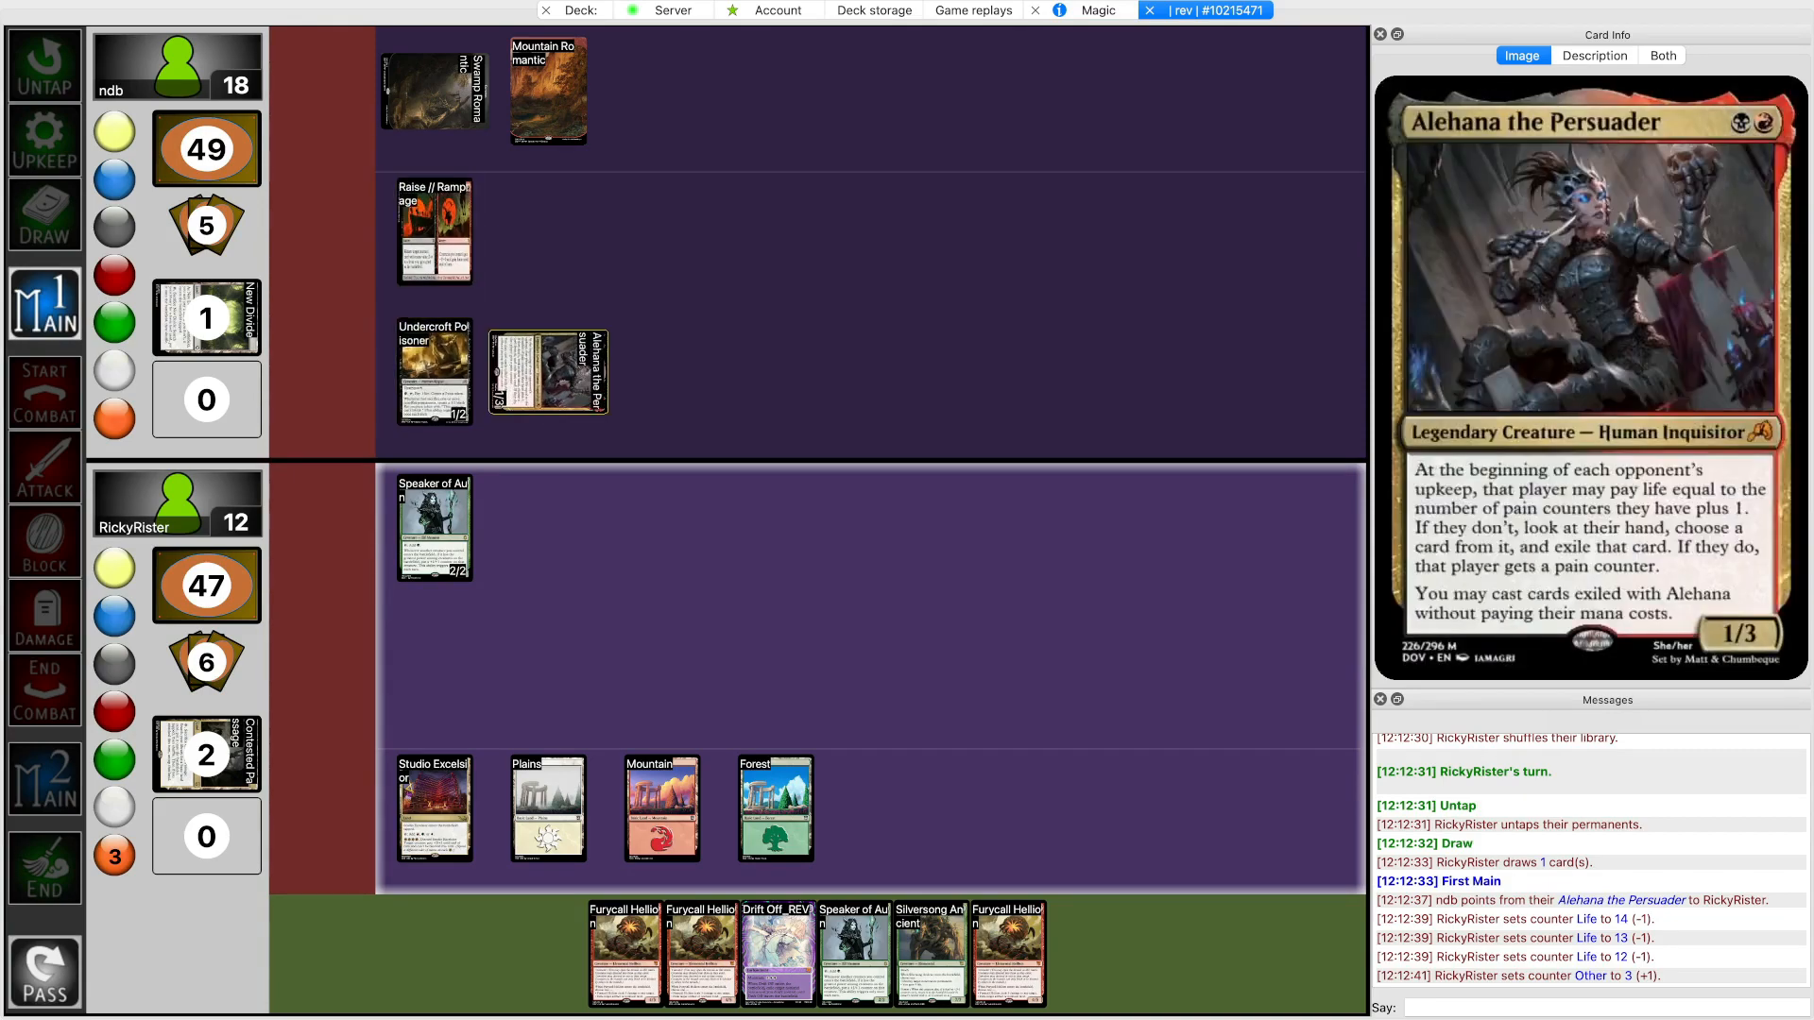
left_click(775, 809)
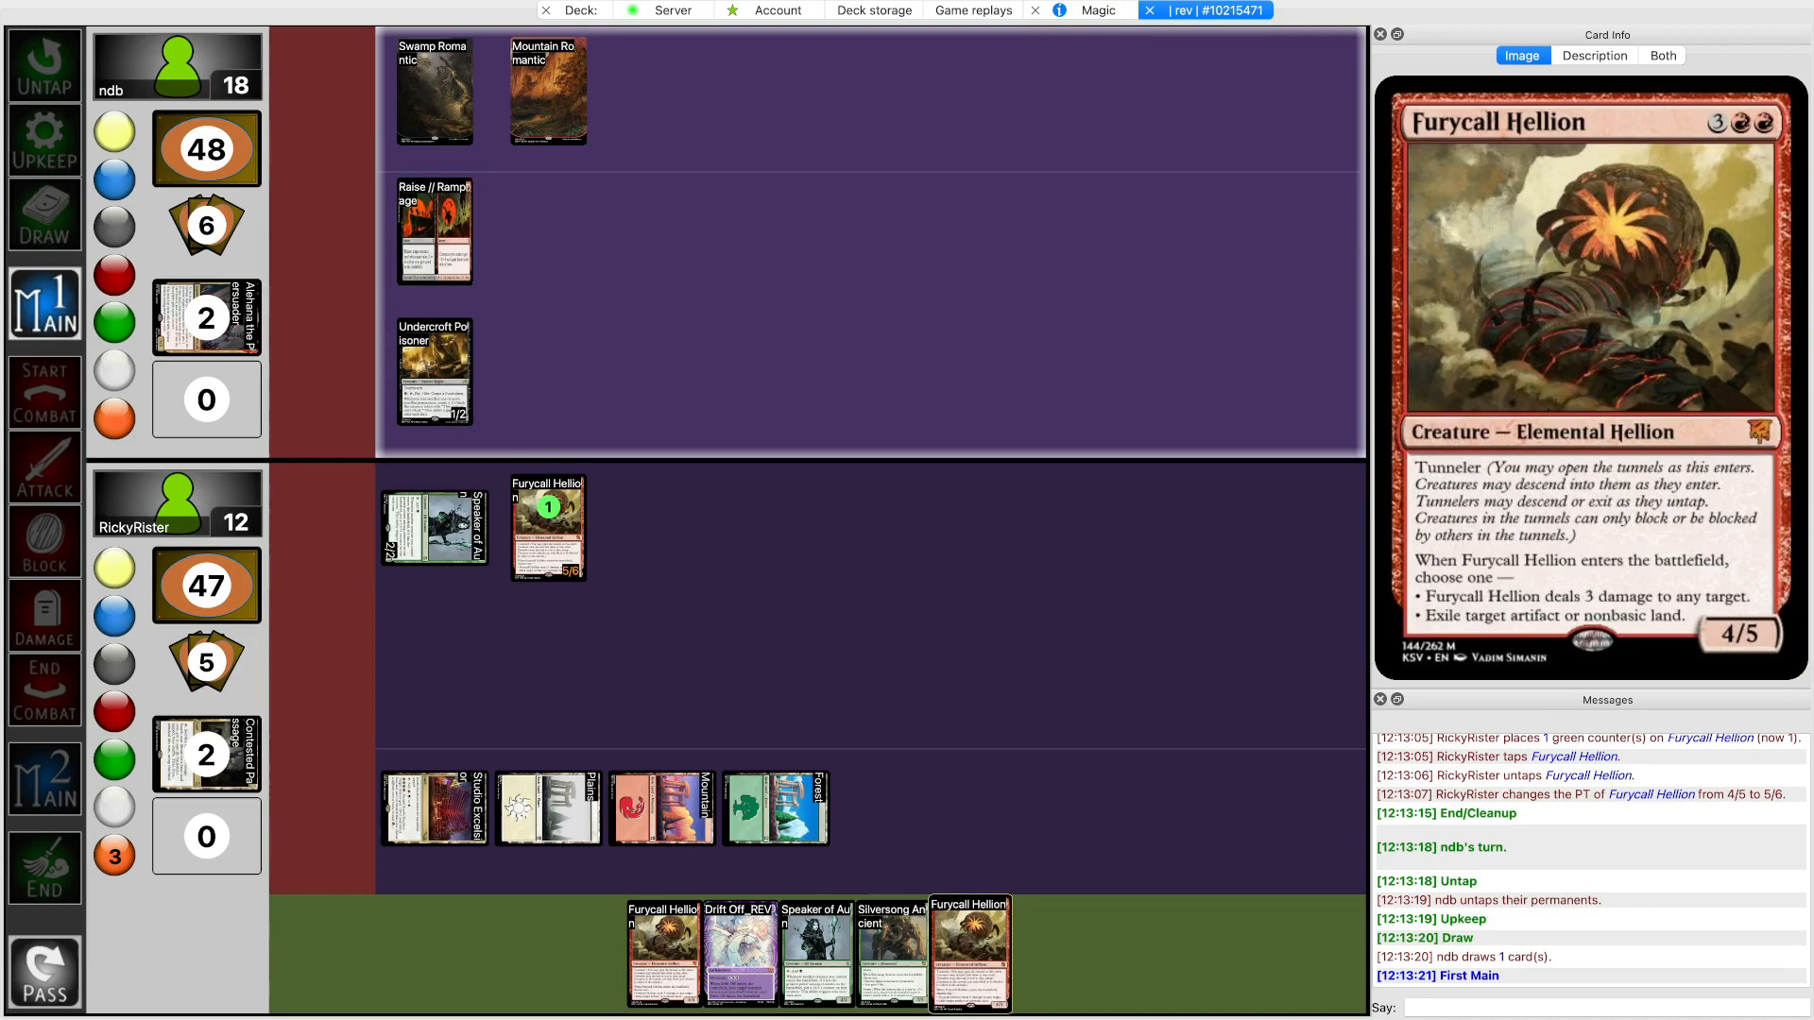
Pass priority through ndb's Undercroft Poisoner attack, taking 1 damage to 11 life
left_click(44, 468)
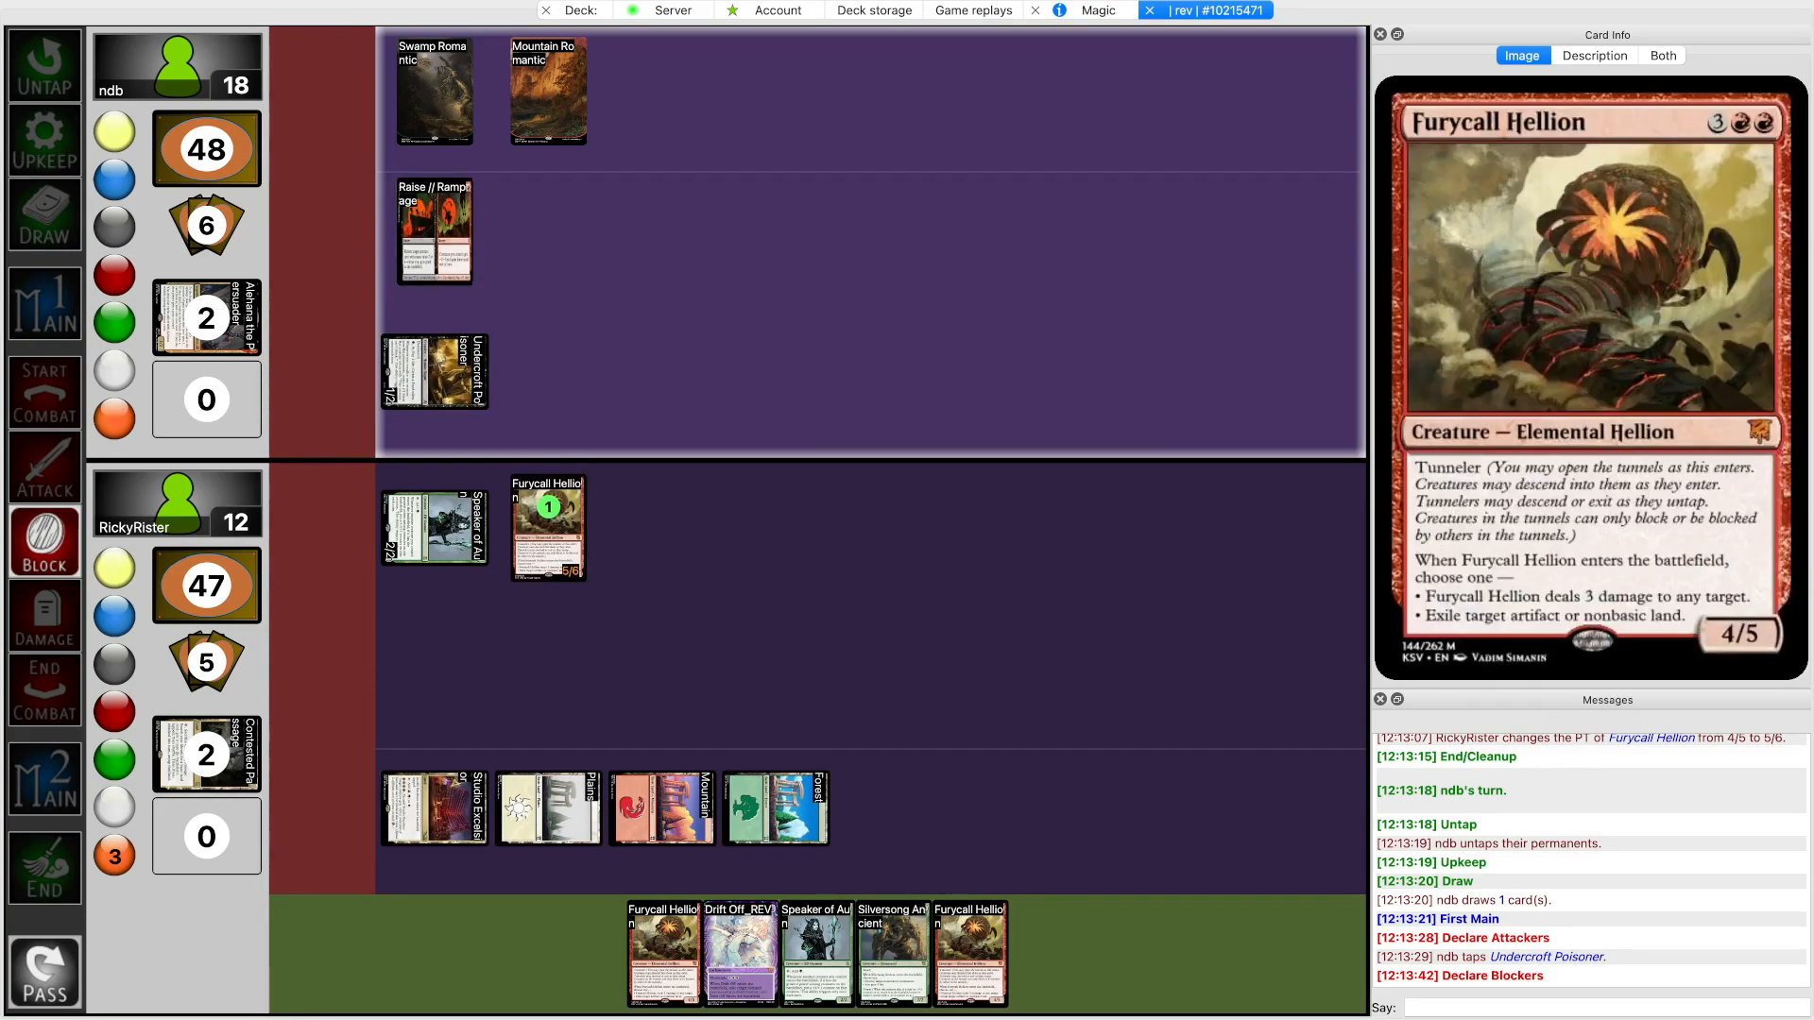
left_click(548, 527)
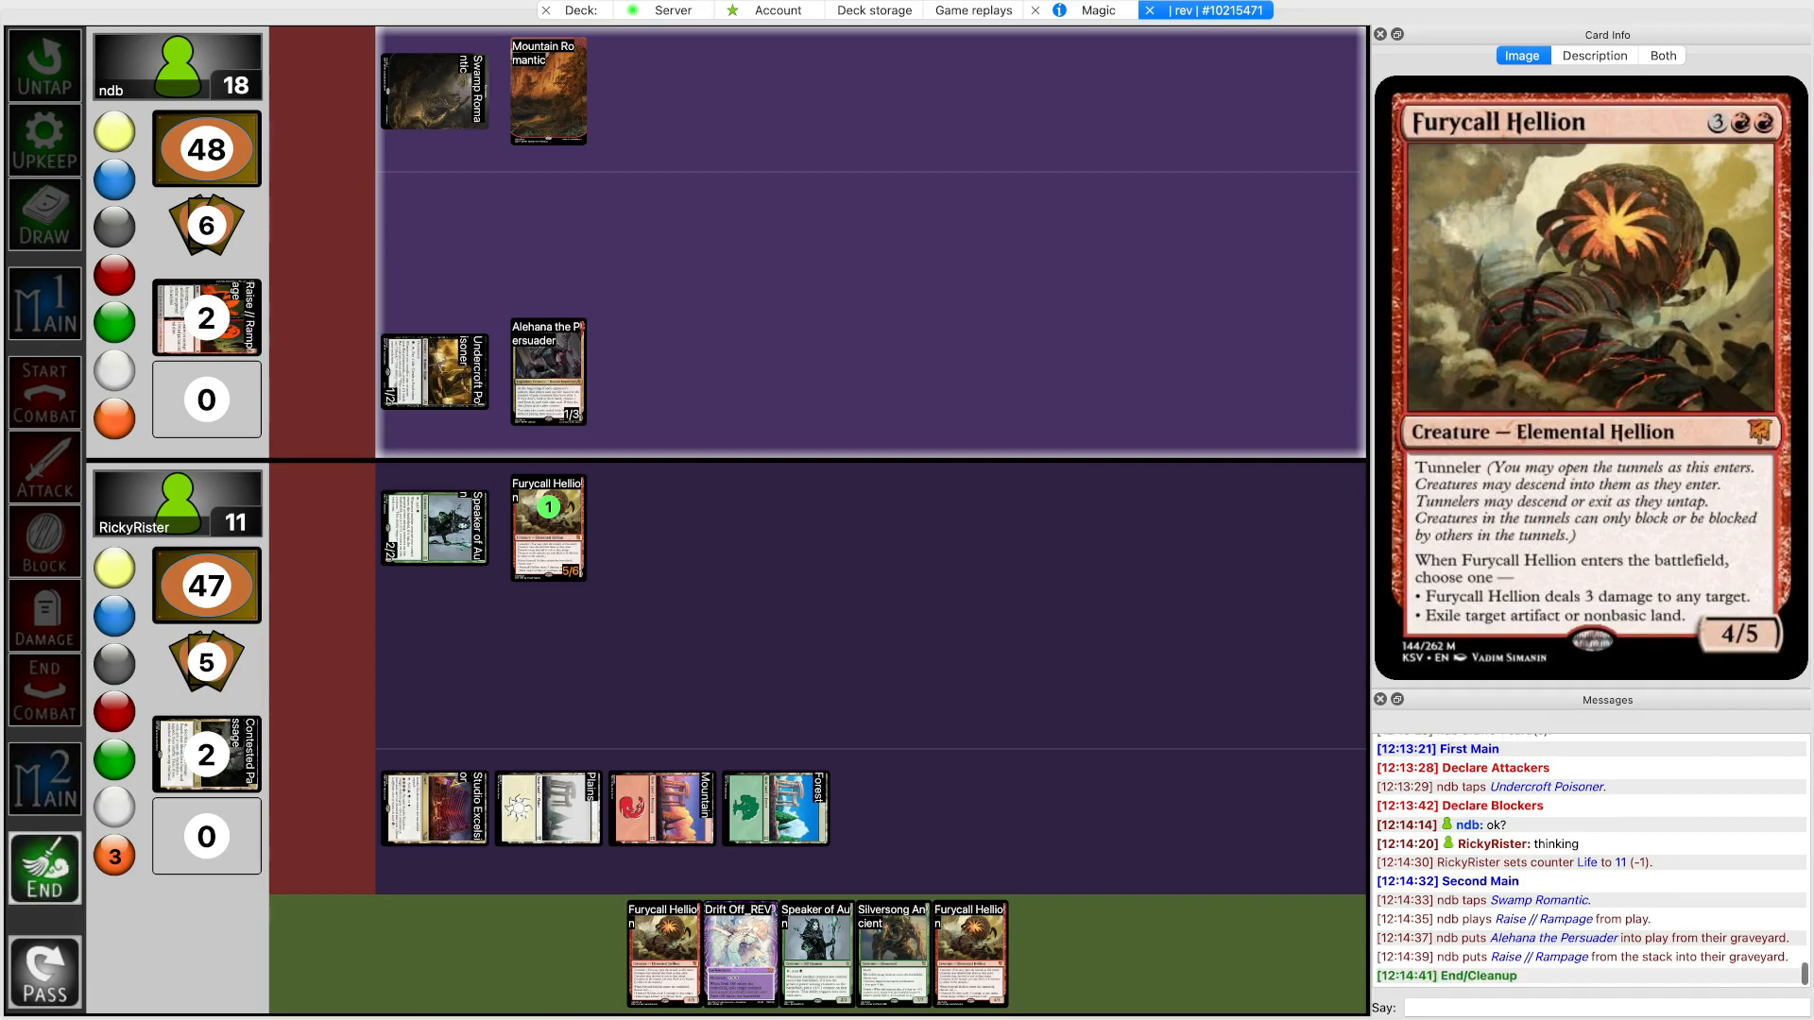
Attack with Furycall Hellion to put ndb at 13, cast Wildcourt Seeker, and view the library
left_click(43, 867)
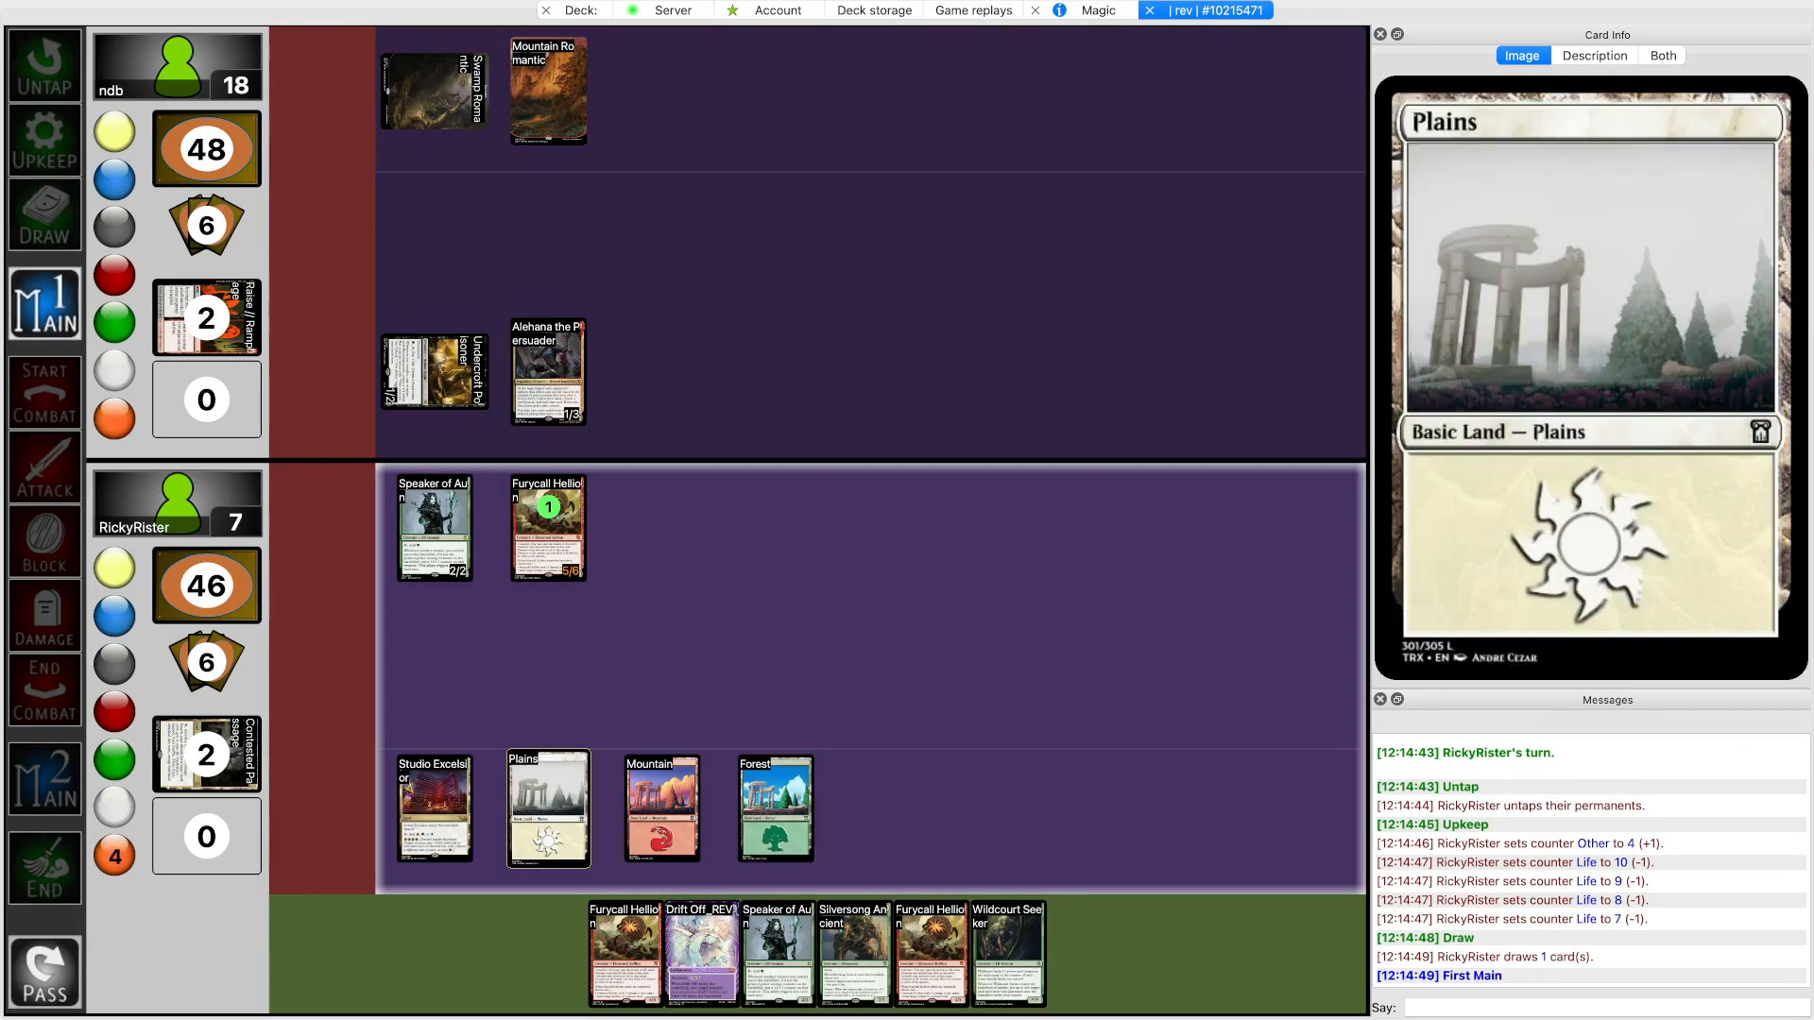
left_click(772, 809)
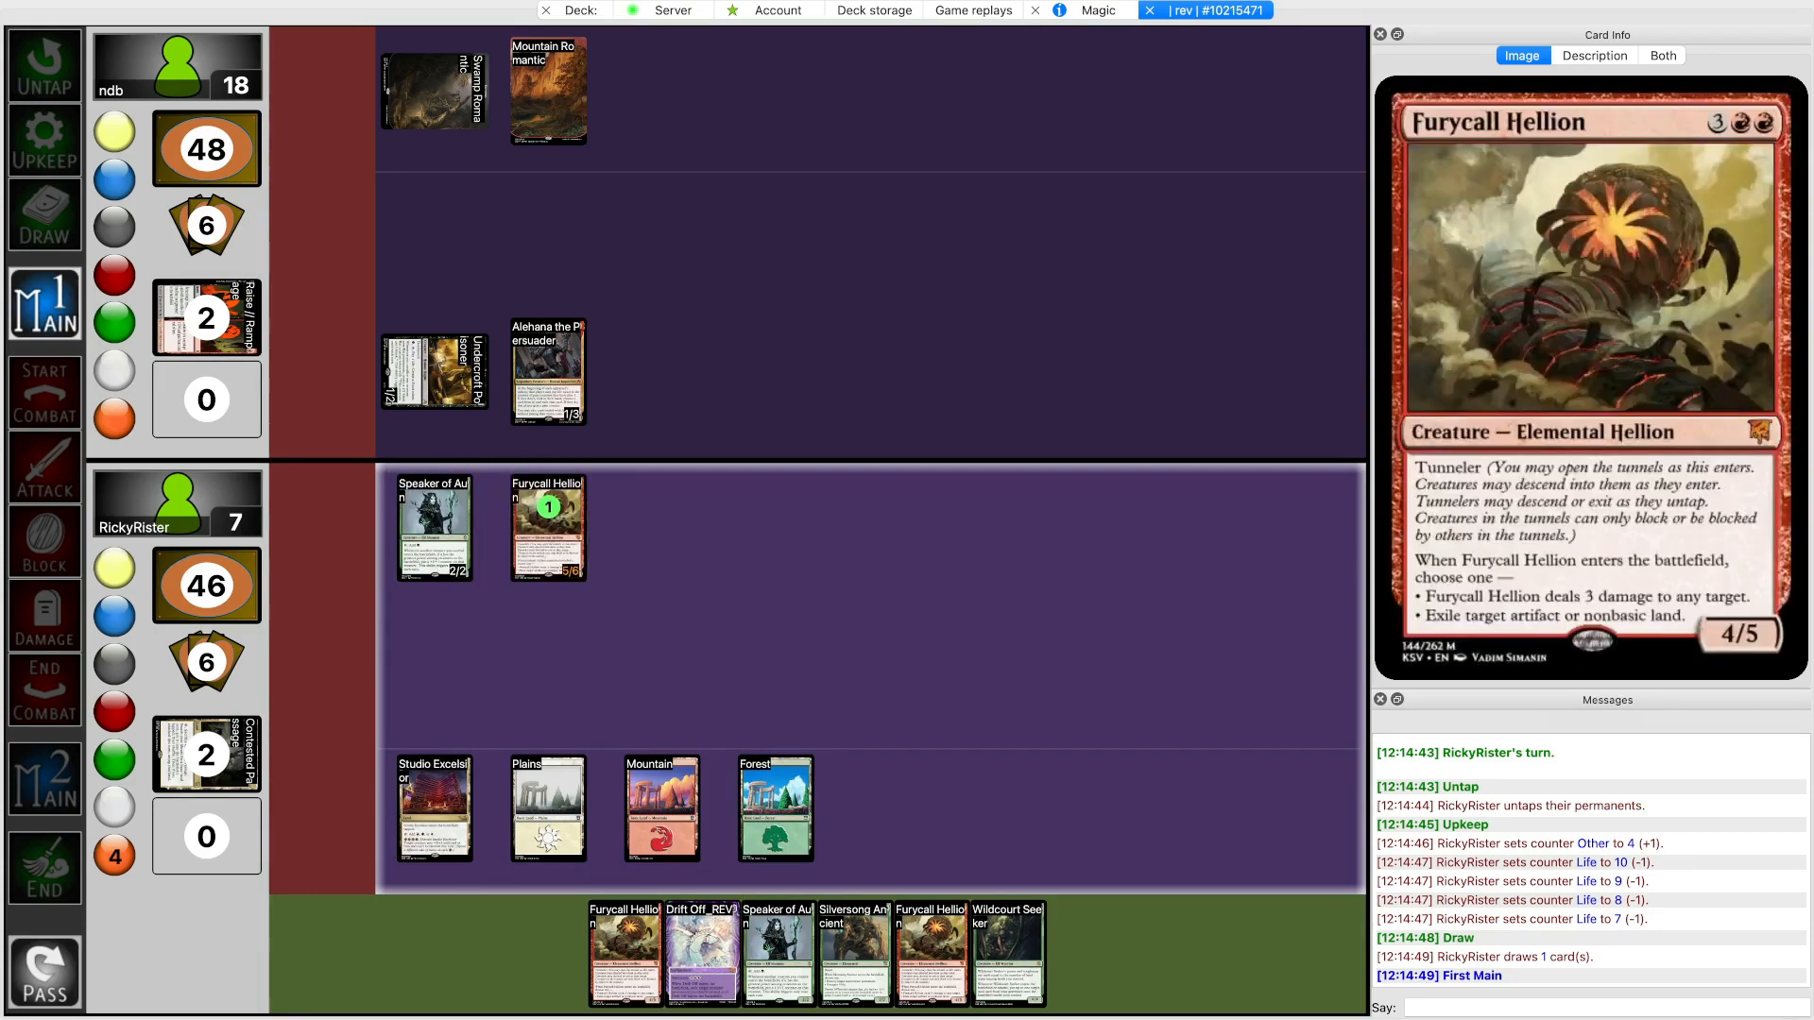
left_click(548, 527)
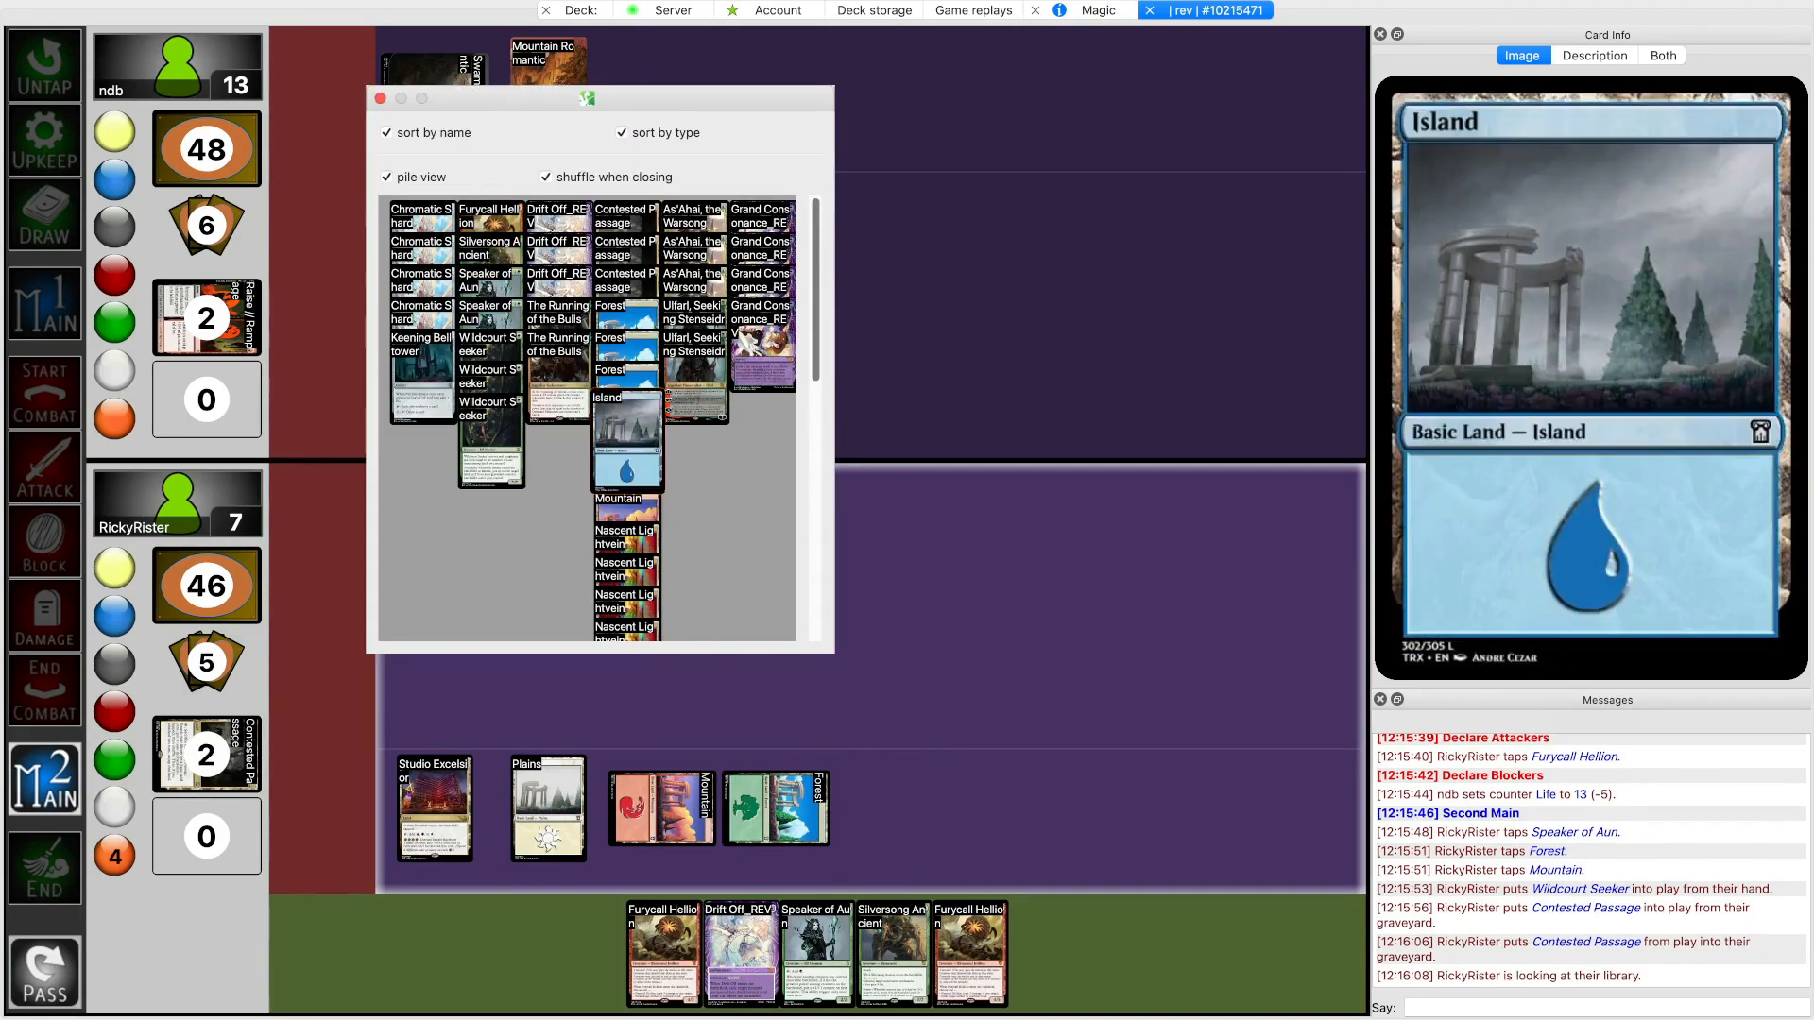
Put an Island from the library onto the battlefield and cast Silversong Ancient
left_click(380, 99)
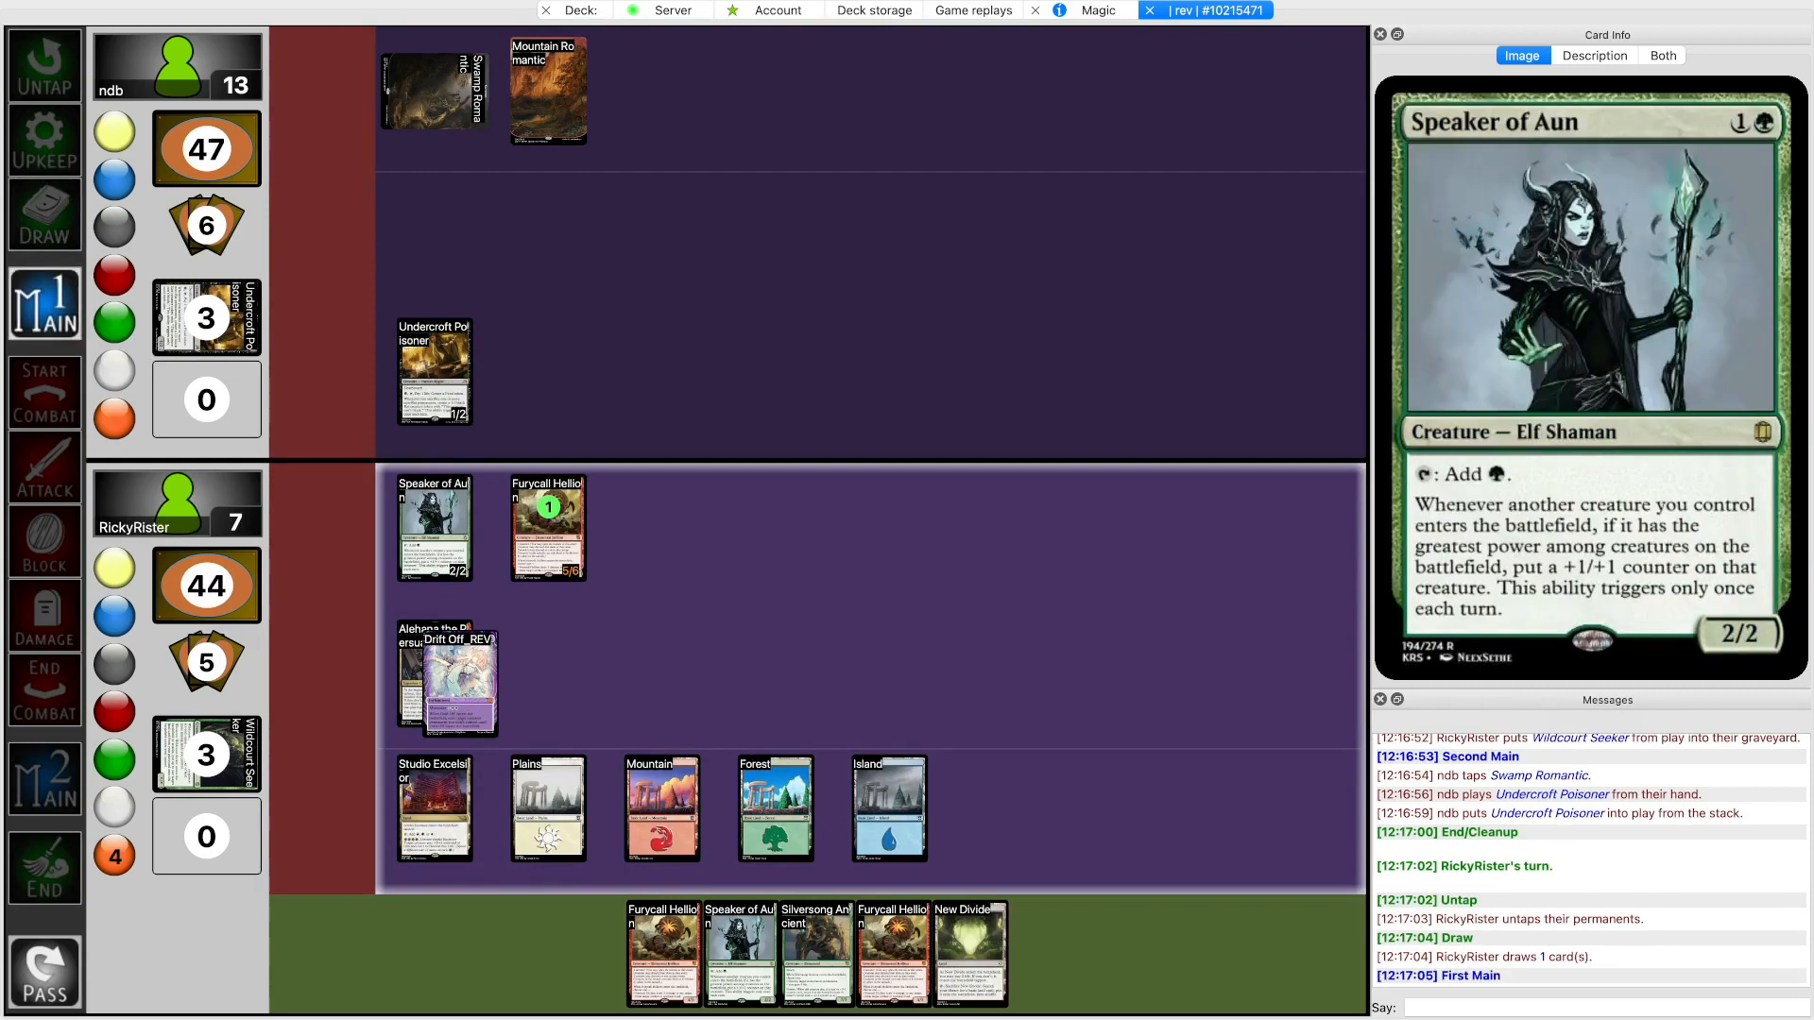
left_click(549, 809)
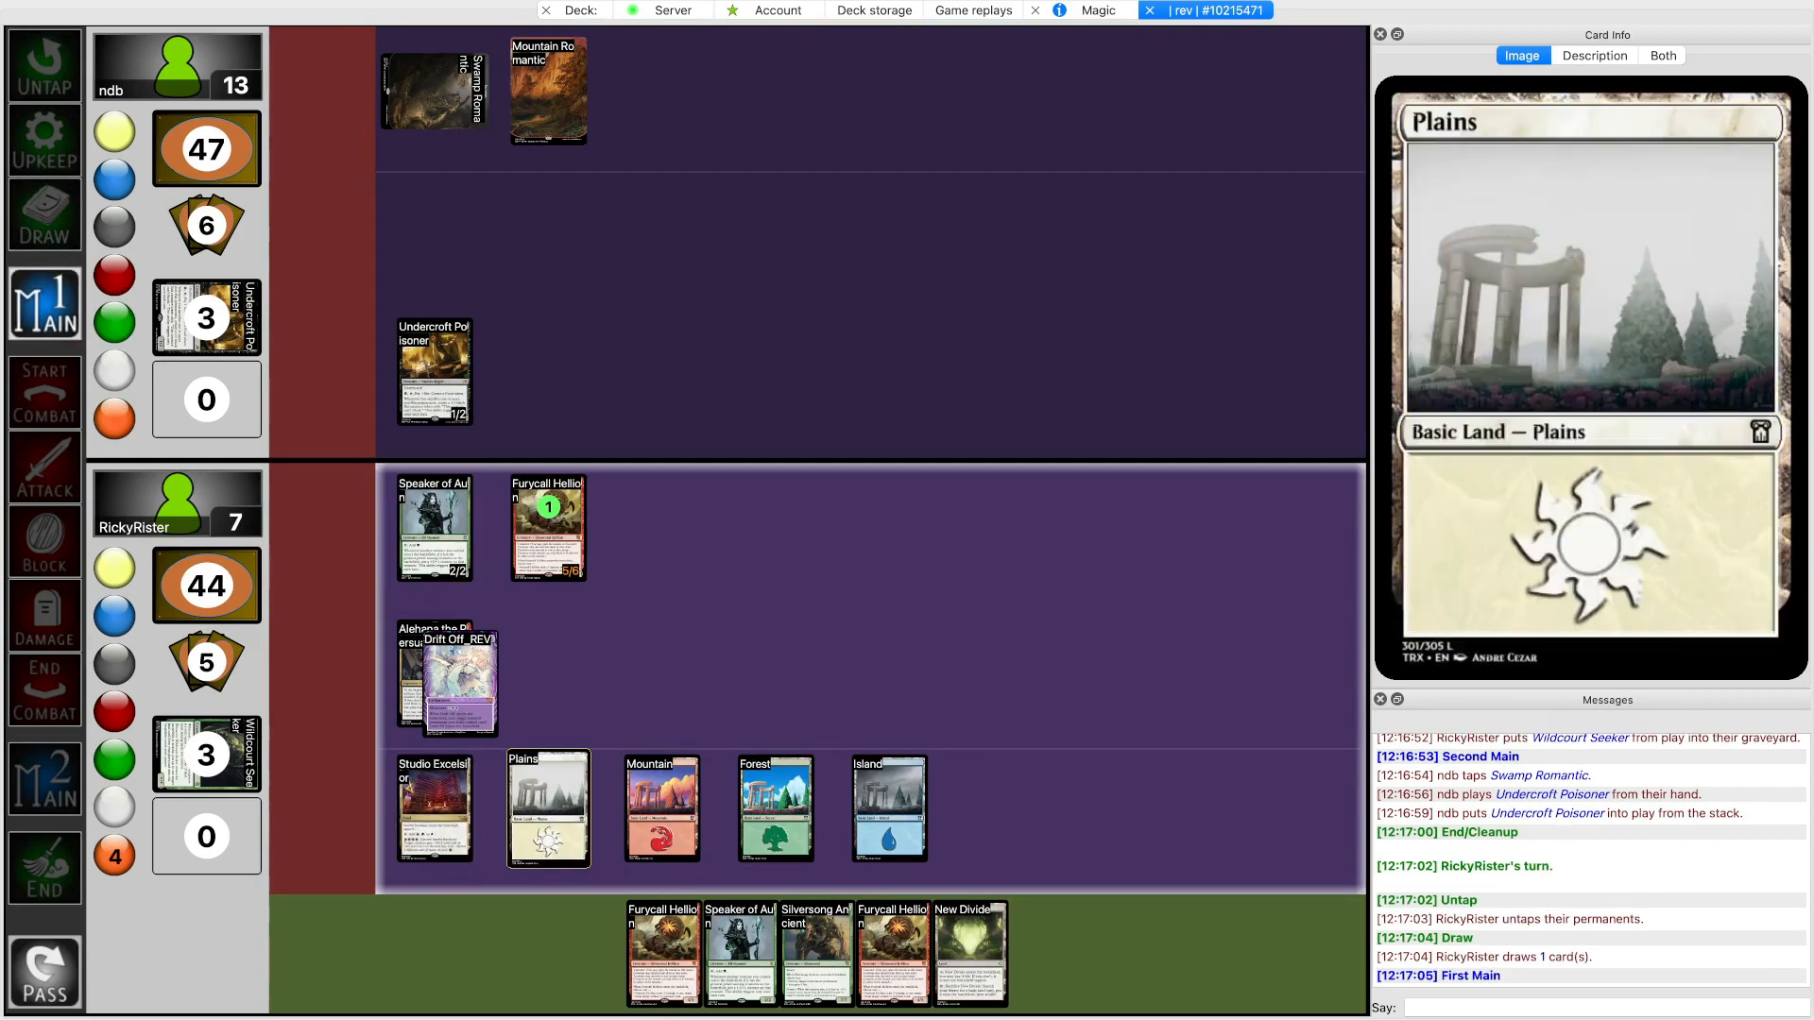
left_click(888, 807)
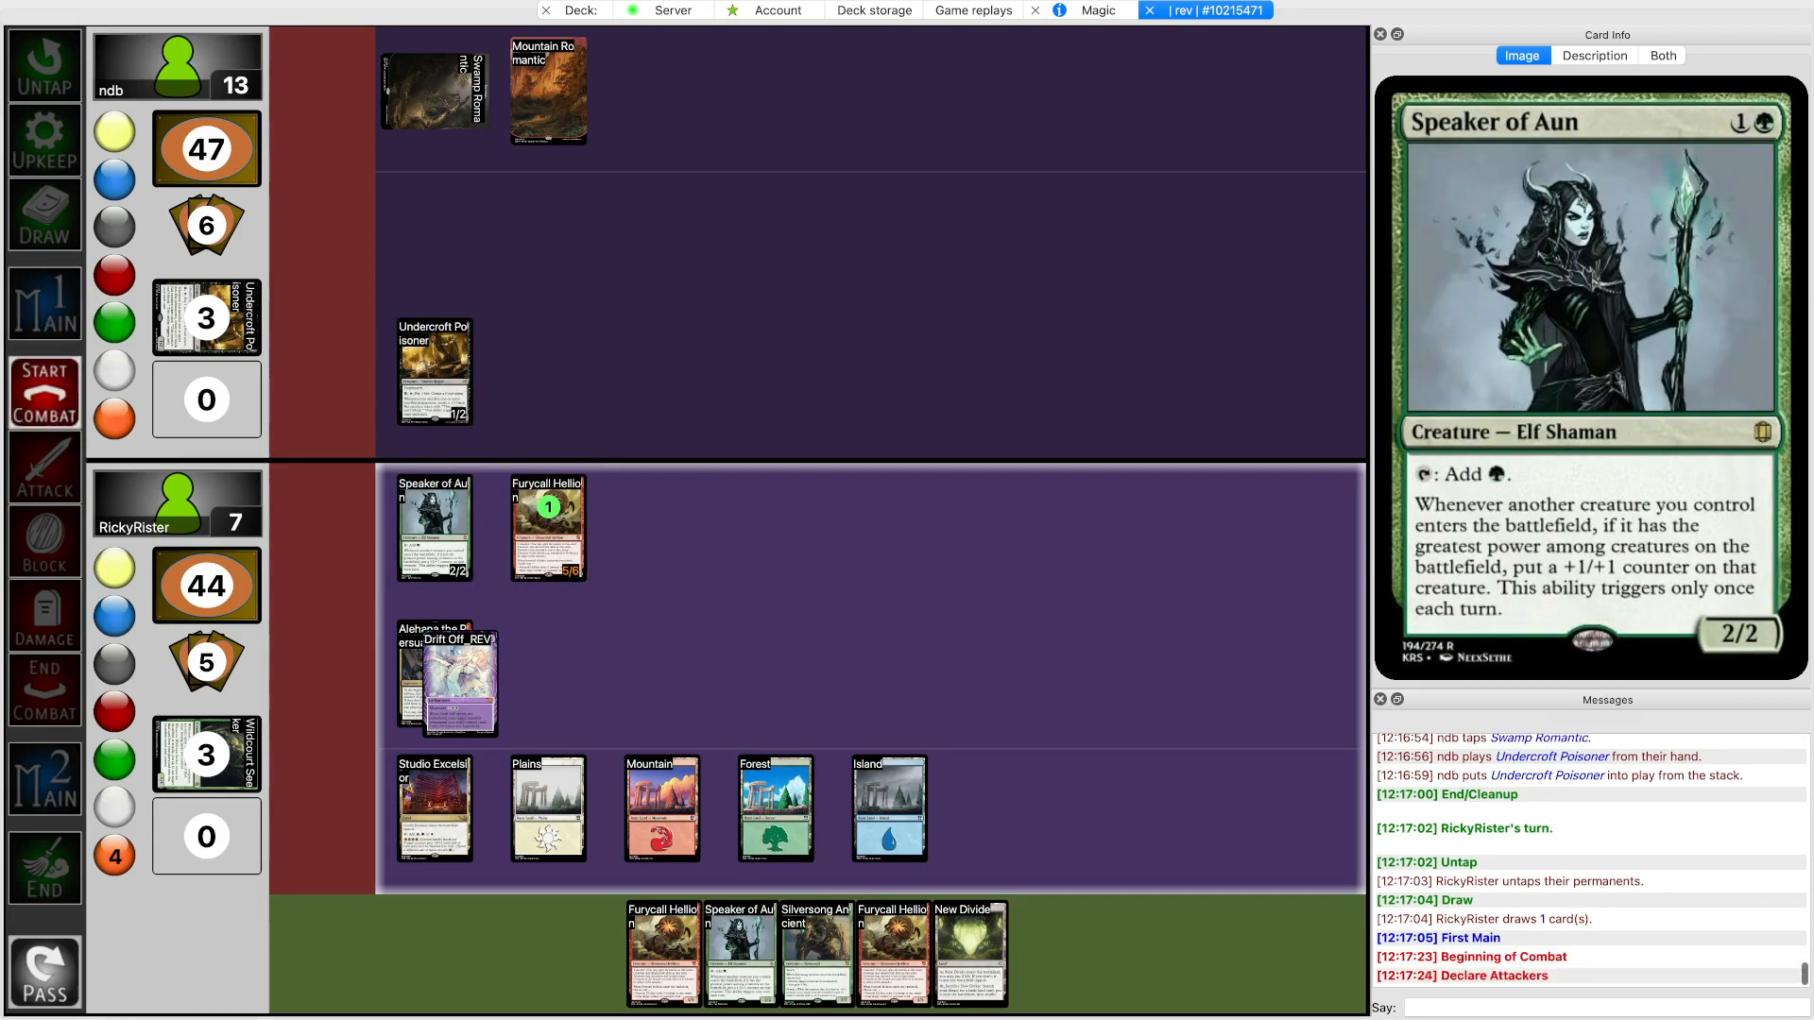
Attack with Furycall Hellion to drop ndb to 8 and fetch a Forest before ndb concedes
left_click(548, 528)
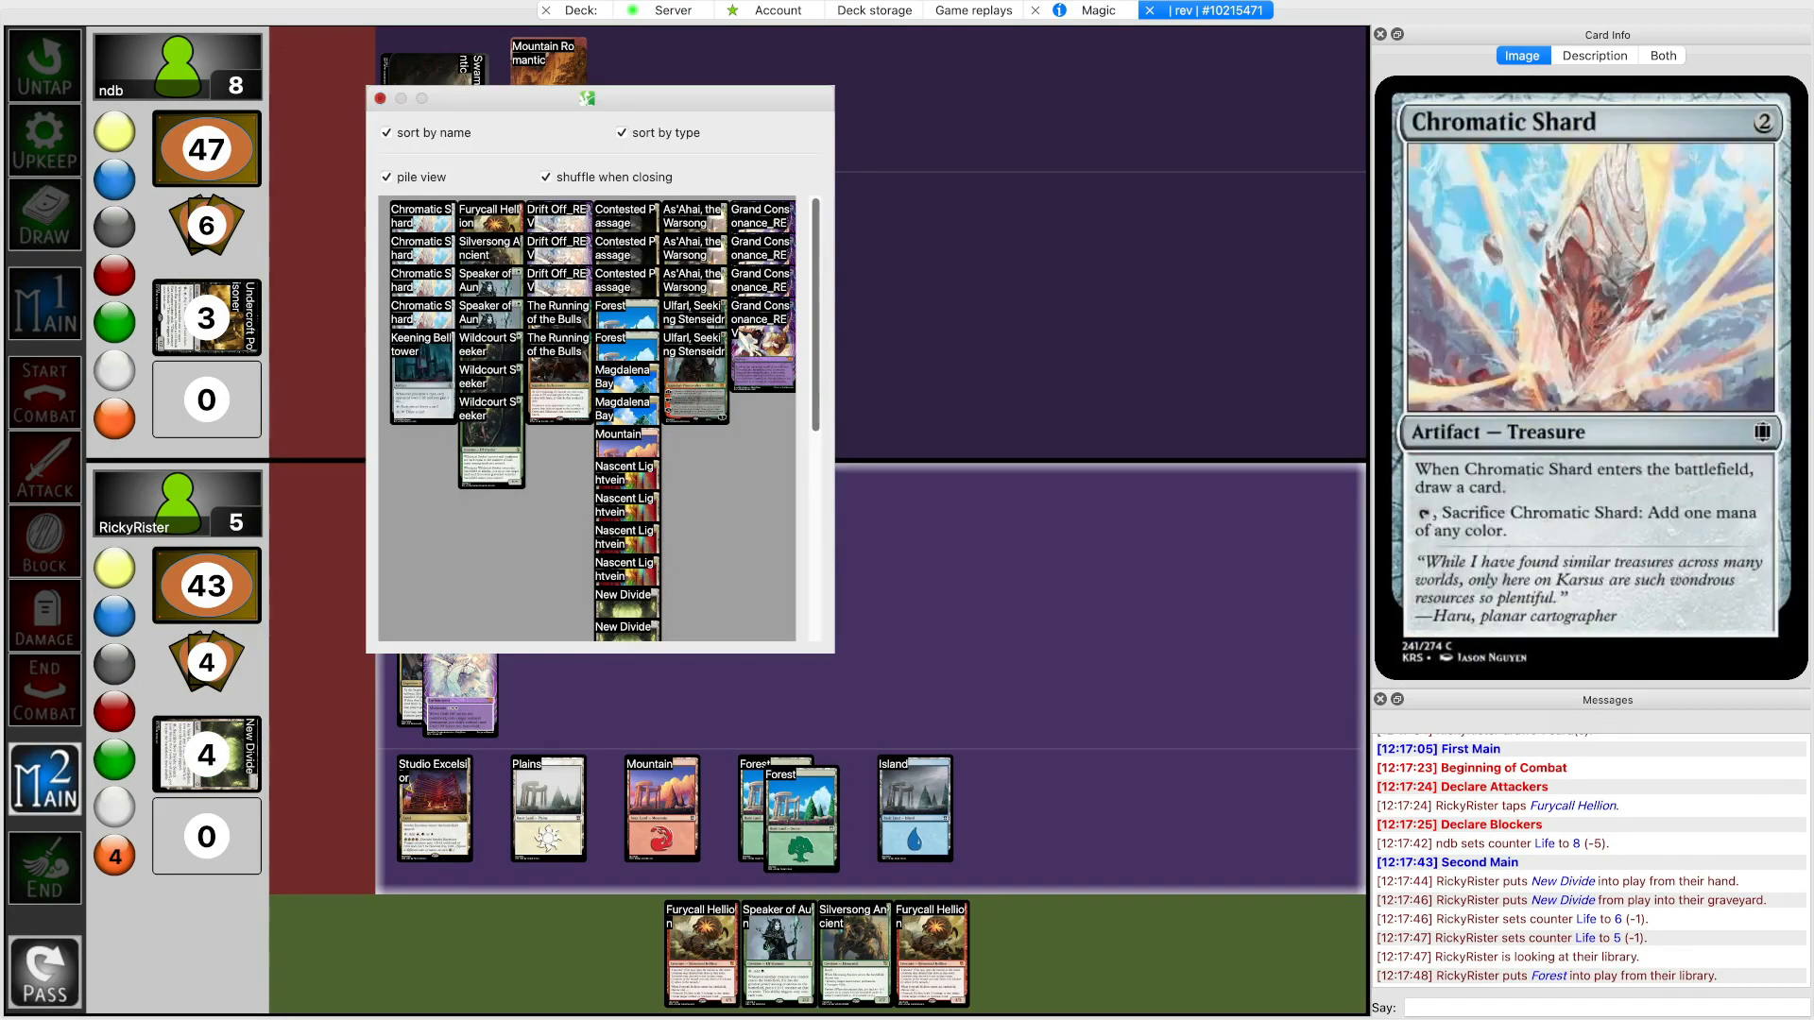
left_click(380, 98)
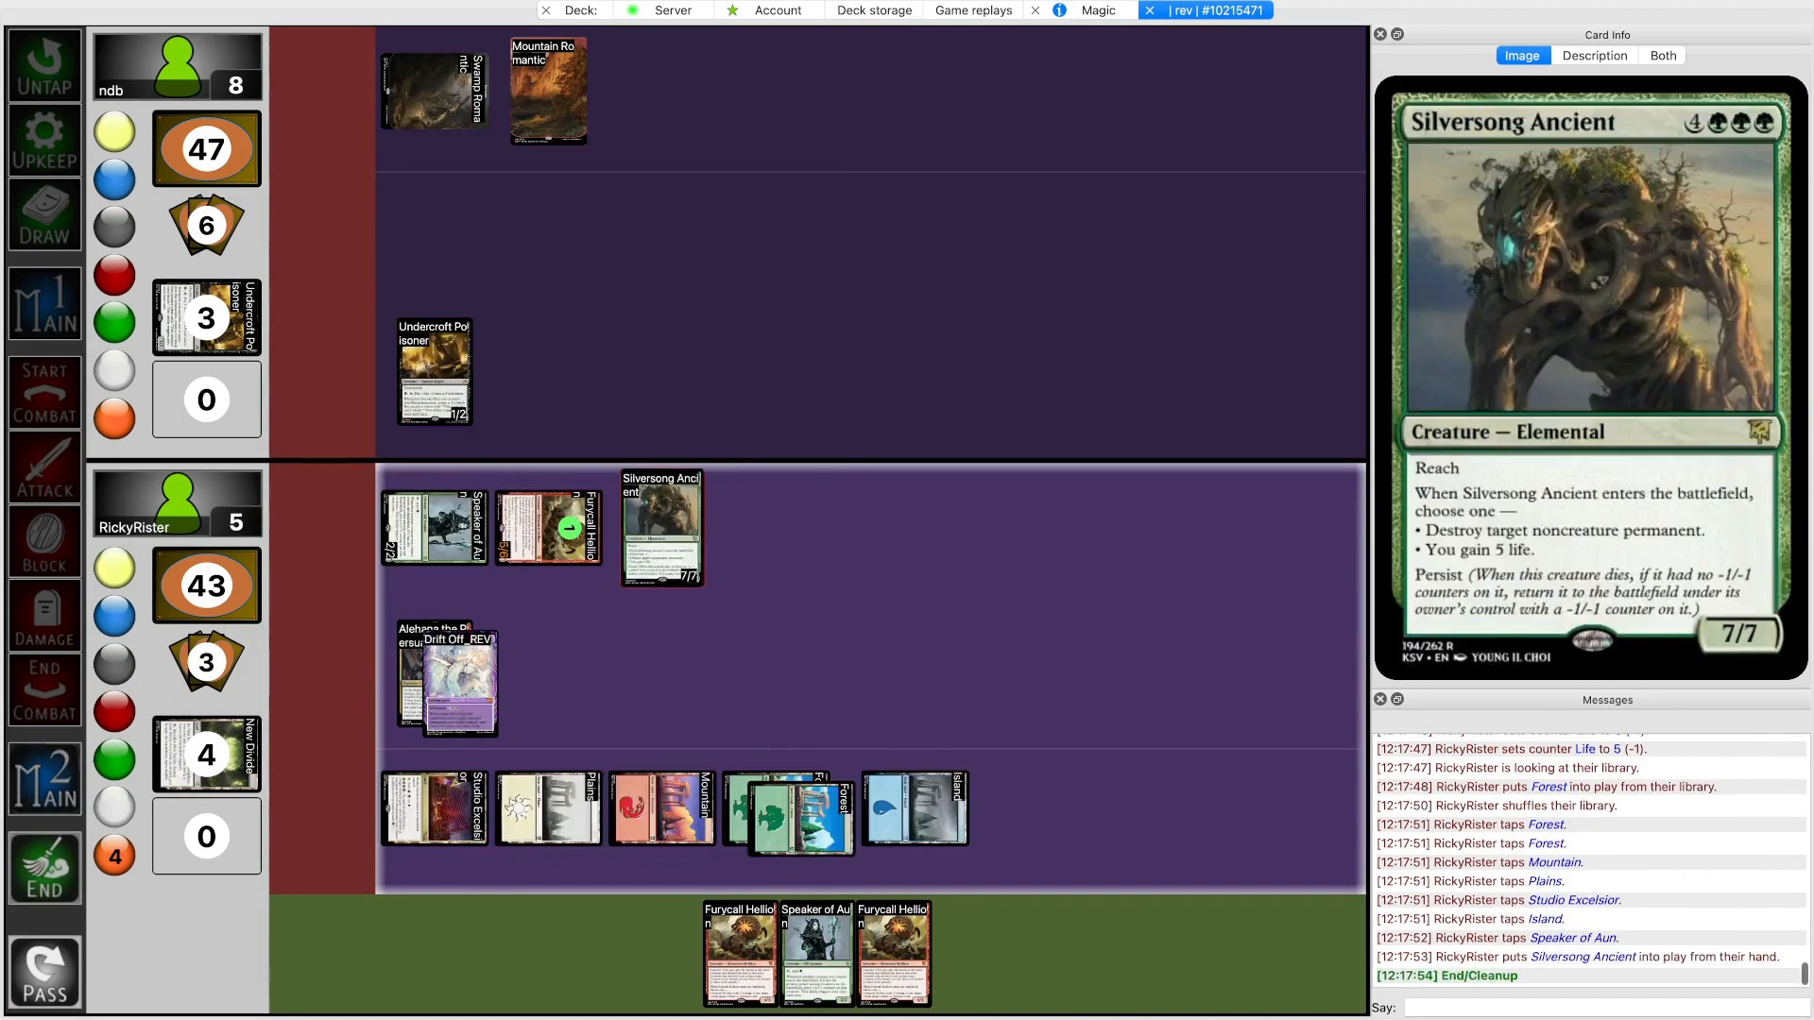
left_click(661, 525)
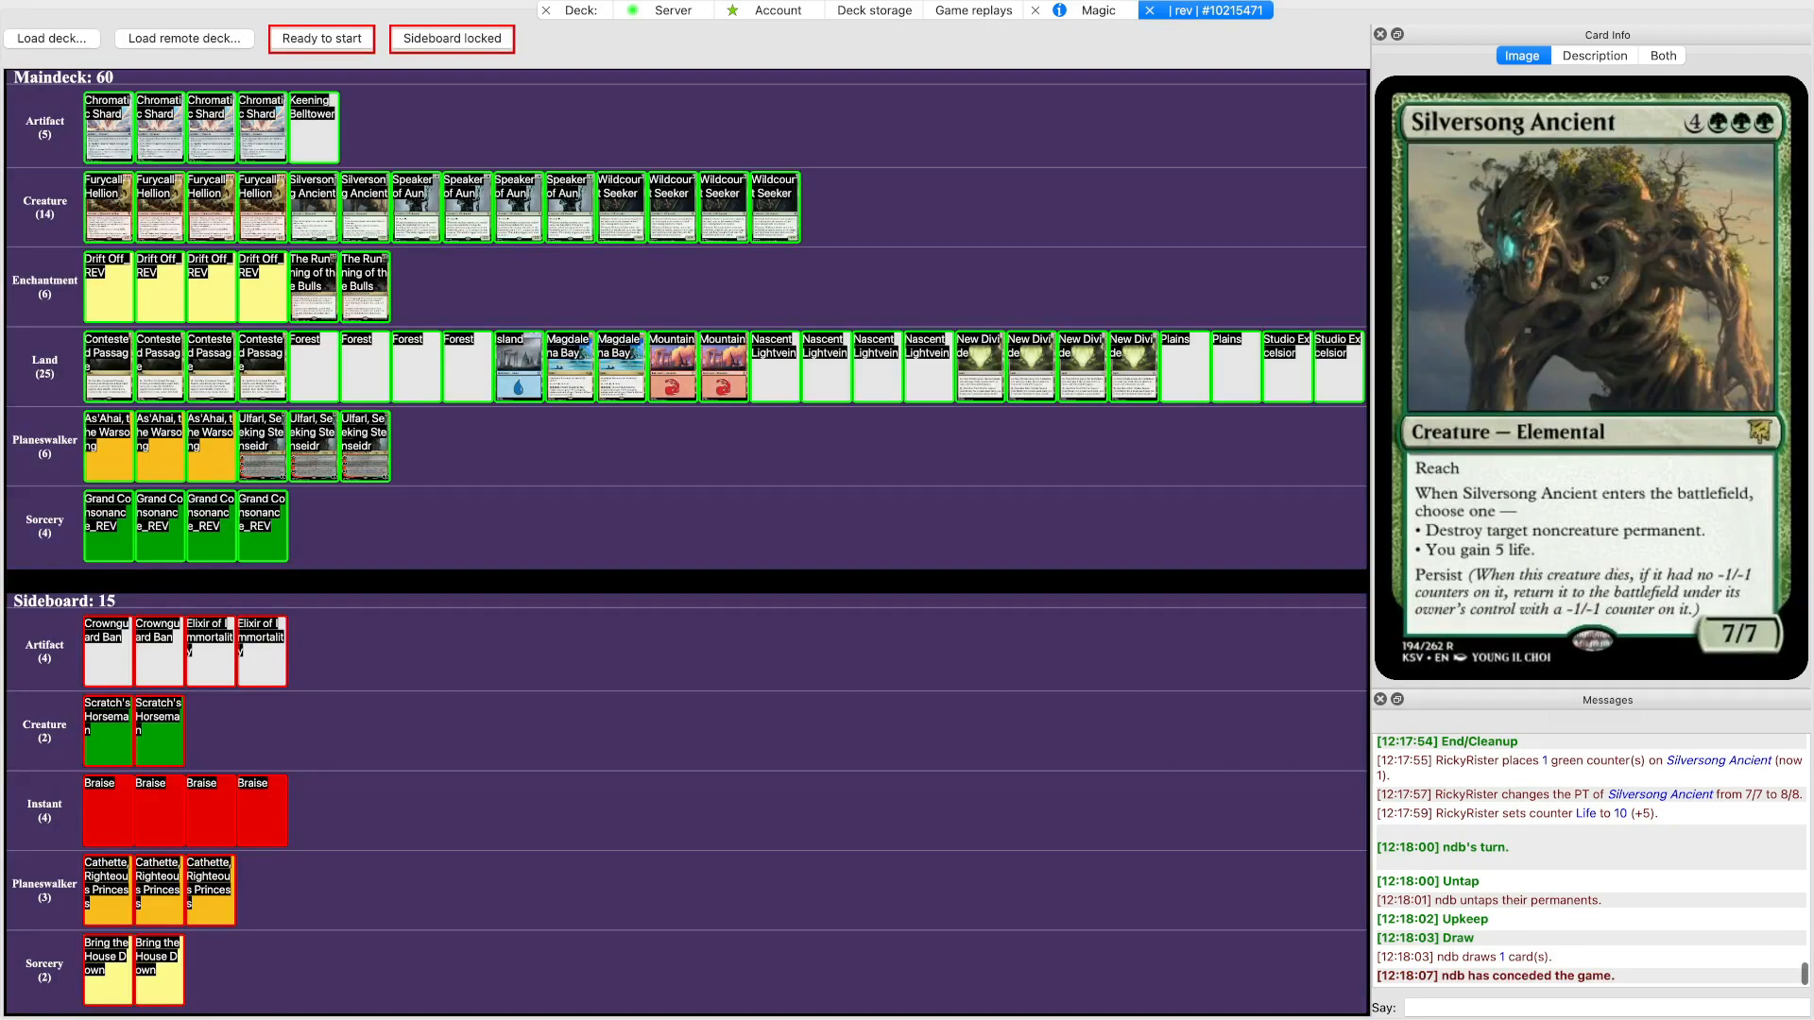
Swap Braise and Cathette from the sideboard into the maindeck and start game 2
left_click(452, 38)
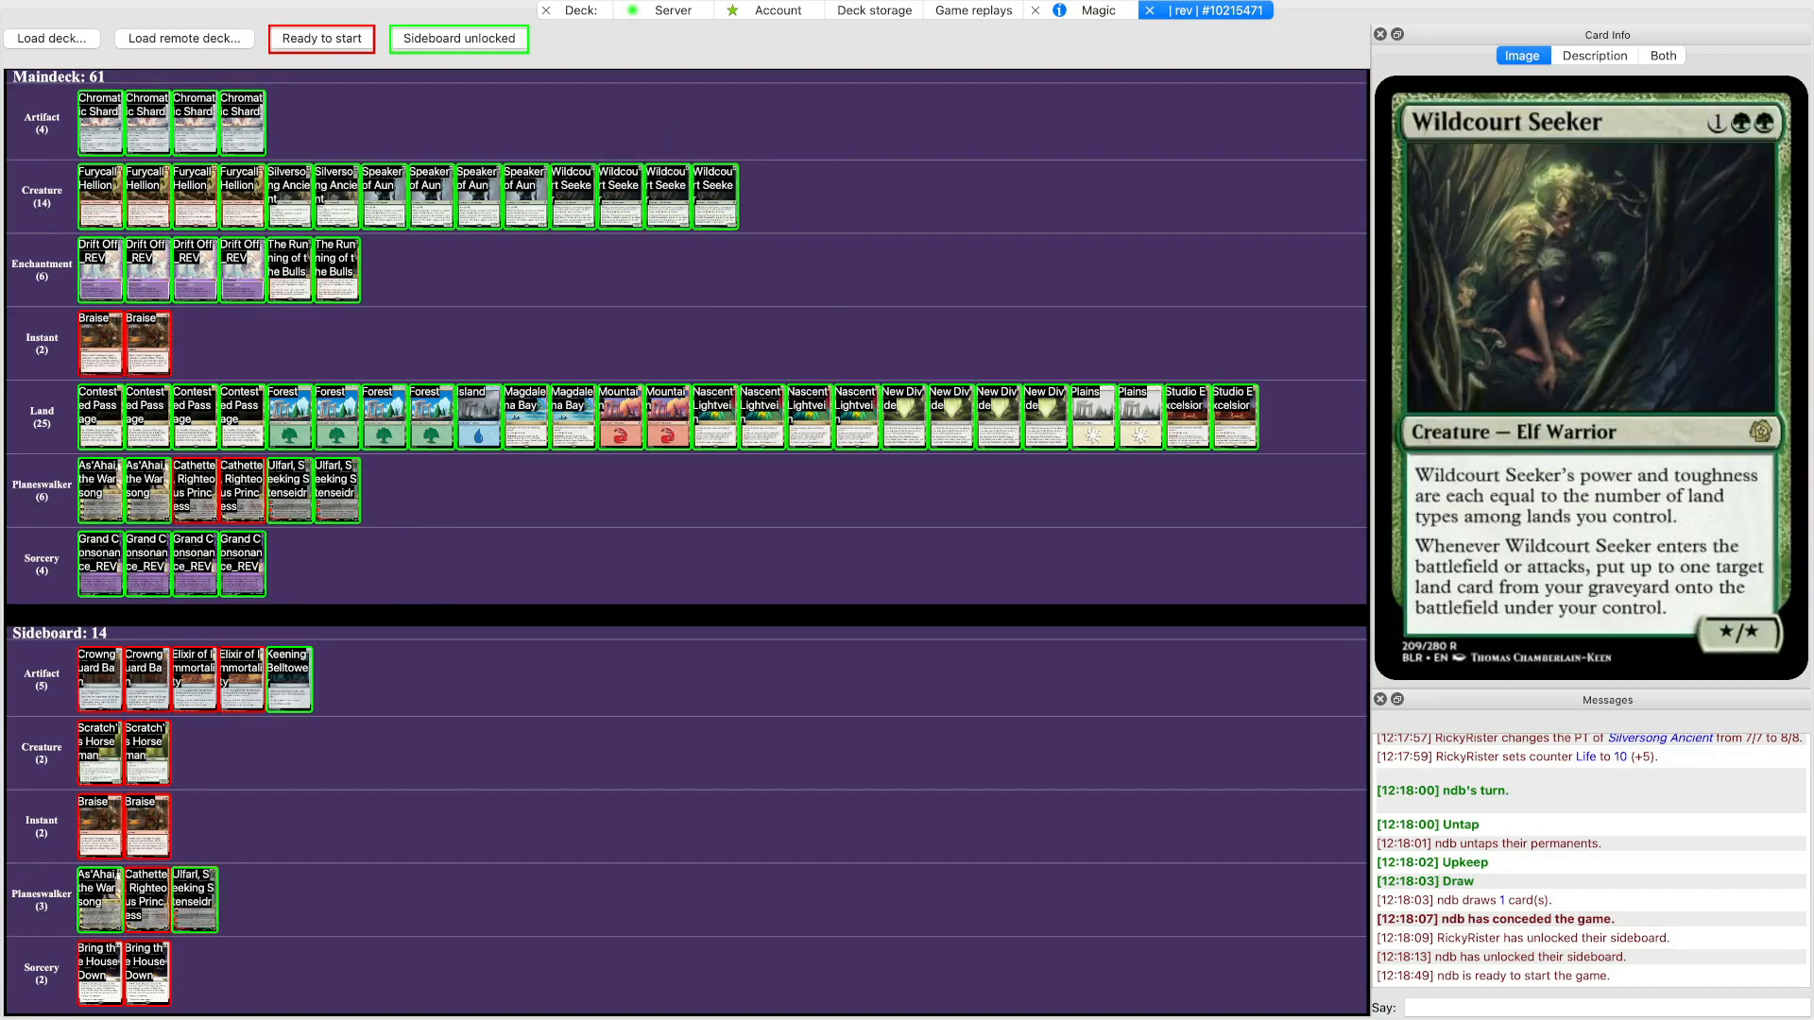
left_click(321, 38)
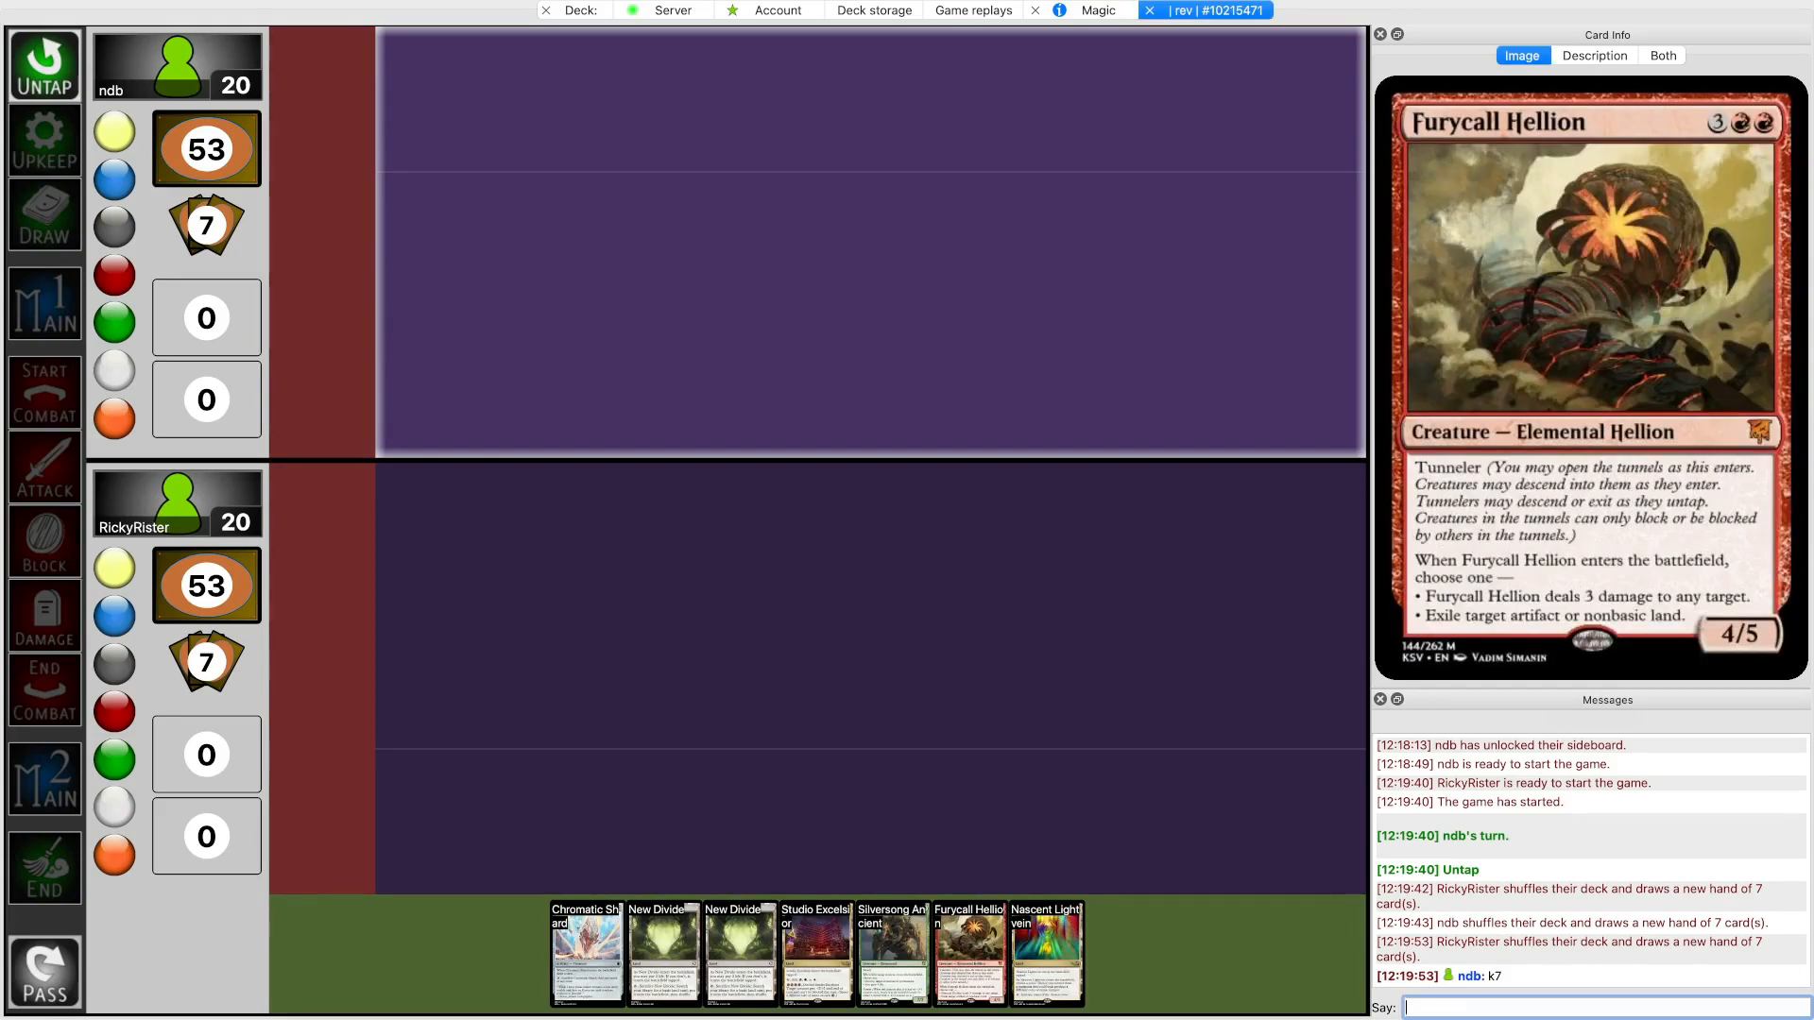
Play New Divide, pay 2 life, sacrifice it and view the library to search for a land
left_click(739, 949)
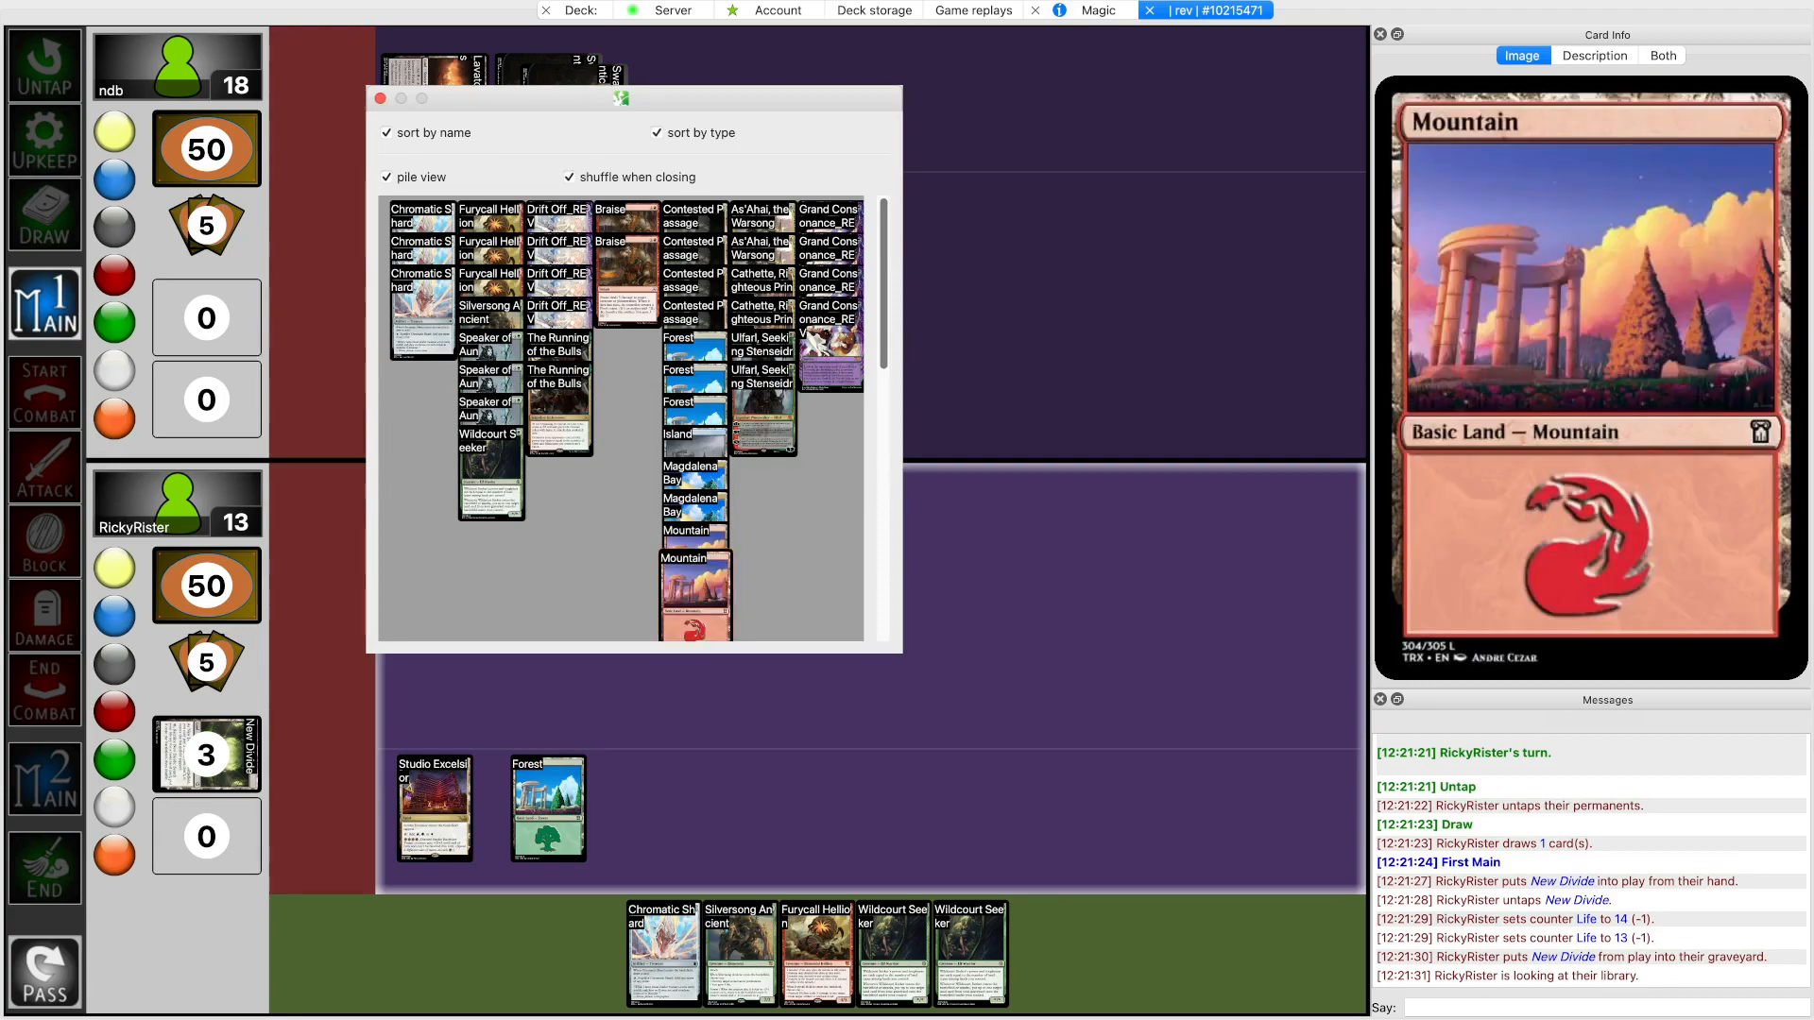
Fetch a Mountain then a Plains from the library with New Divide and cast Wildcourt Seeker
left_click(380, 97)
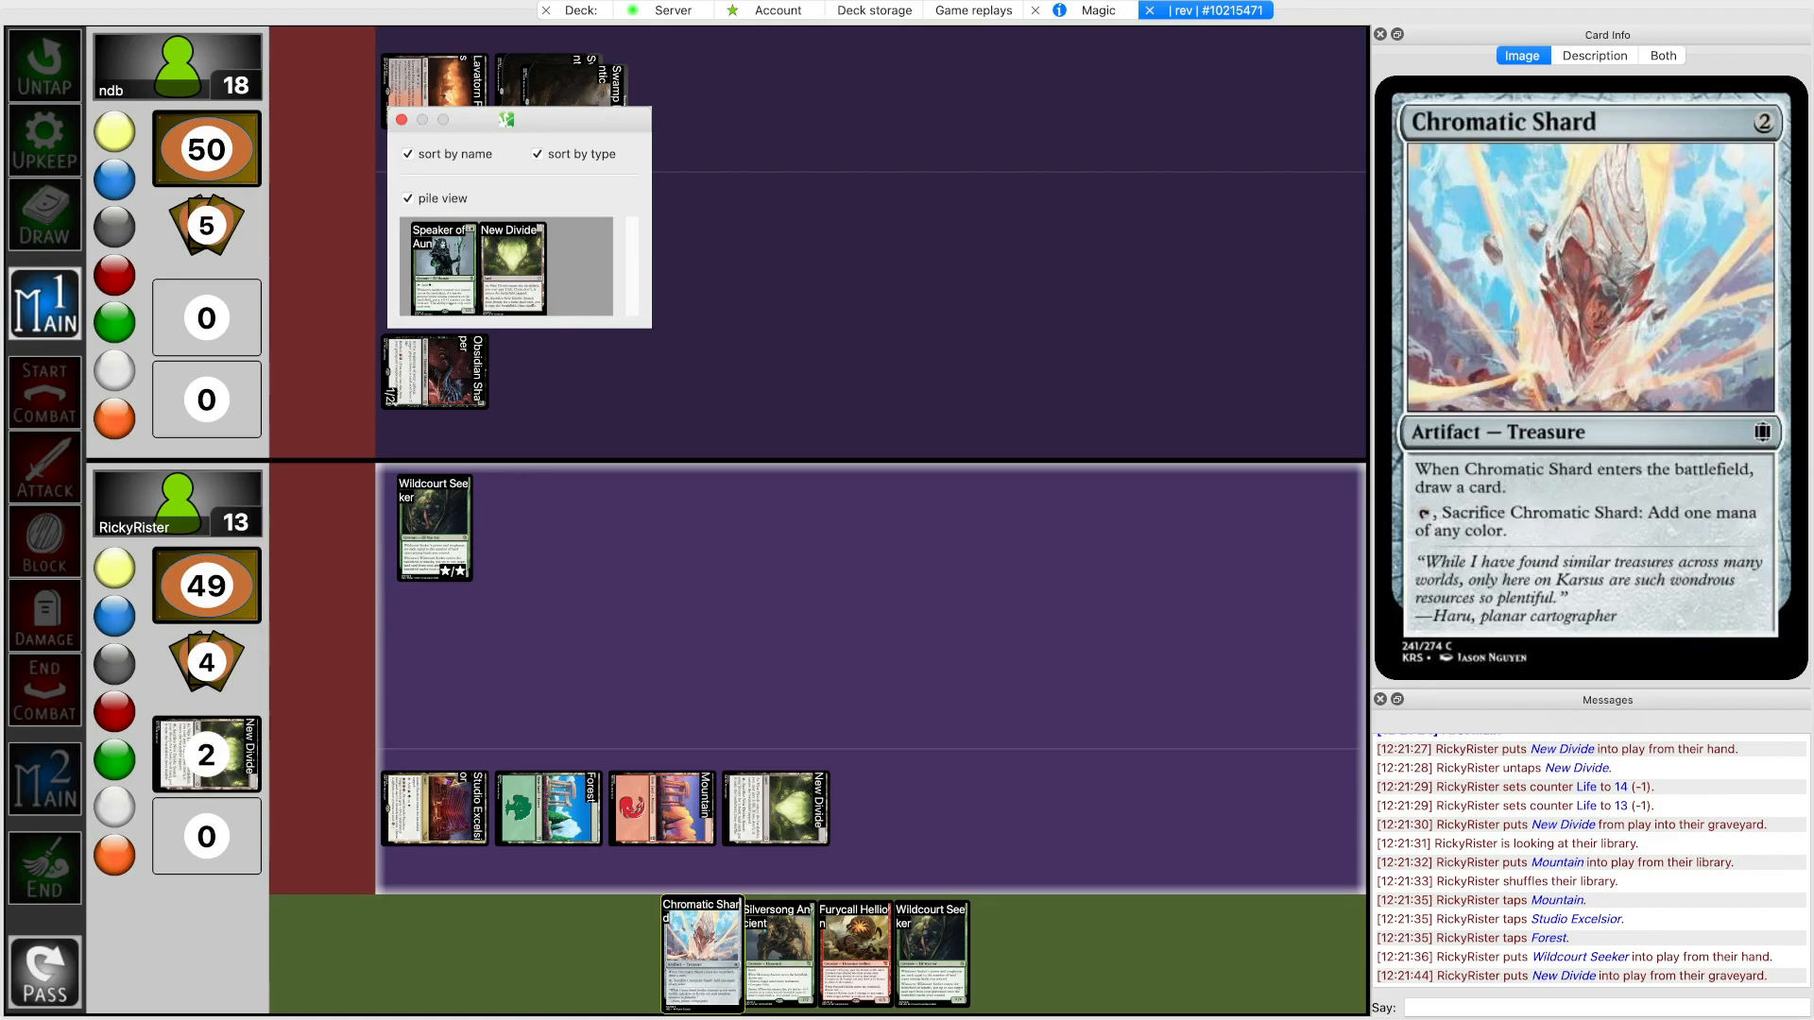
left_click(1595, 55)
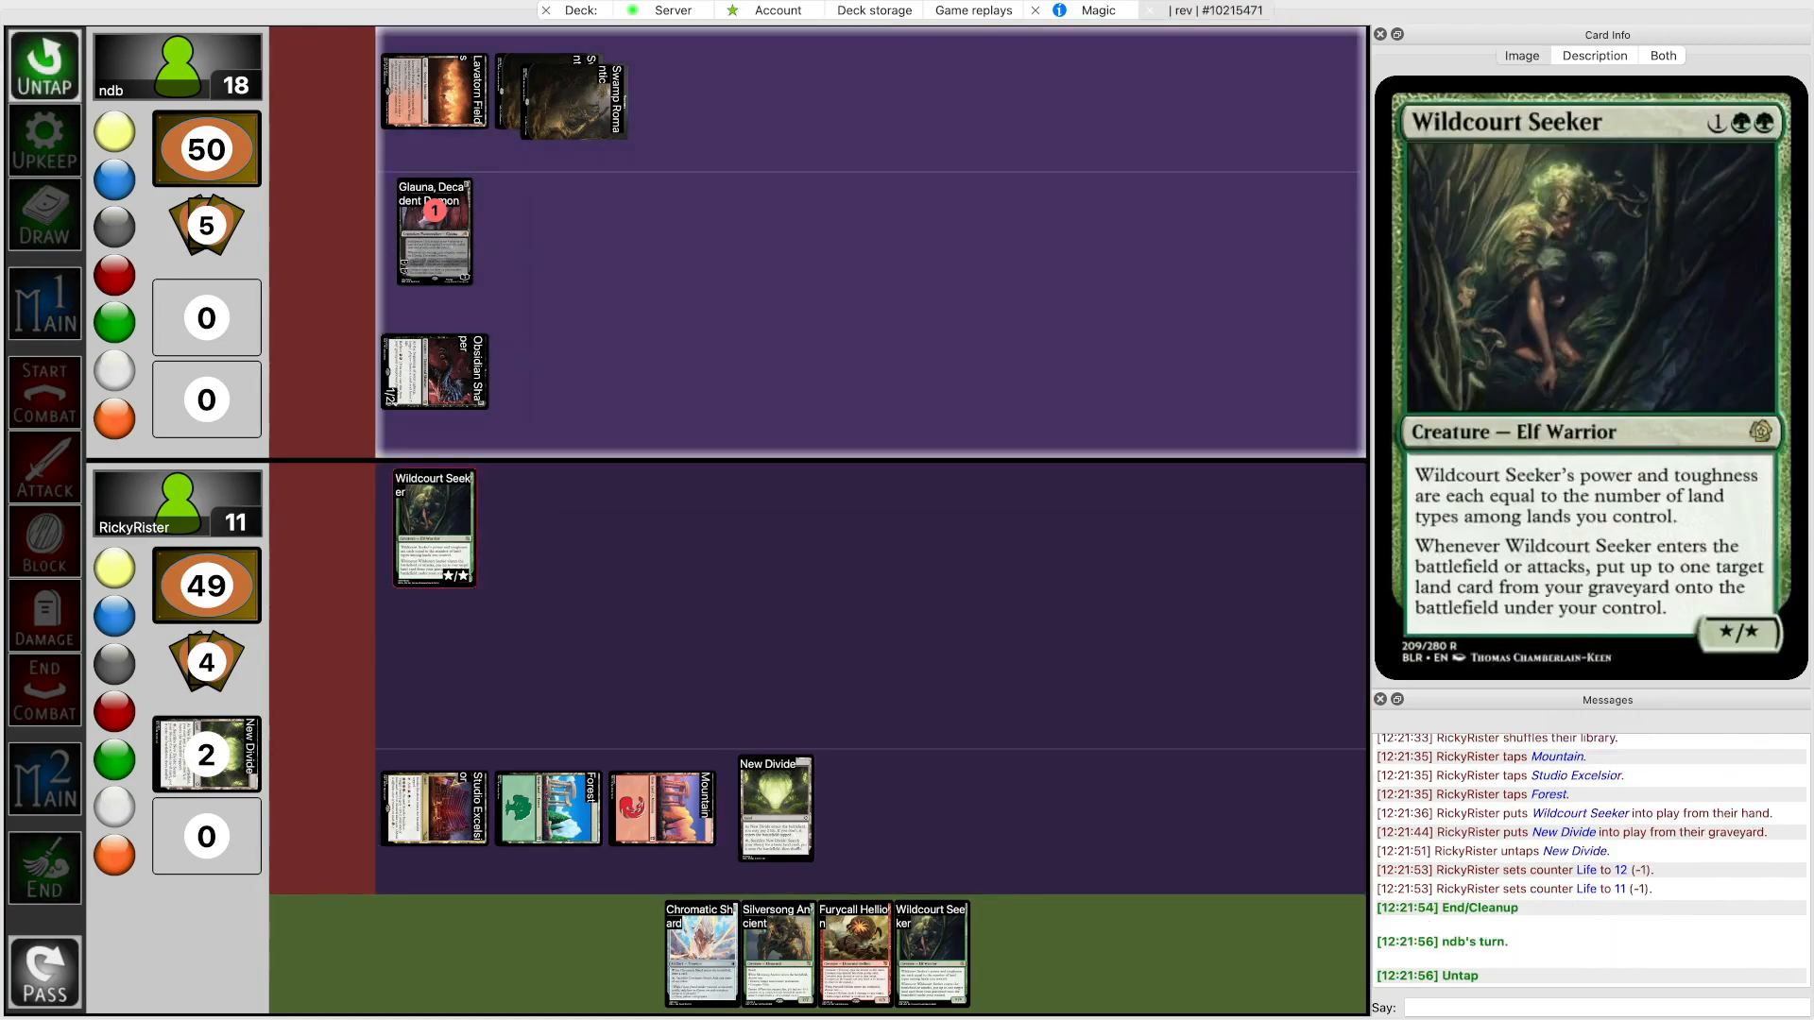
left_click(1519, 55)
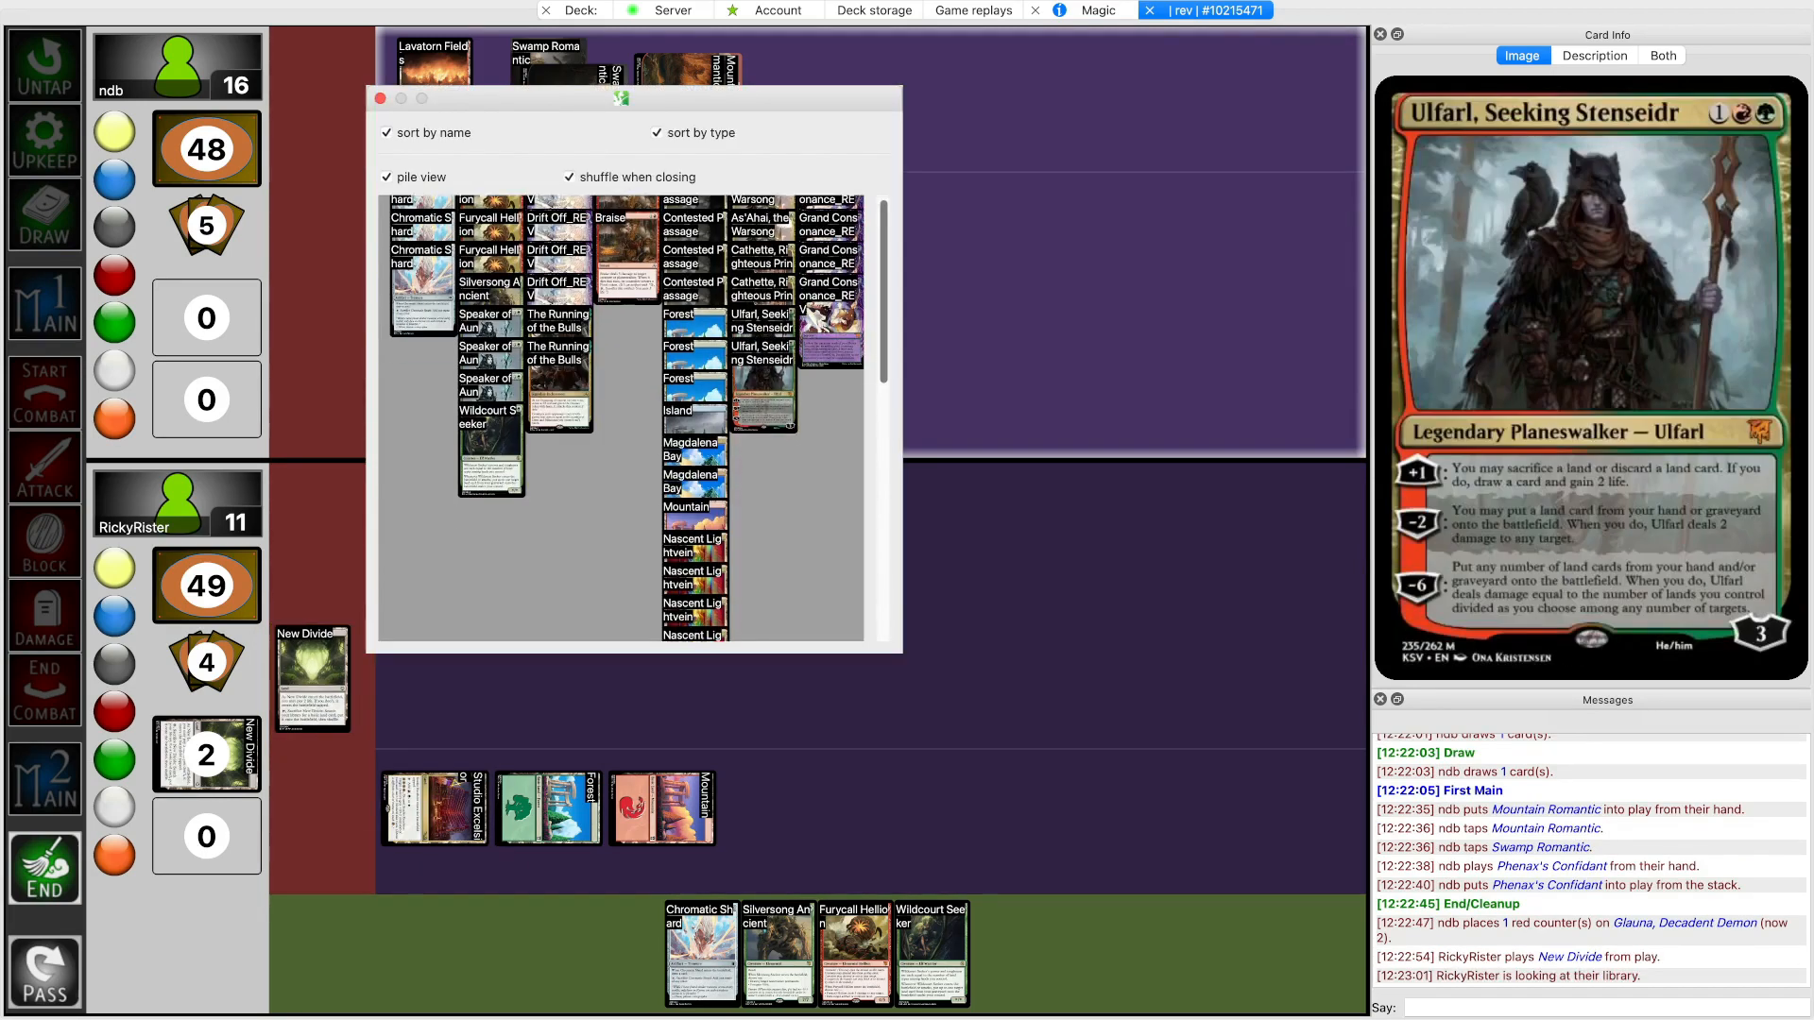
scroll("down", 3)
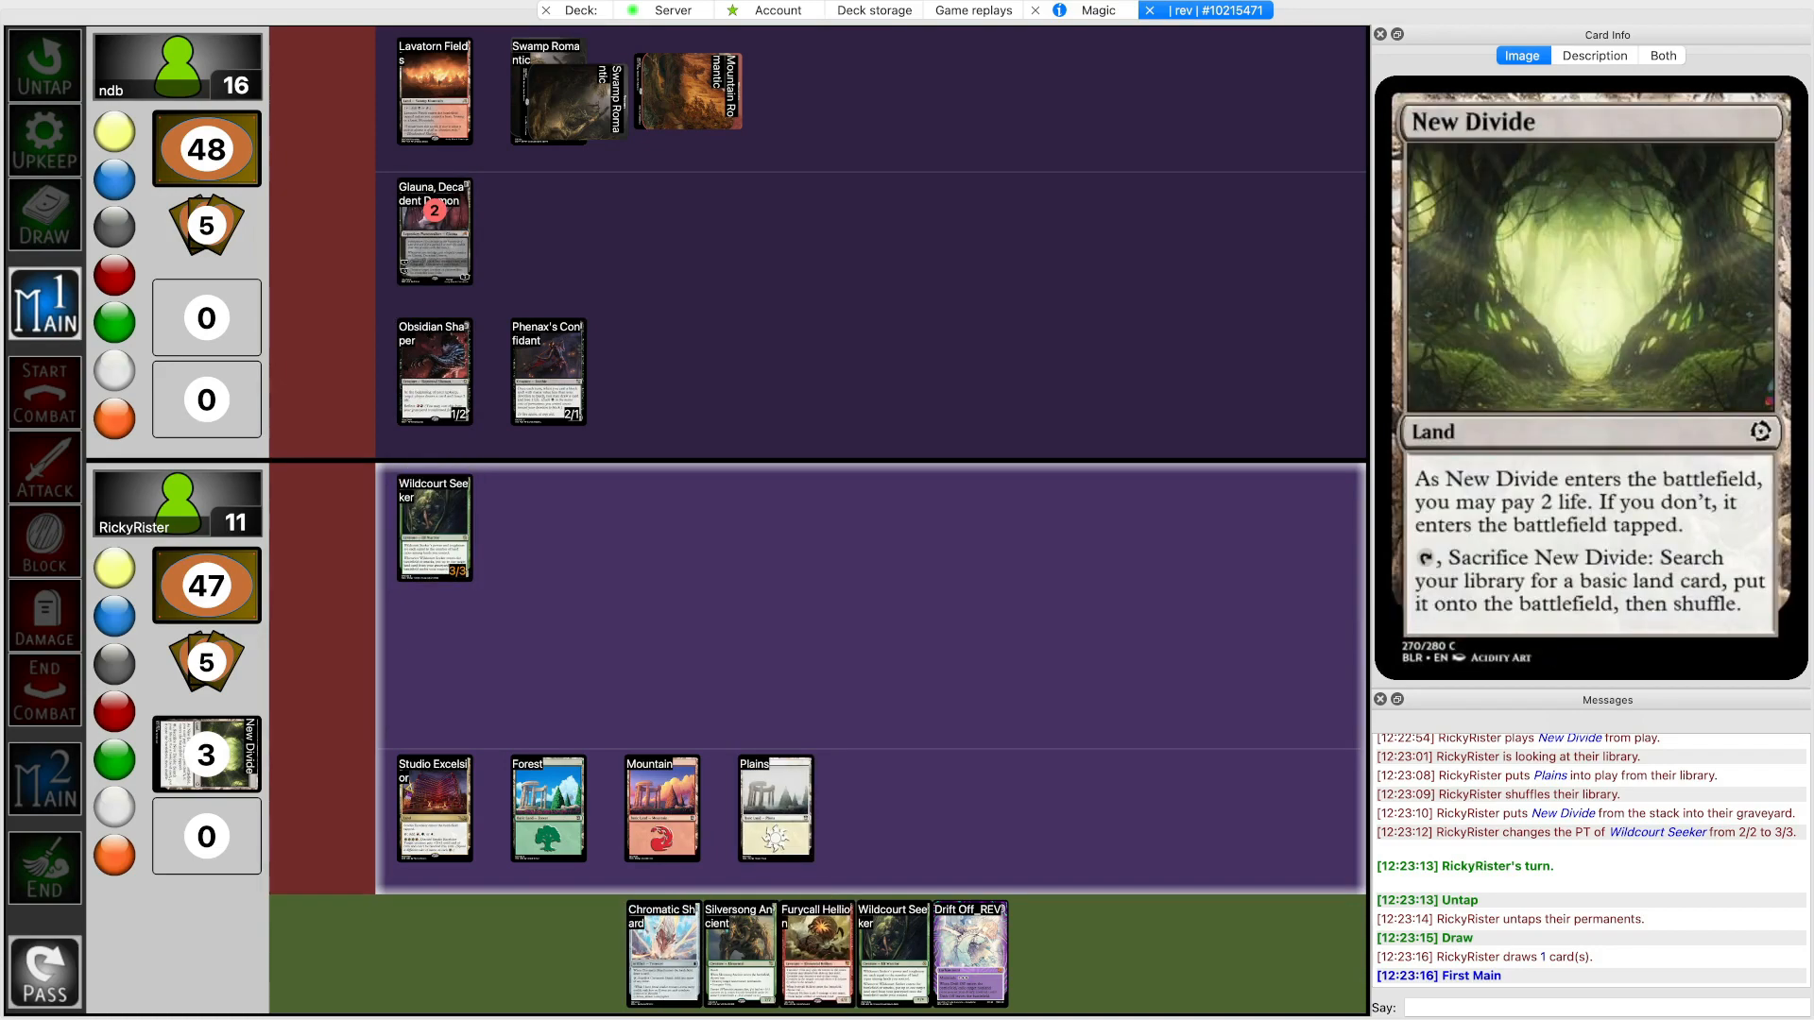
left_click(773, 807)
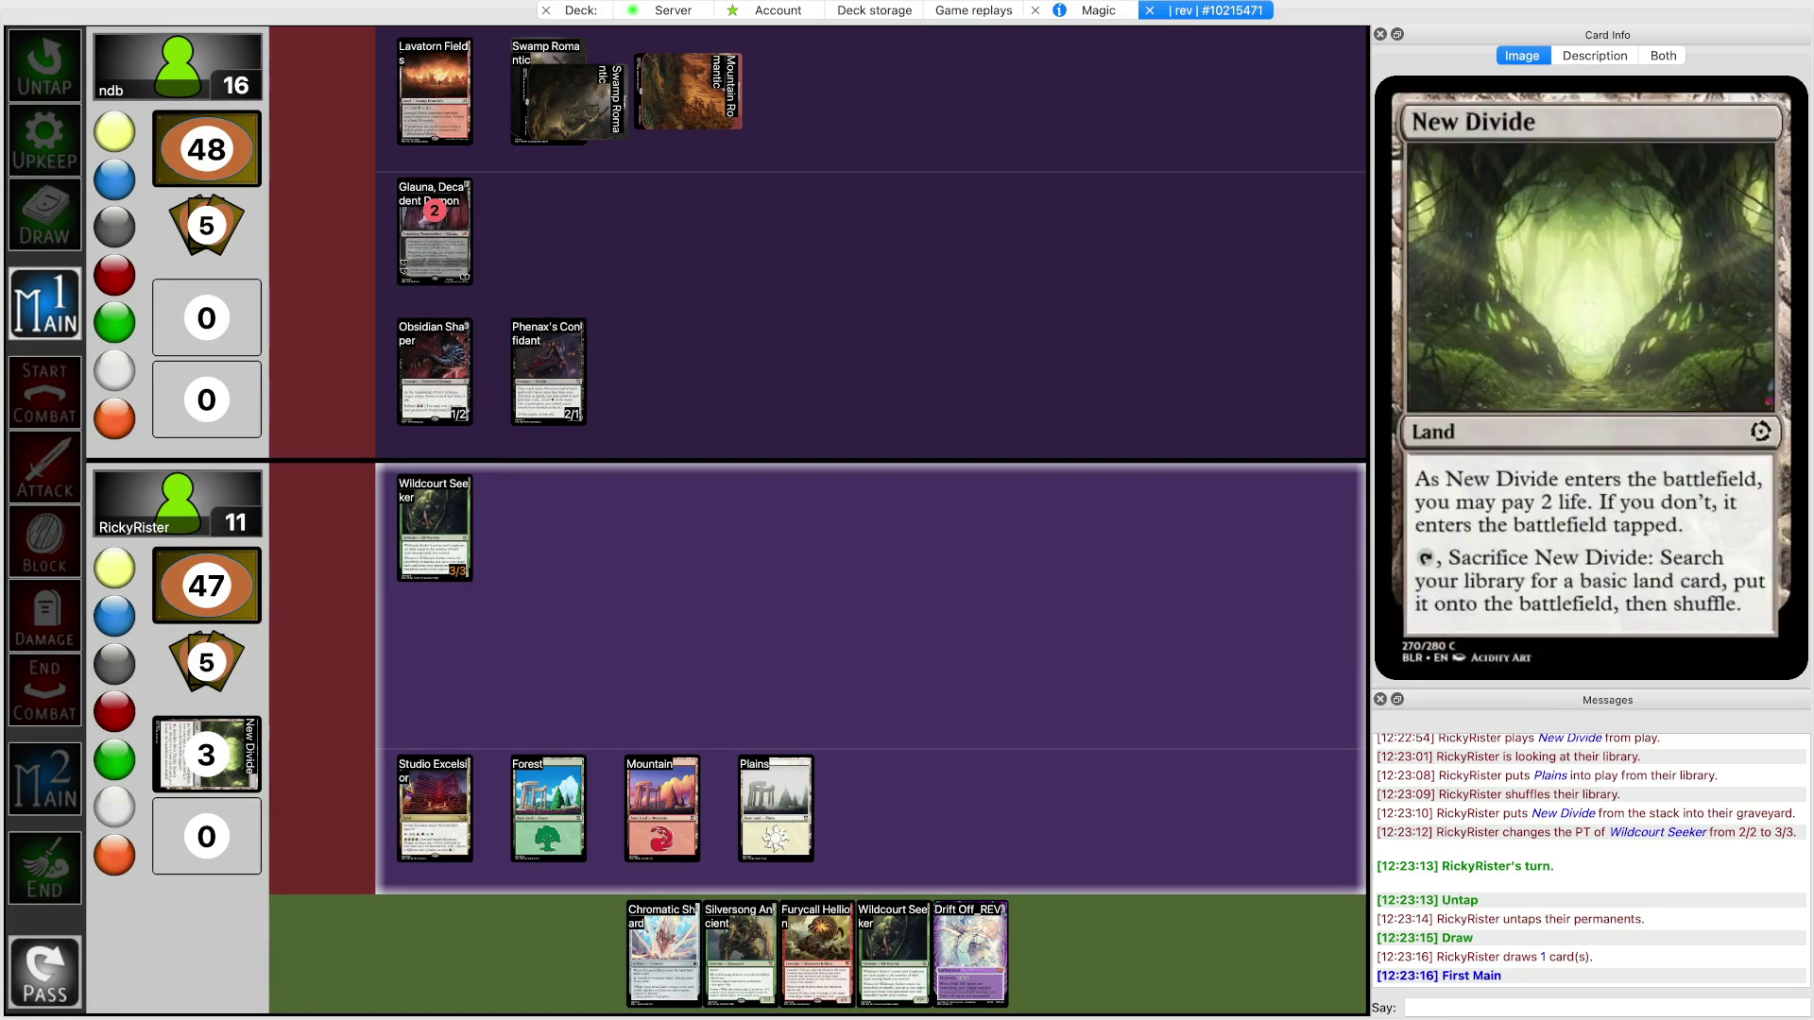
Concede game two to ndb via Game > Concede, returning to the sideboard screen
left_click(435, 91)
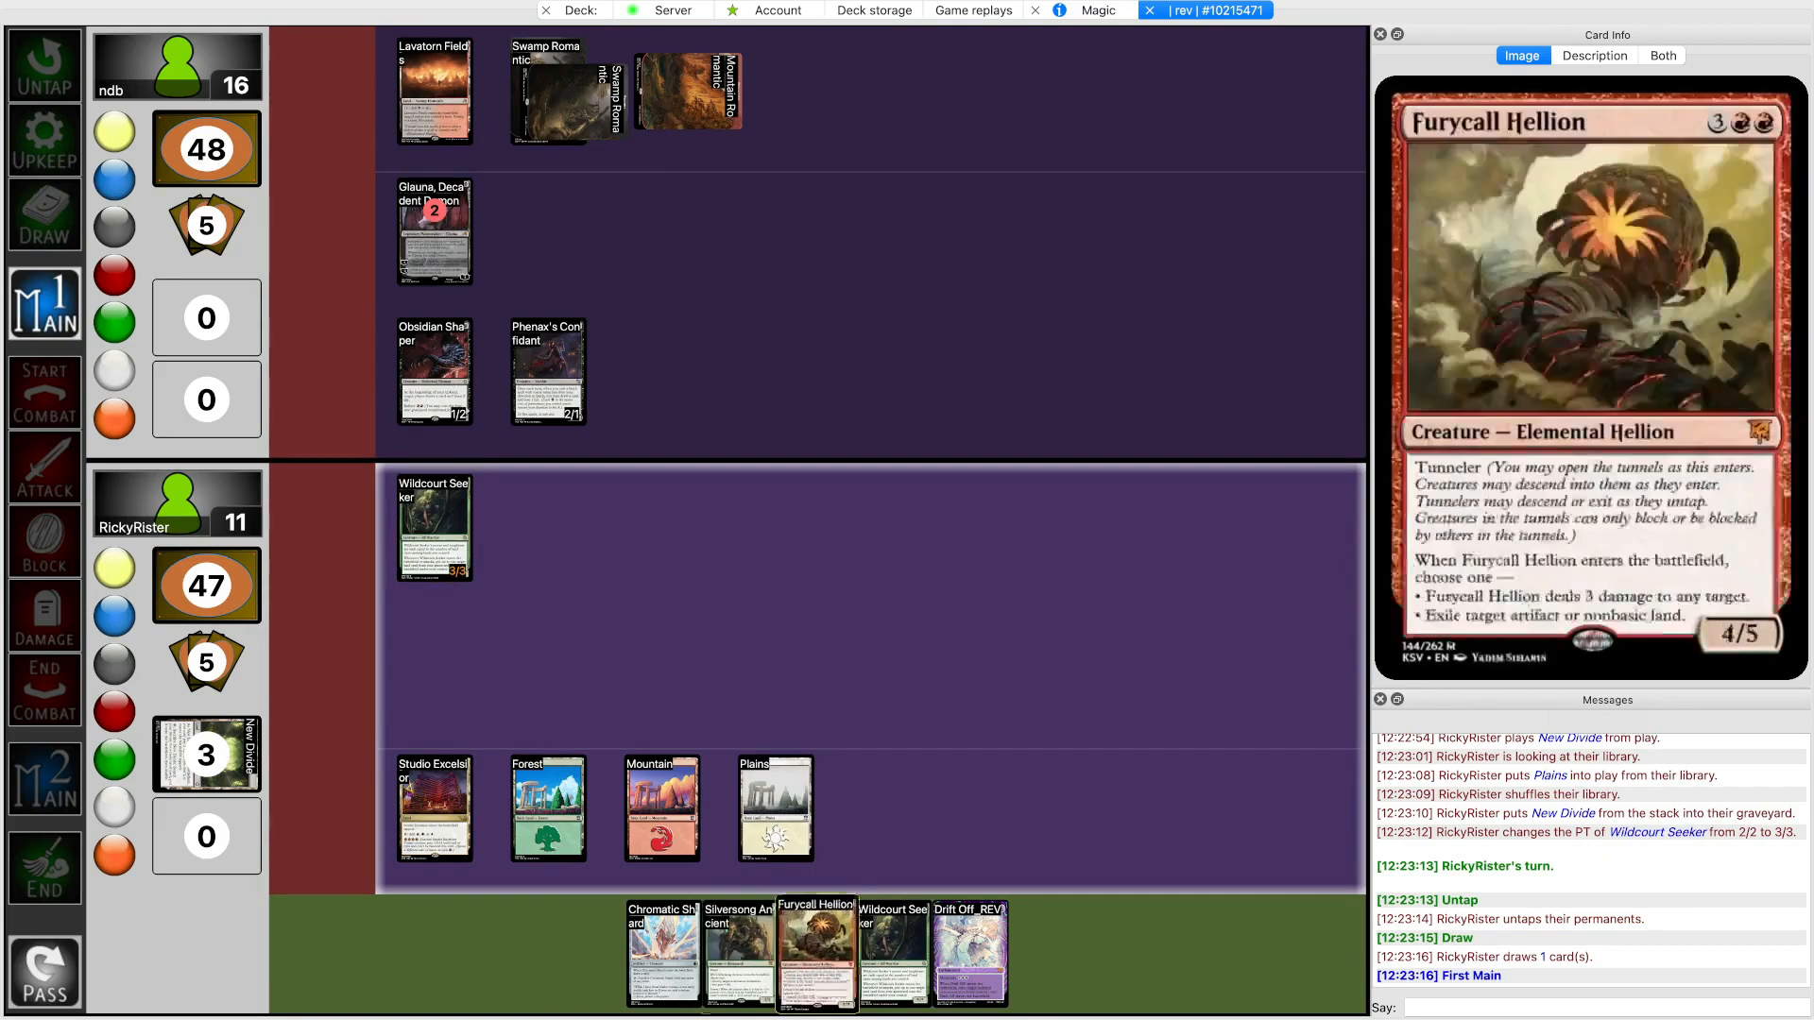
left_click(433, 528)
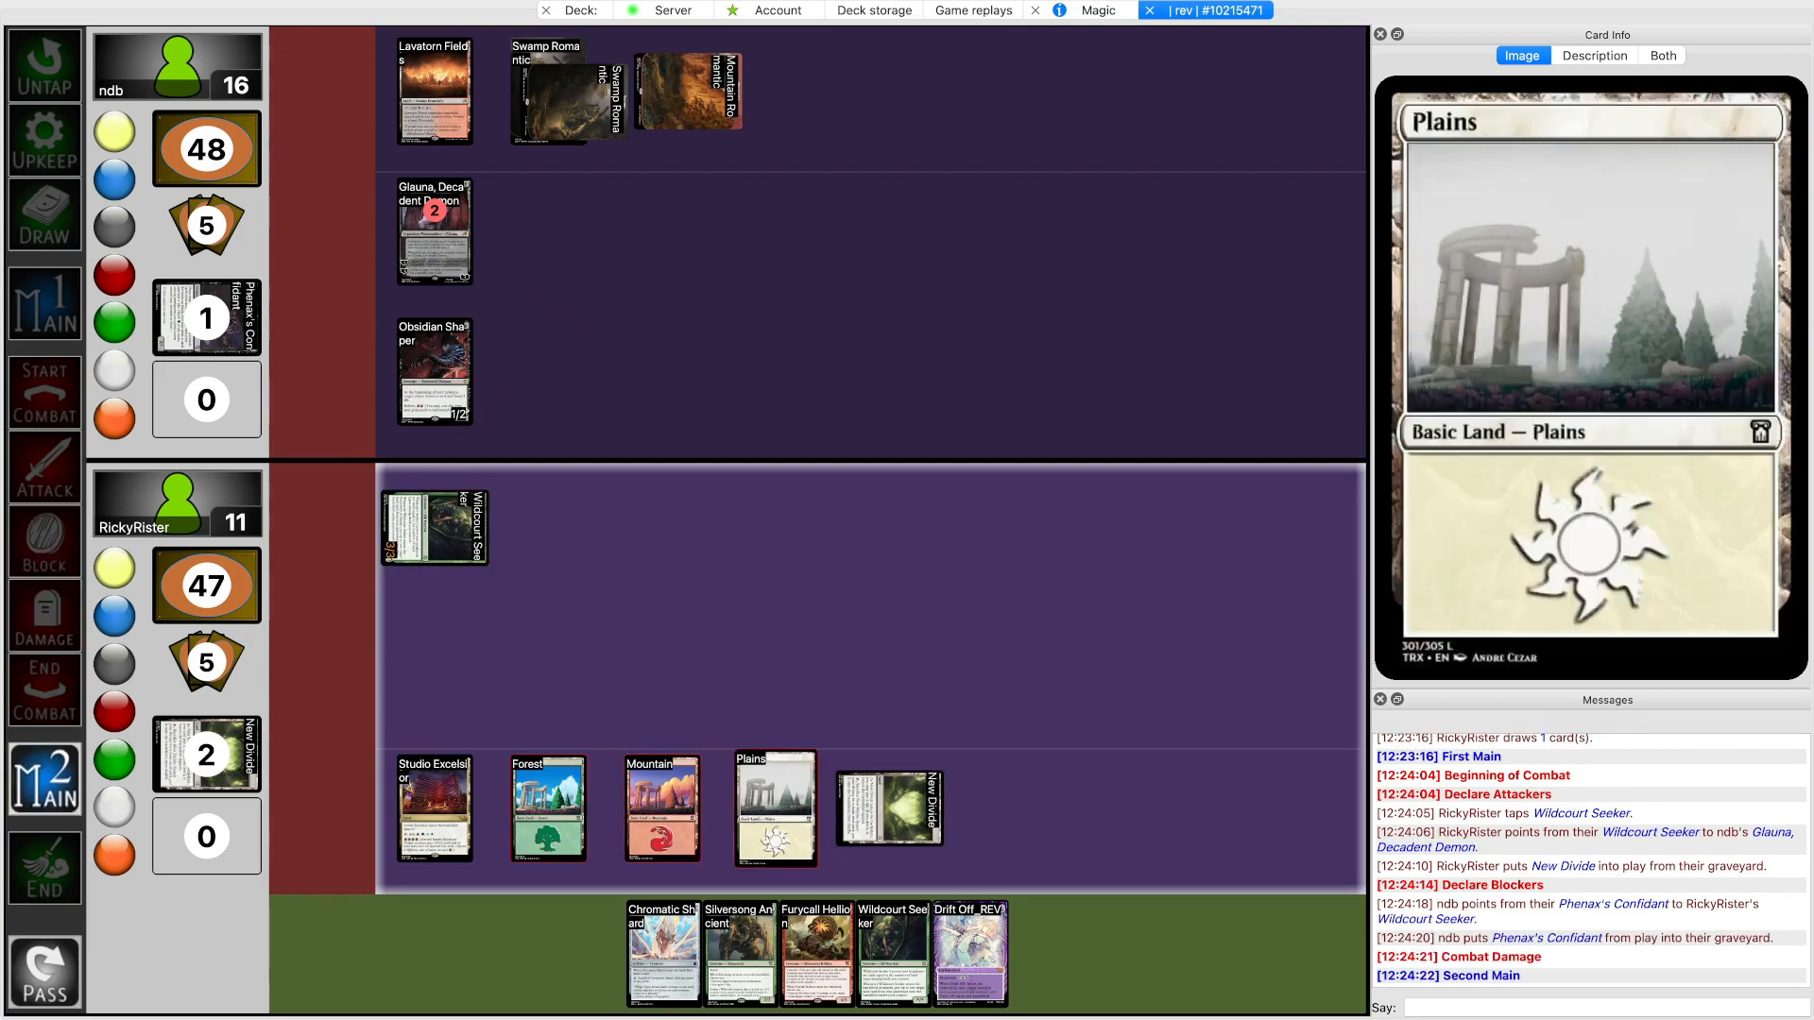
left_click(548, 808)
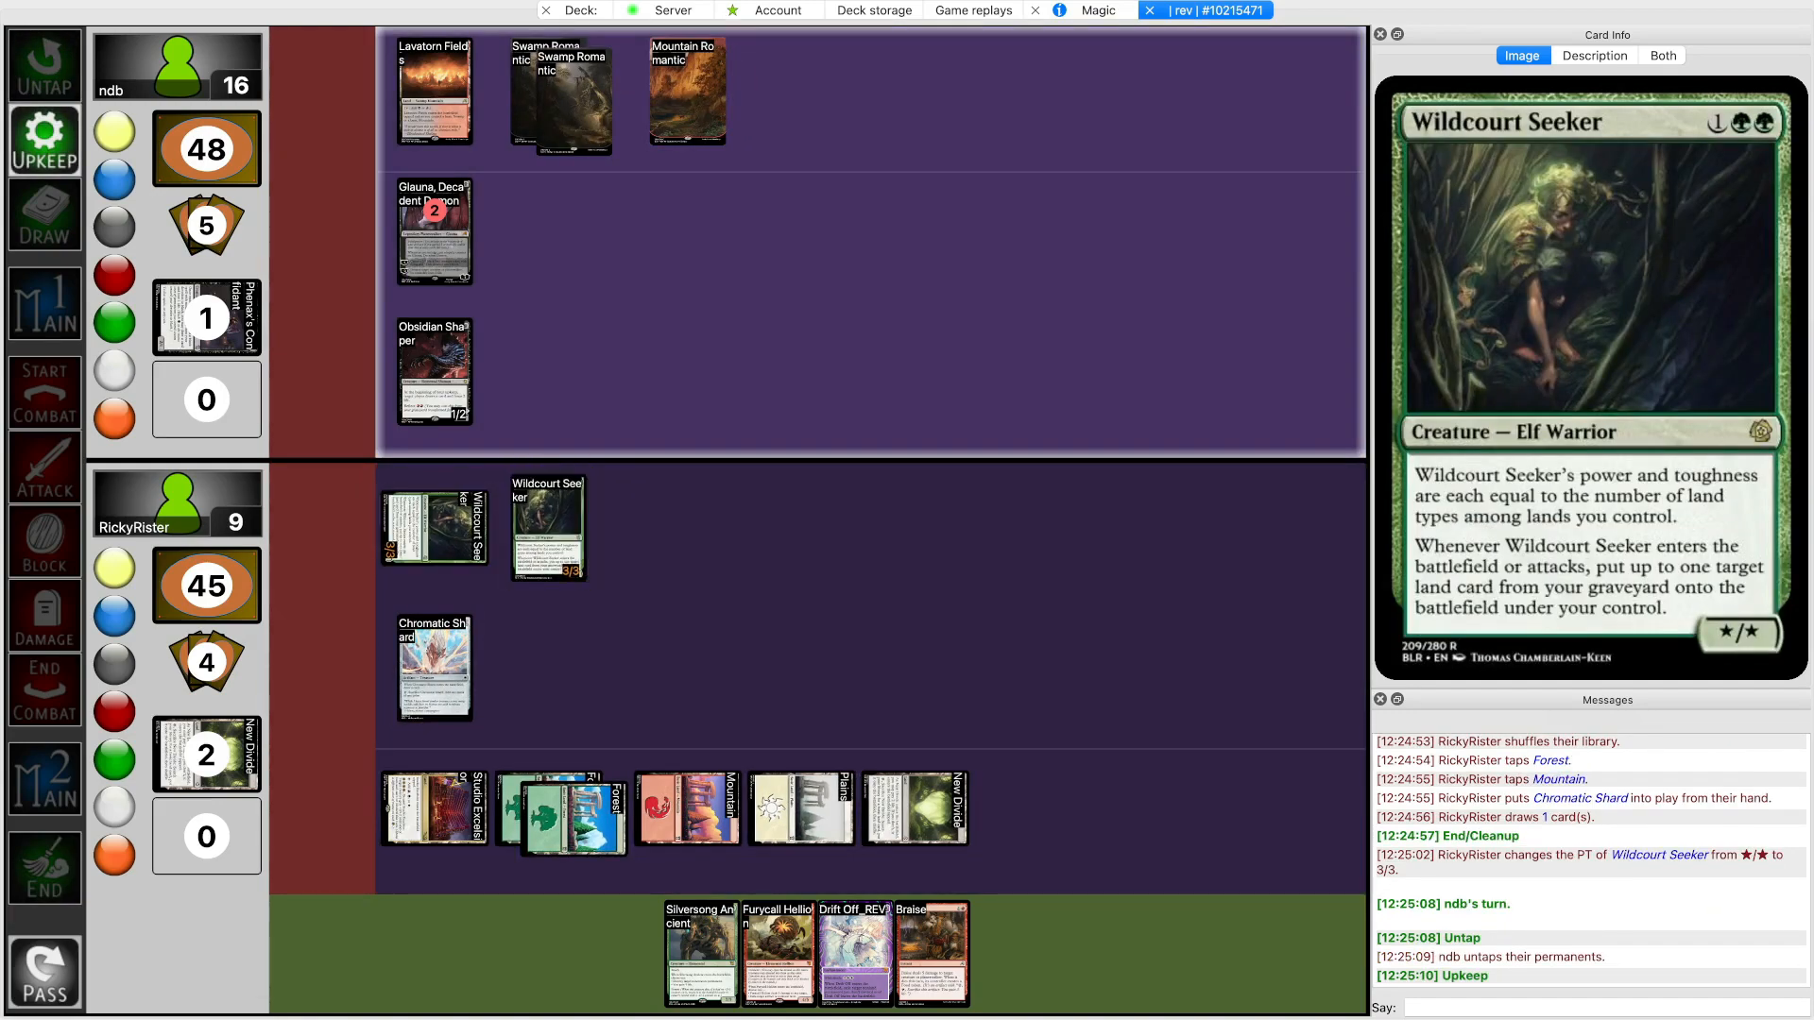
left_click(435, 528)
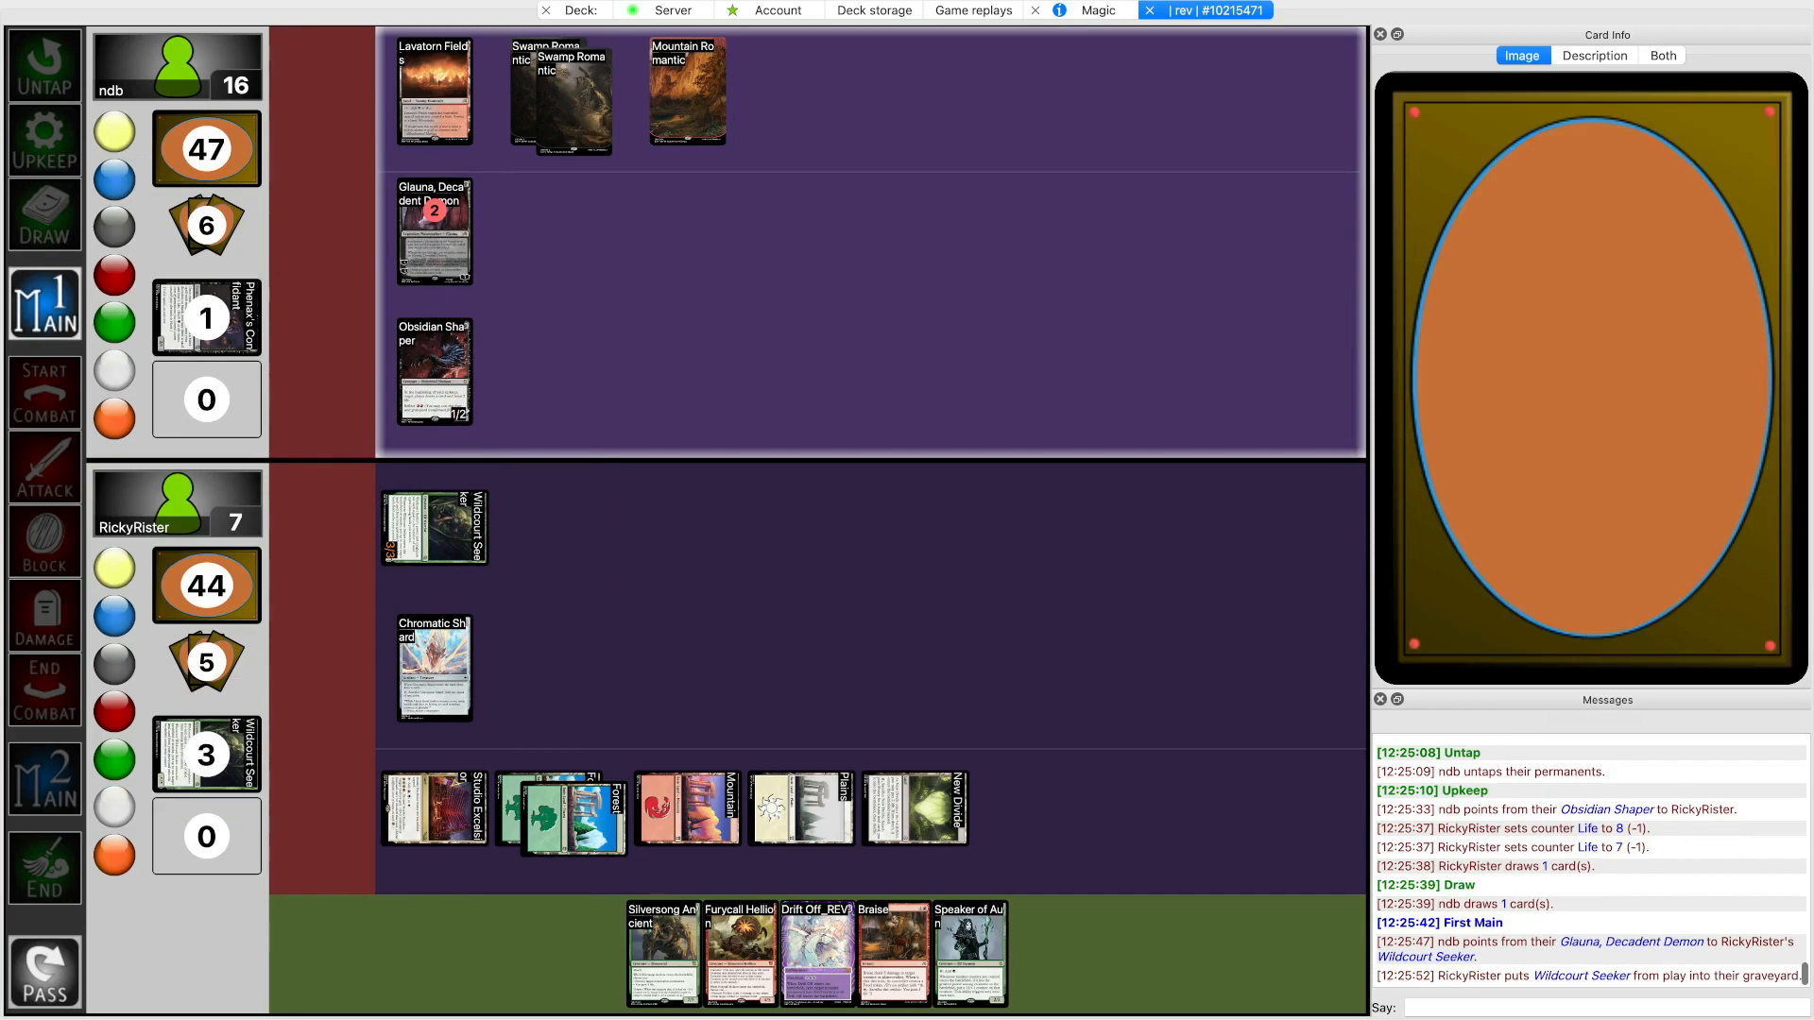
left_click(435, 370)
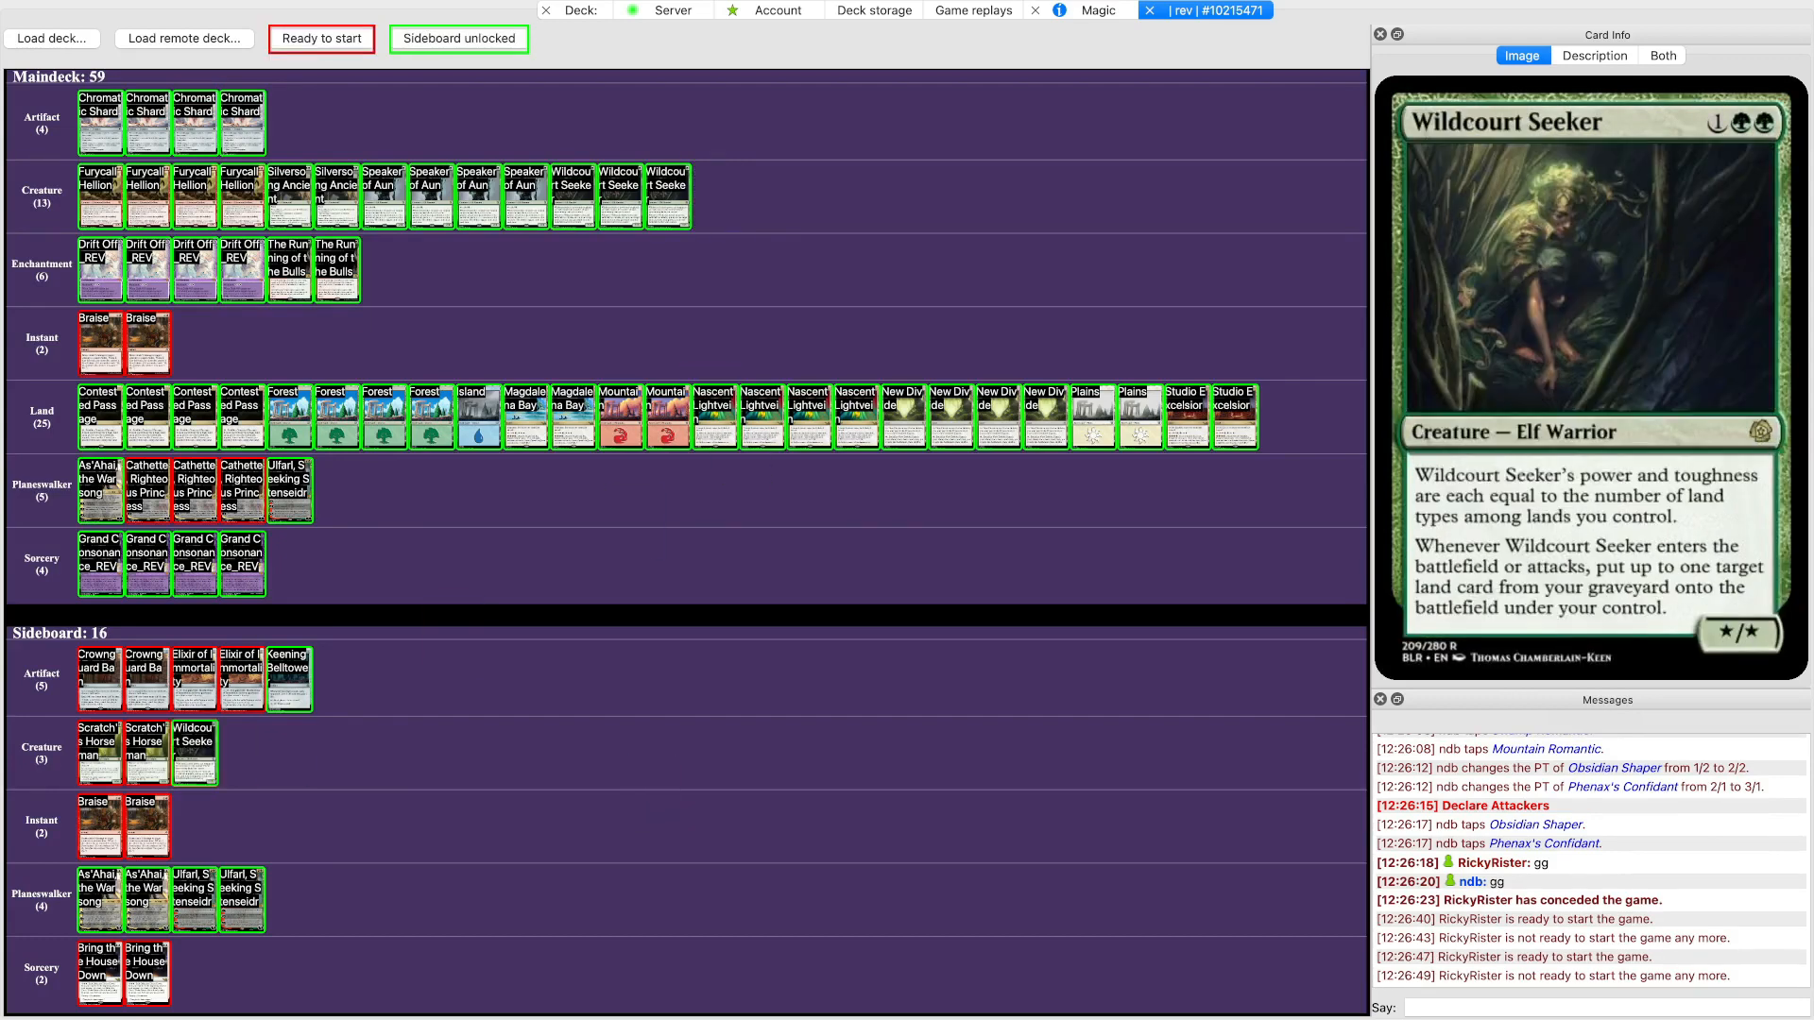
Move an Ulfarl and a Wildcourt Seeker into the 60-card main deck and declare ready for game three
left_click(195, 899)
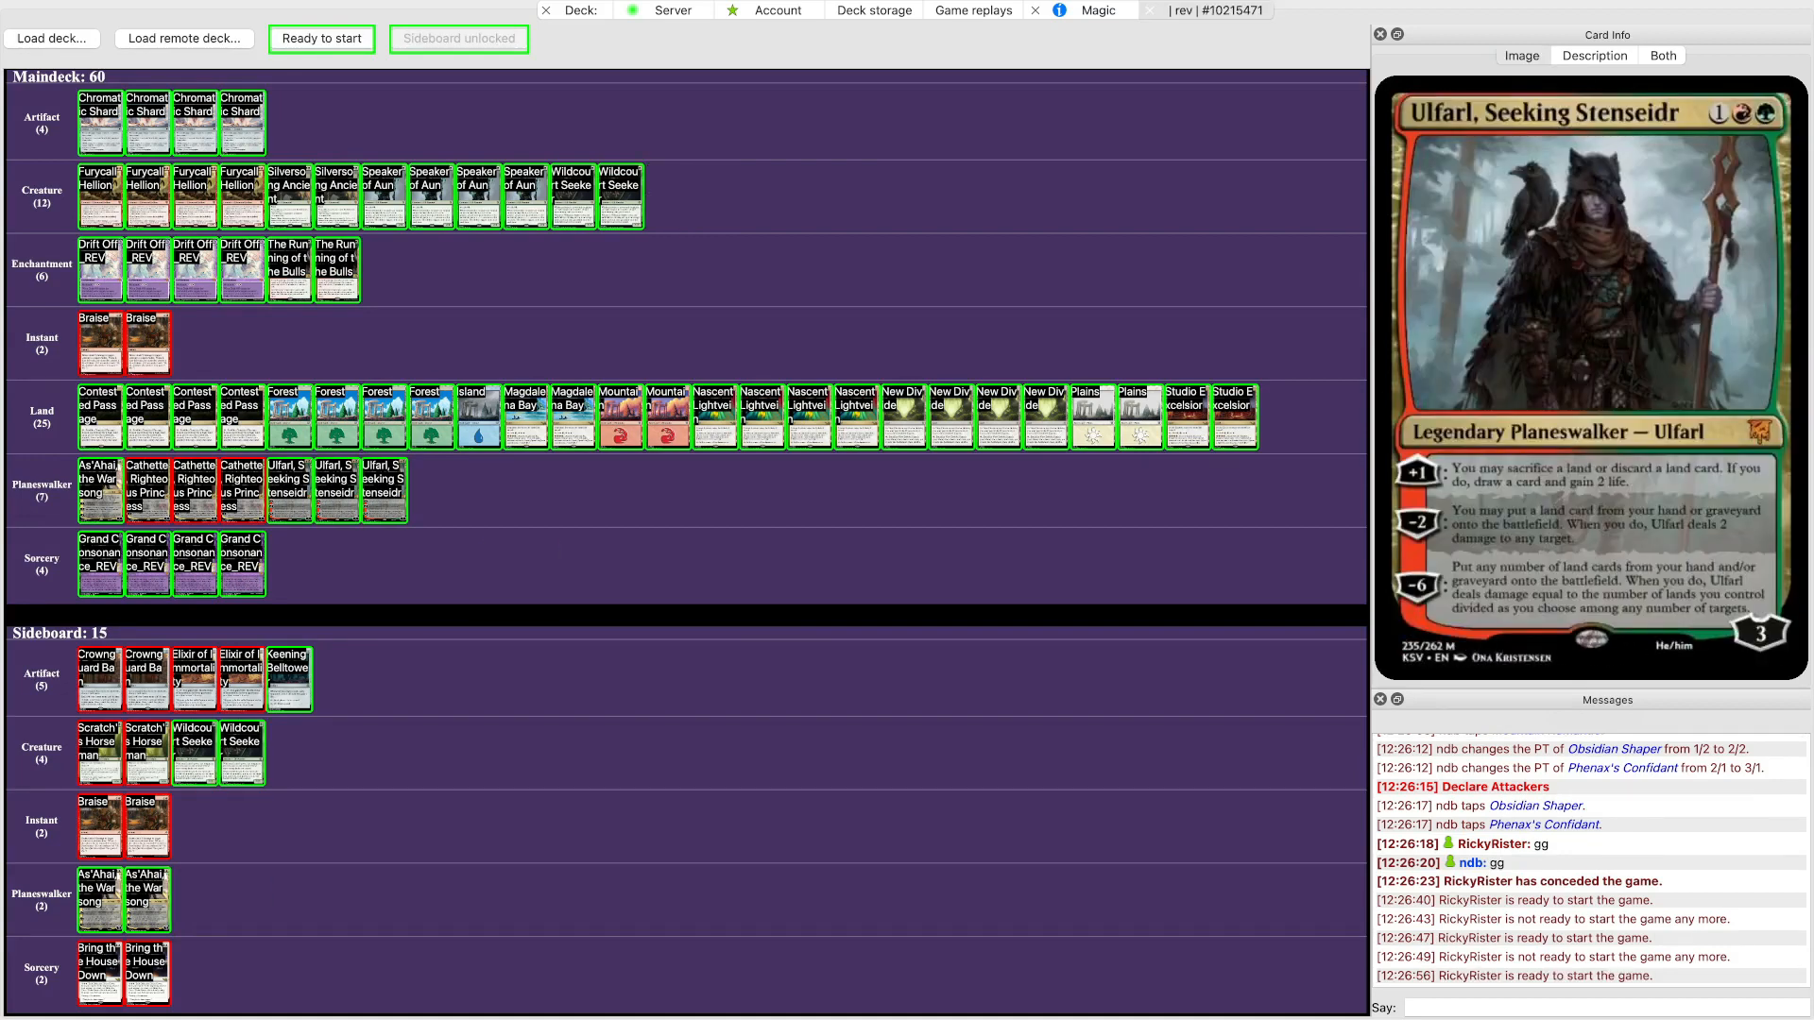
left_click(1521, 55)
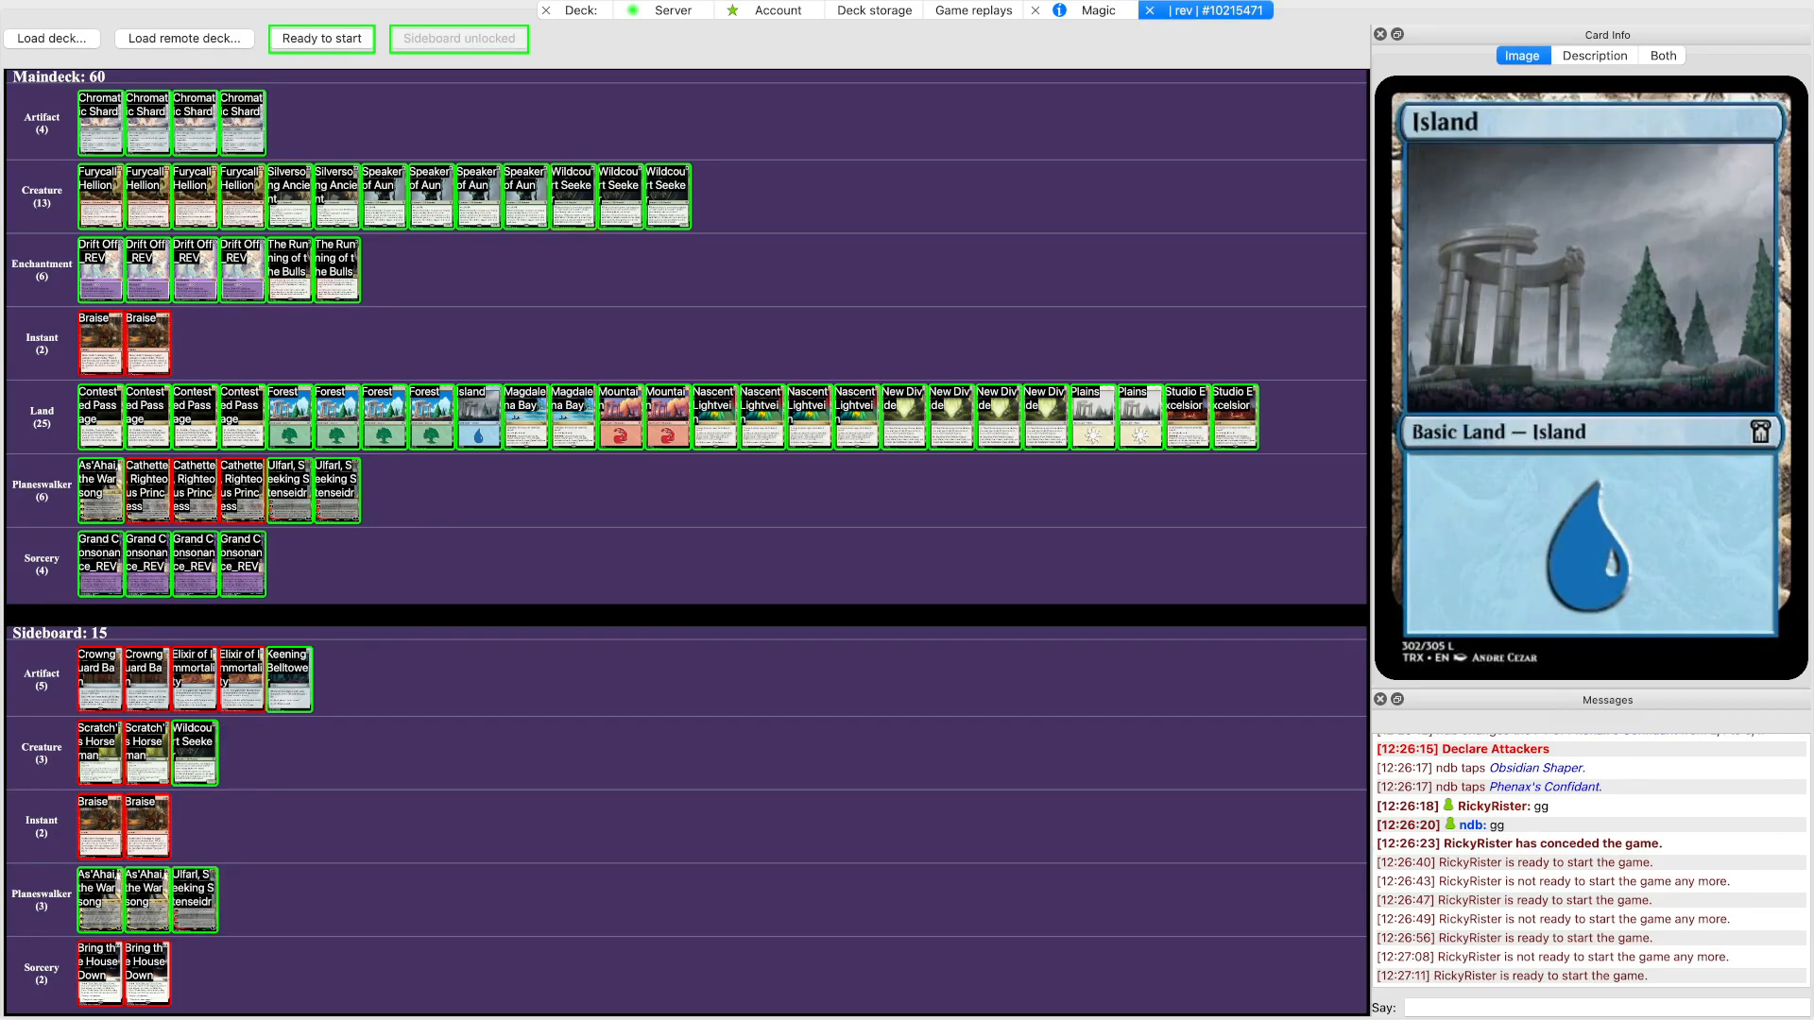
left_click(321, 38)
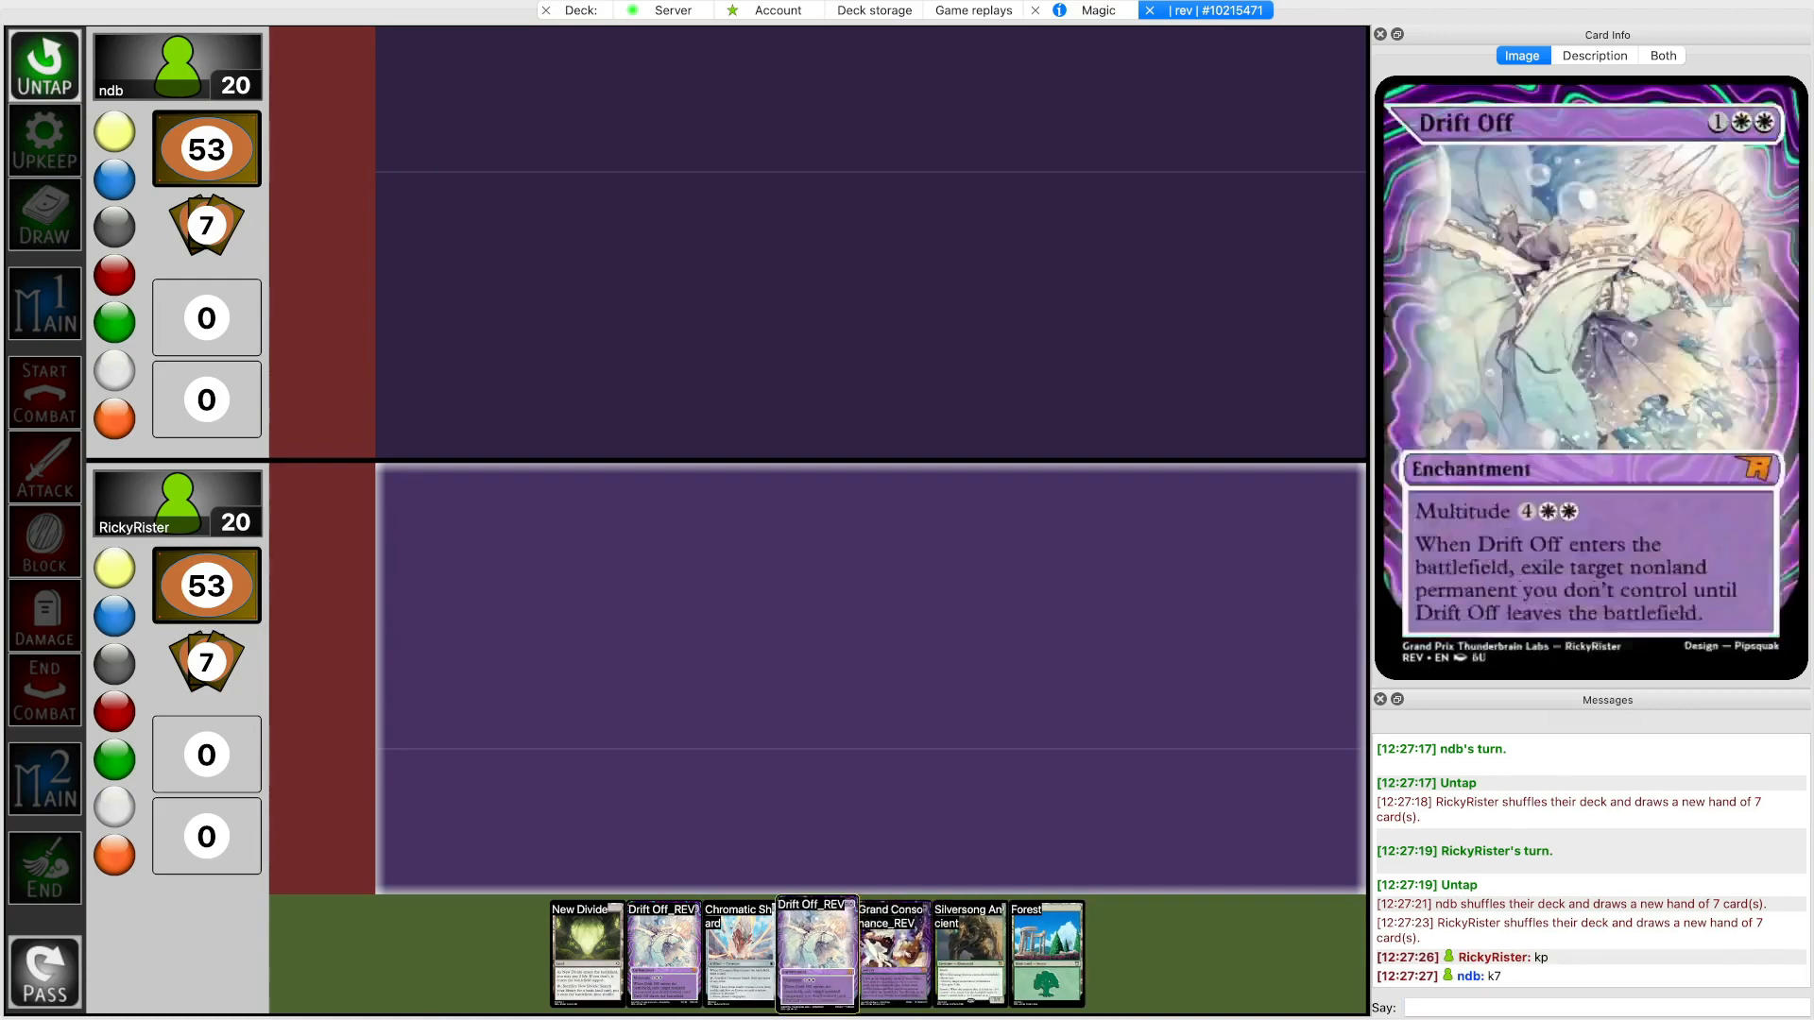
Bottom Silversong Ancient, then get Plains, Forest and Speaker of Aun onto the battlefield
left_click(968, 951)
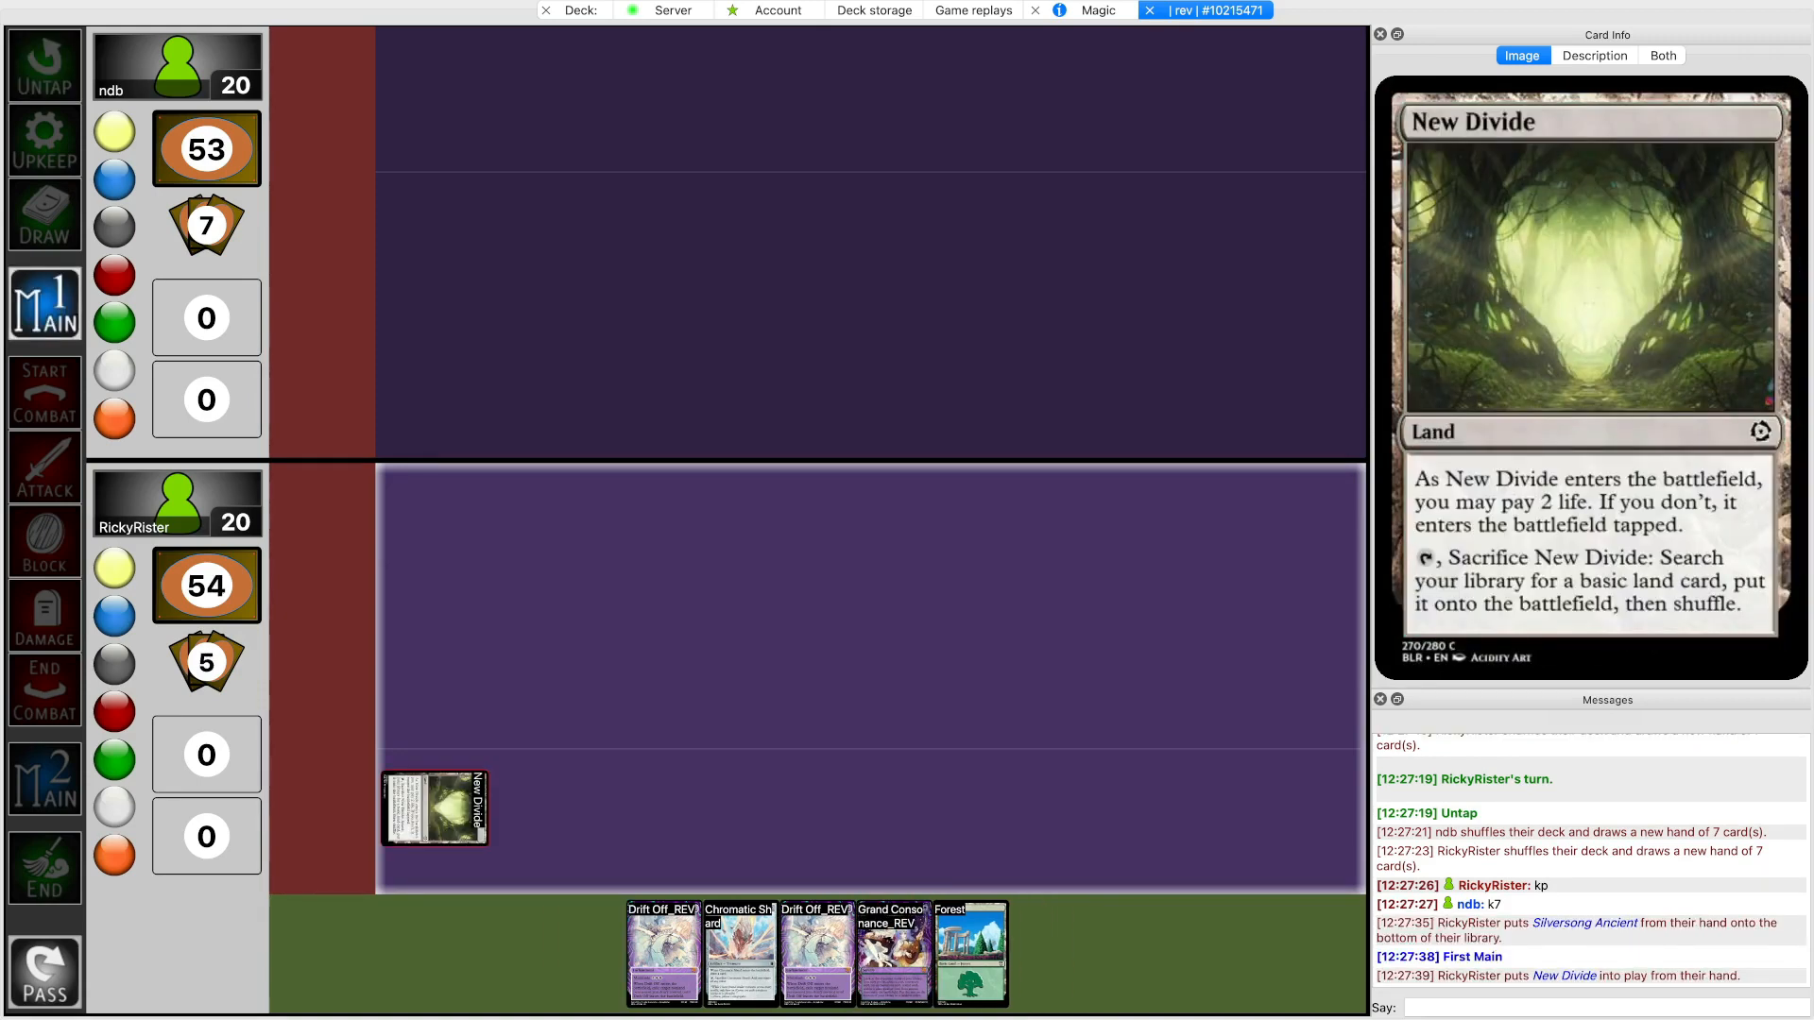
left_click(44, 971)
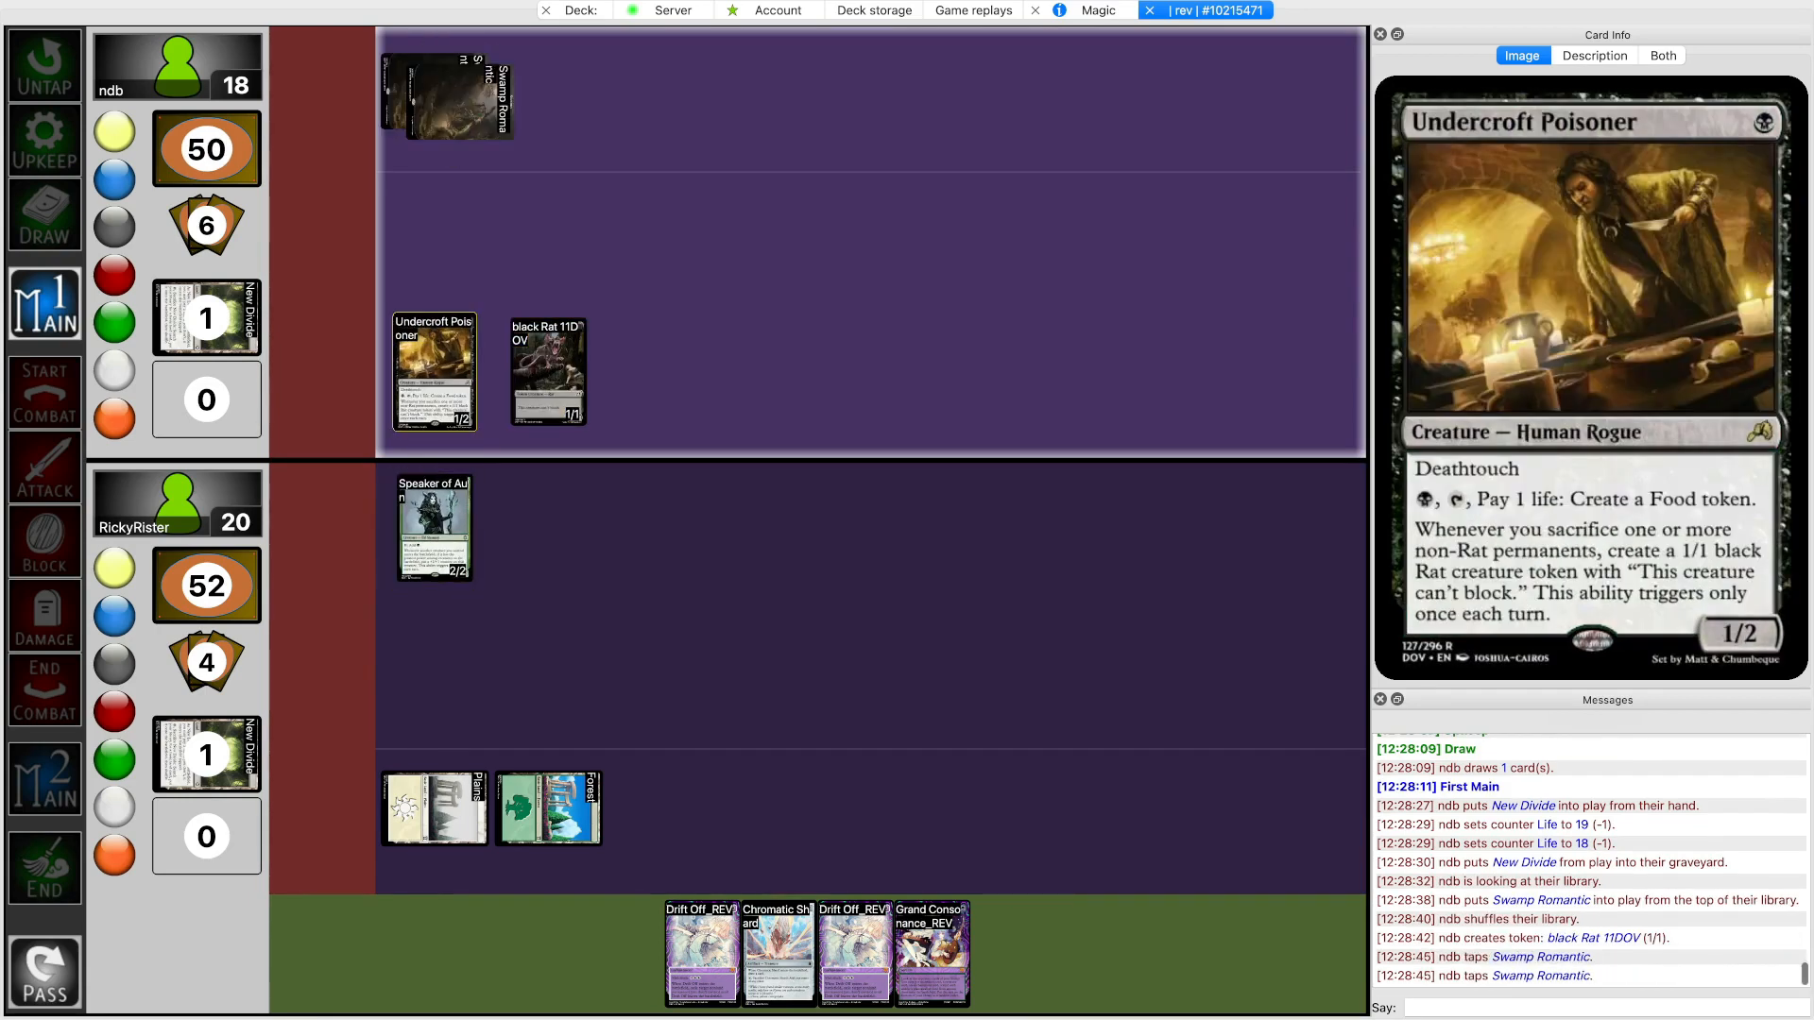
Pass through ndb's combat, then put Chromatic Shard and Nascent Lightvein into play
left_click(44, 469)
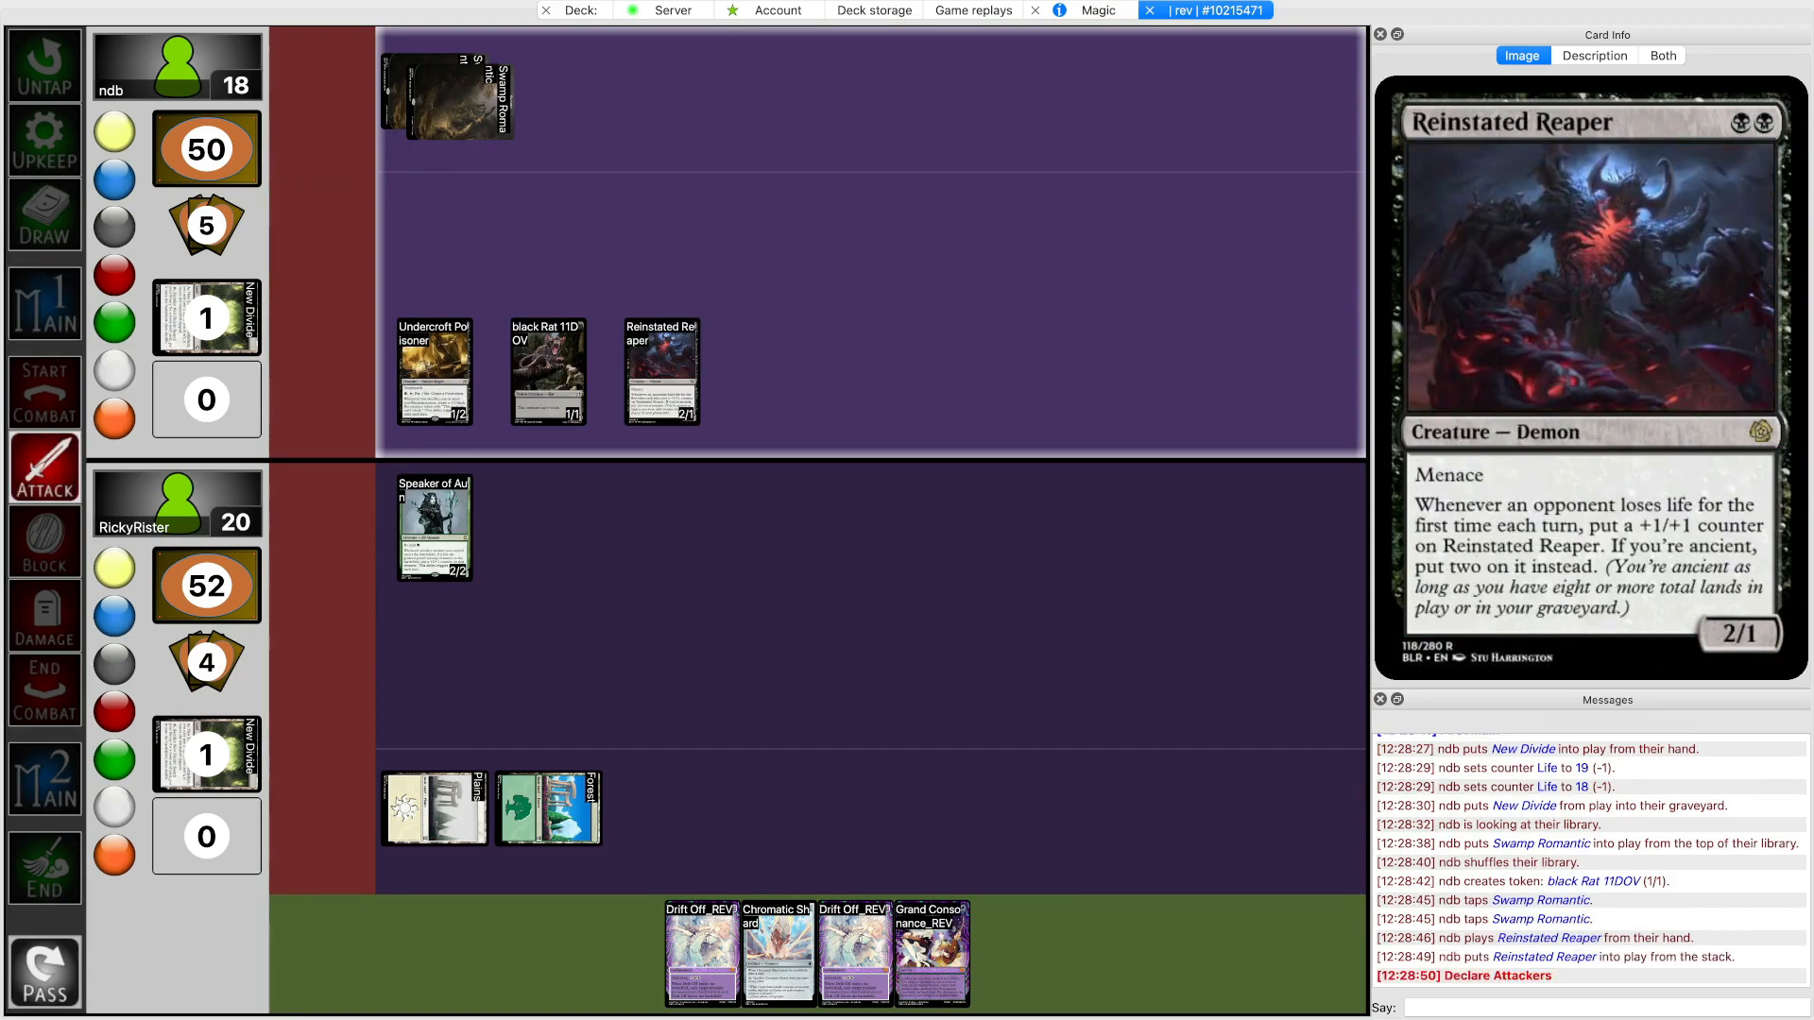
left_click(435, 370)
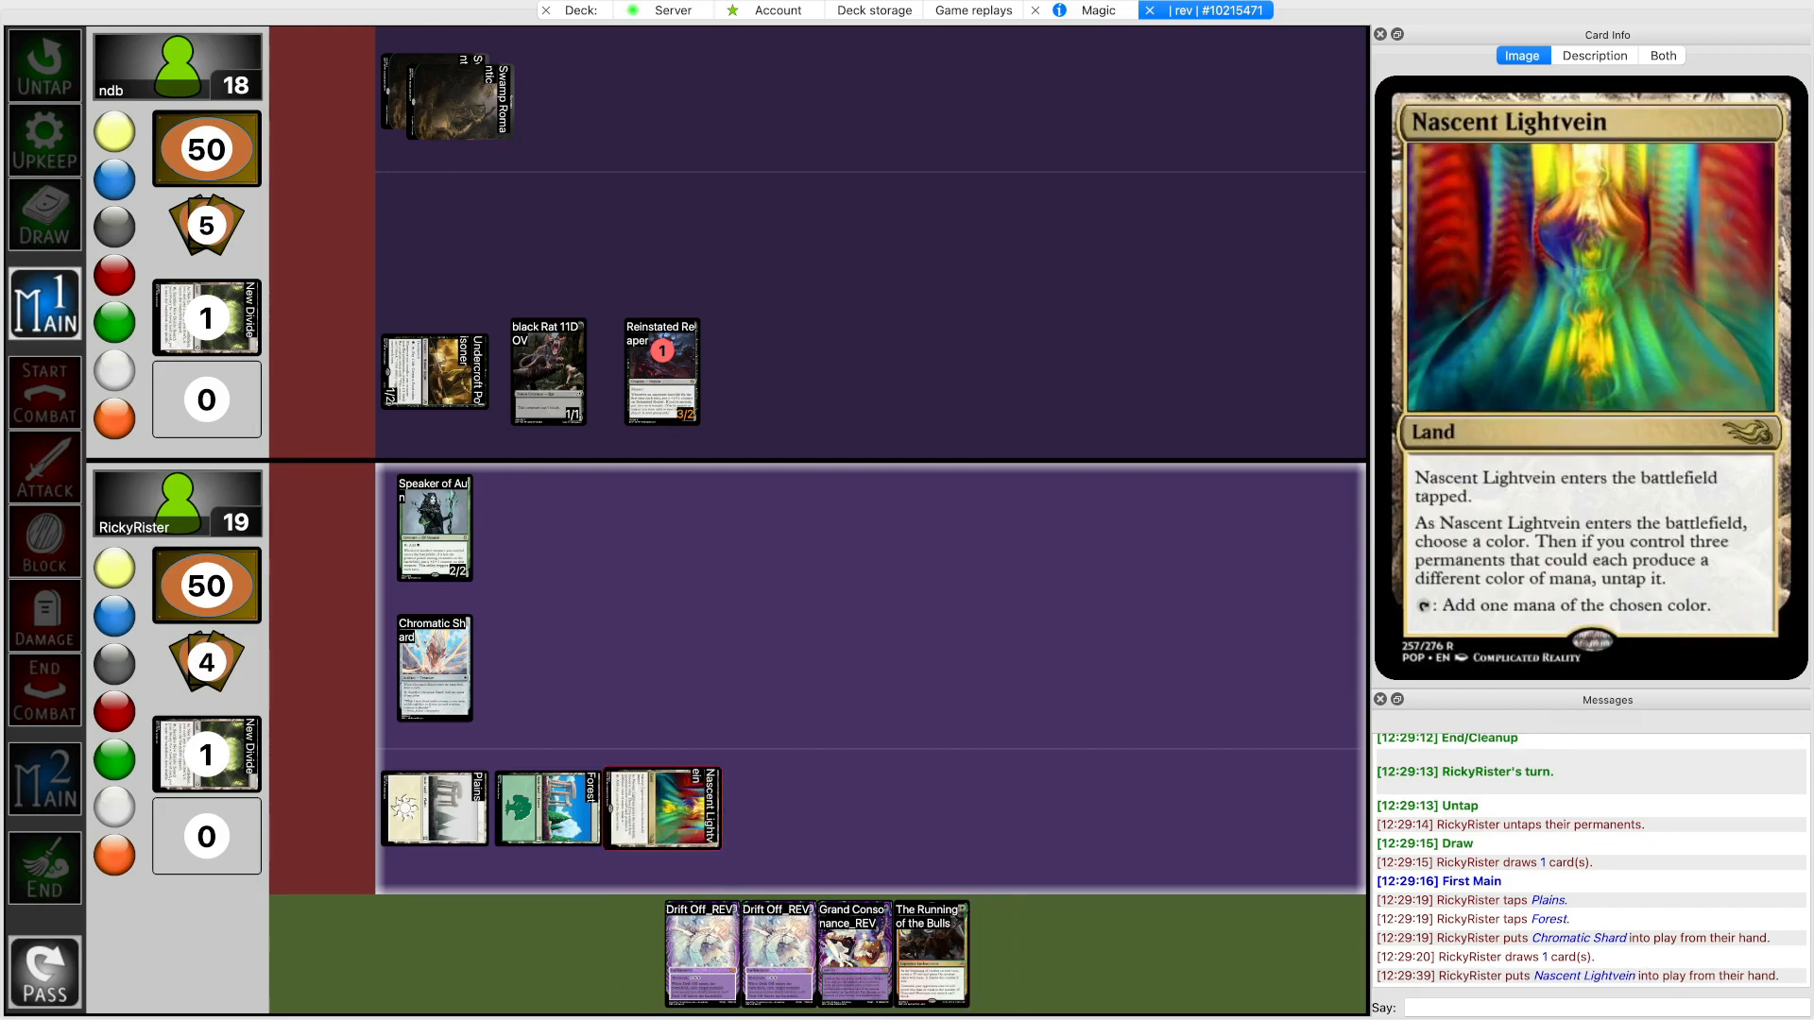
Annotate Nascent Lightvein with W, then play New Divide untapped and drop life by 2 to 13
left_click(1593, 54)
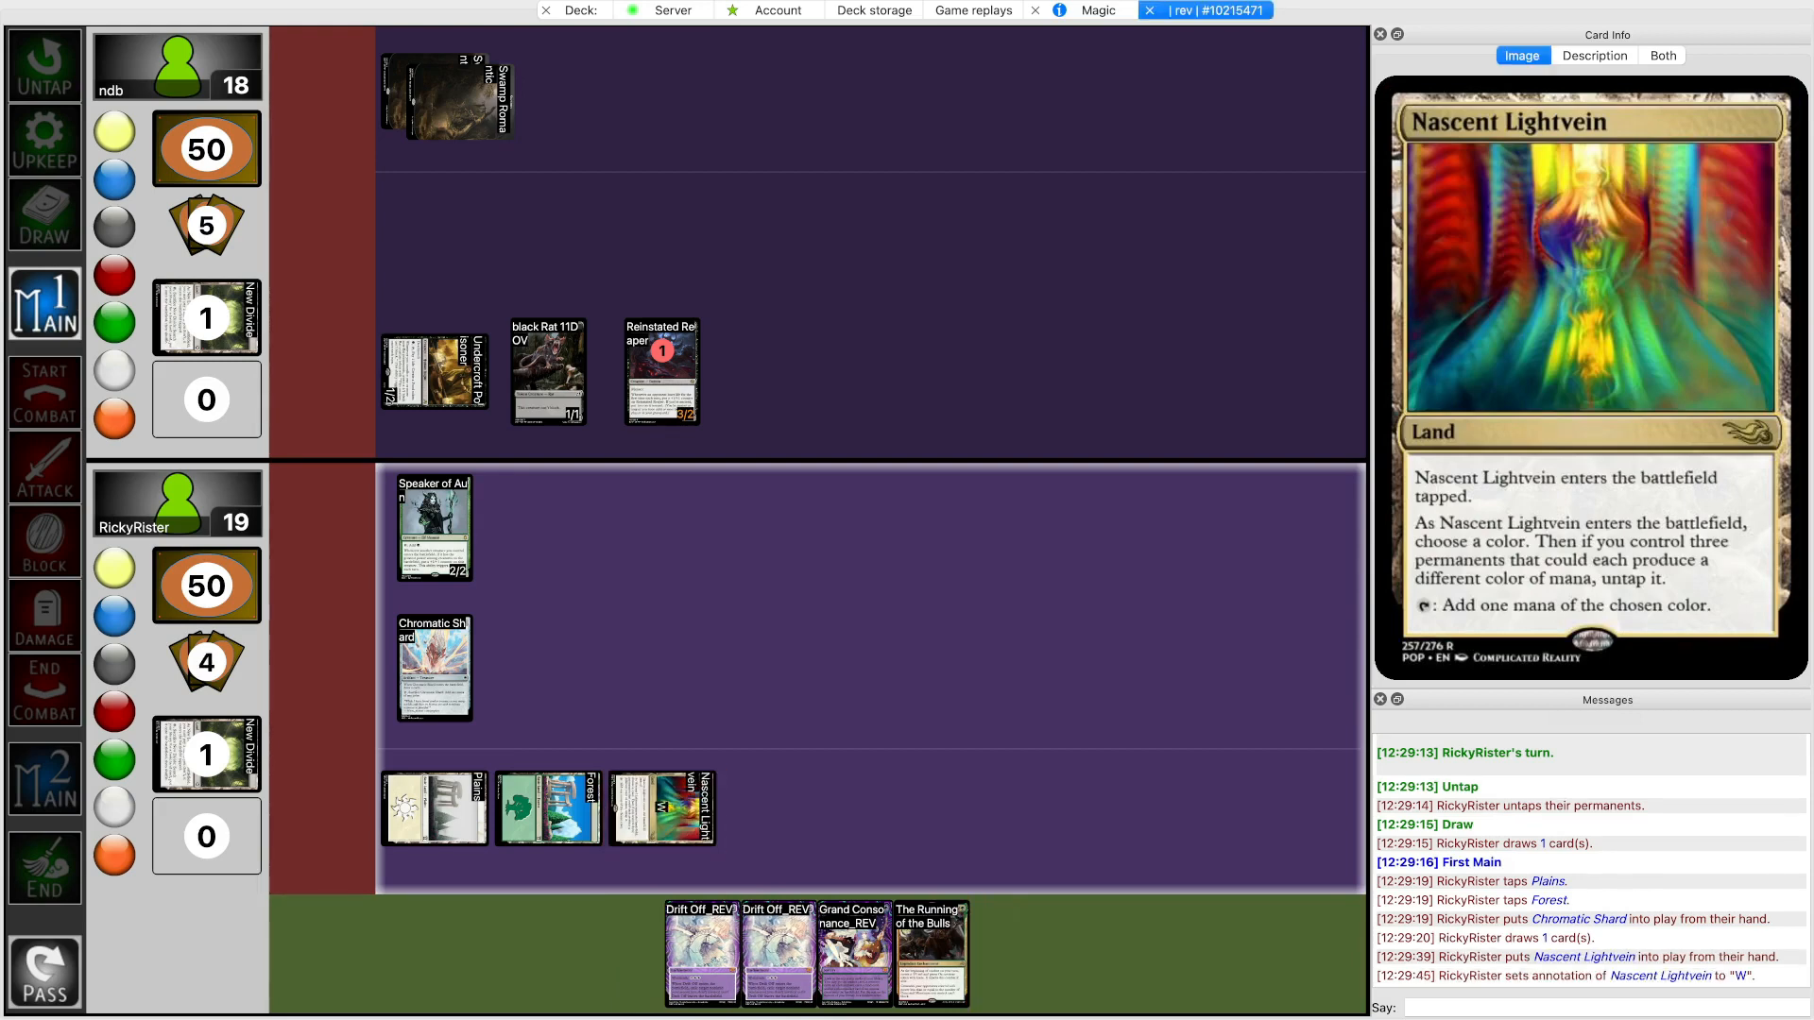
left_click(549, 807)
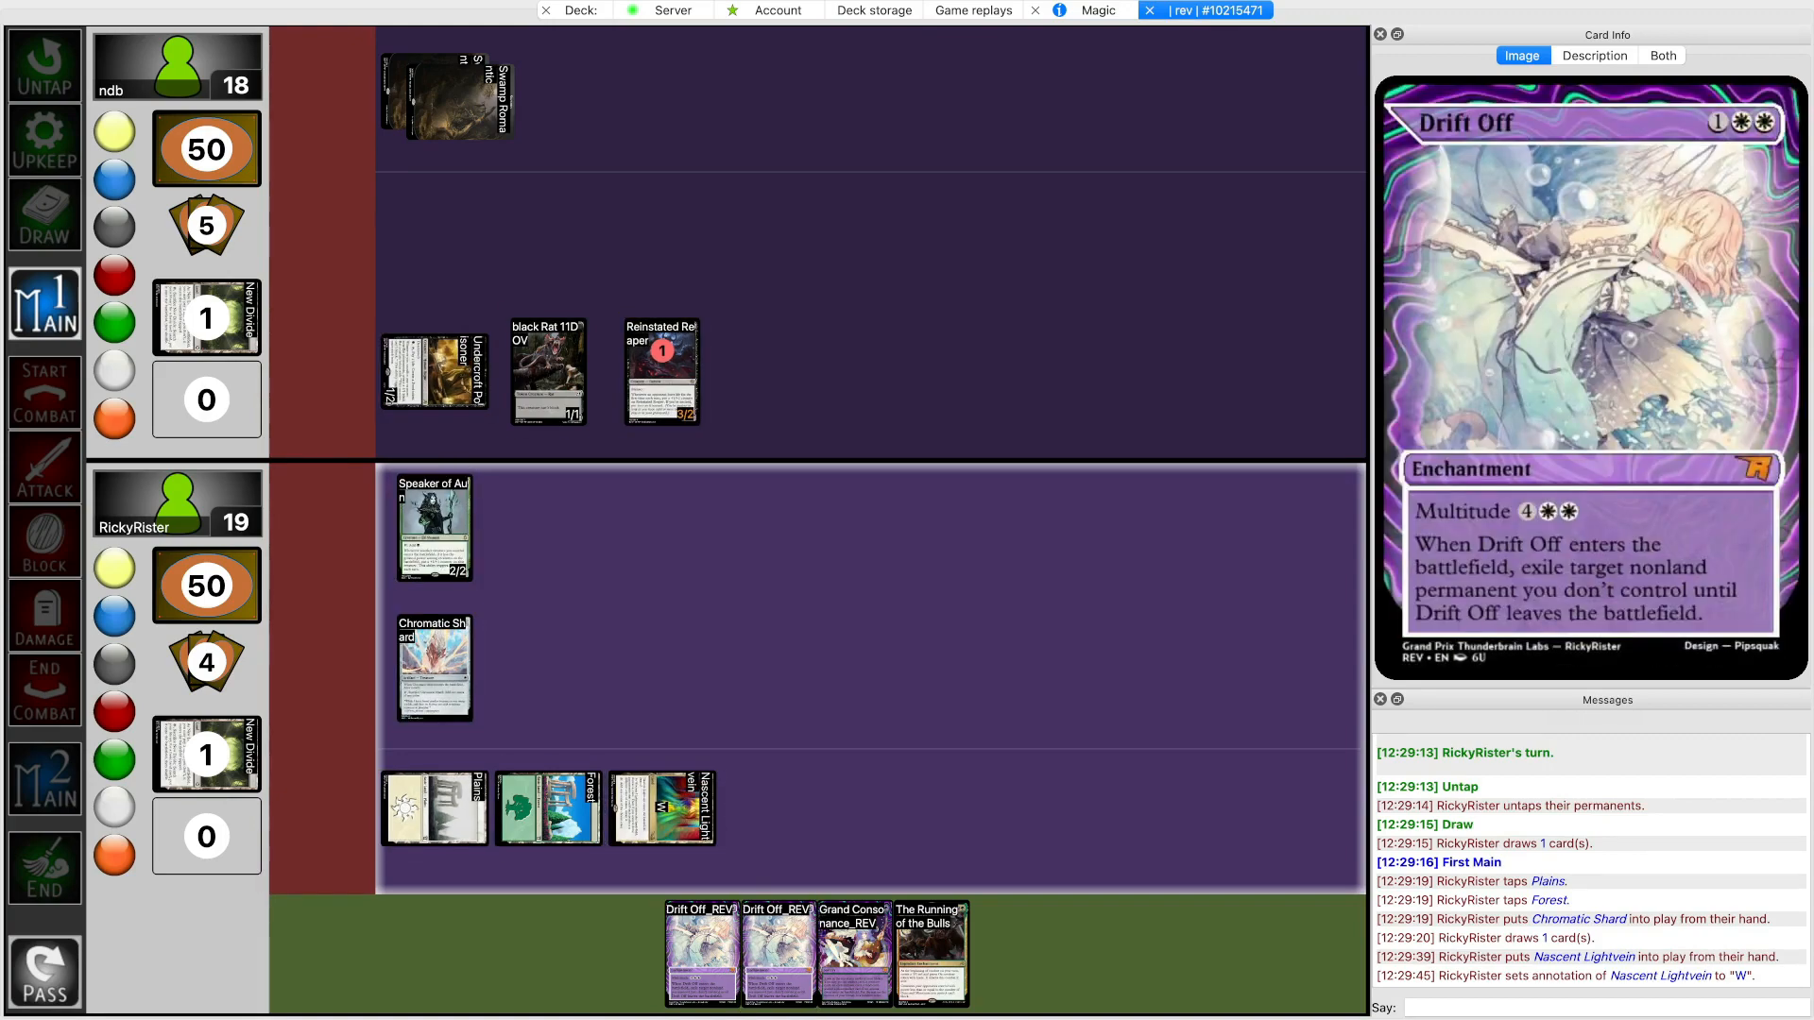
left_click(44, 867)
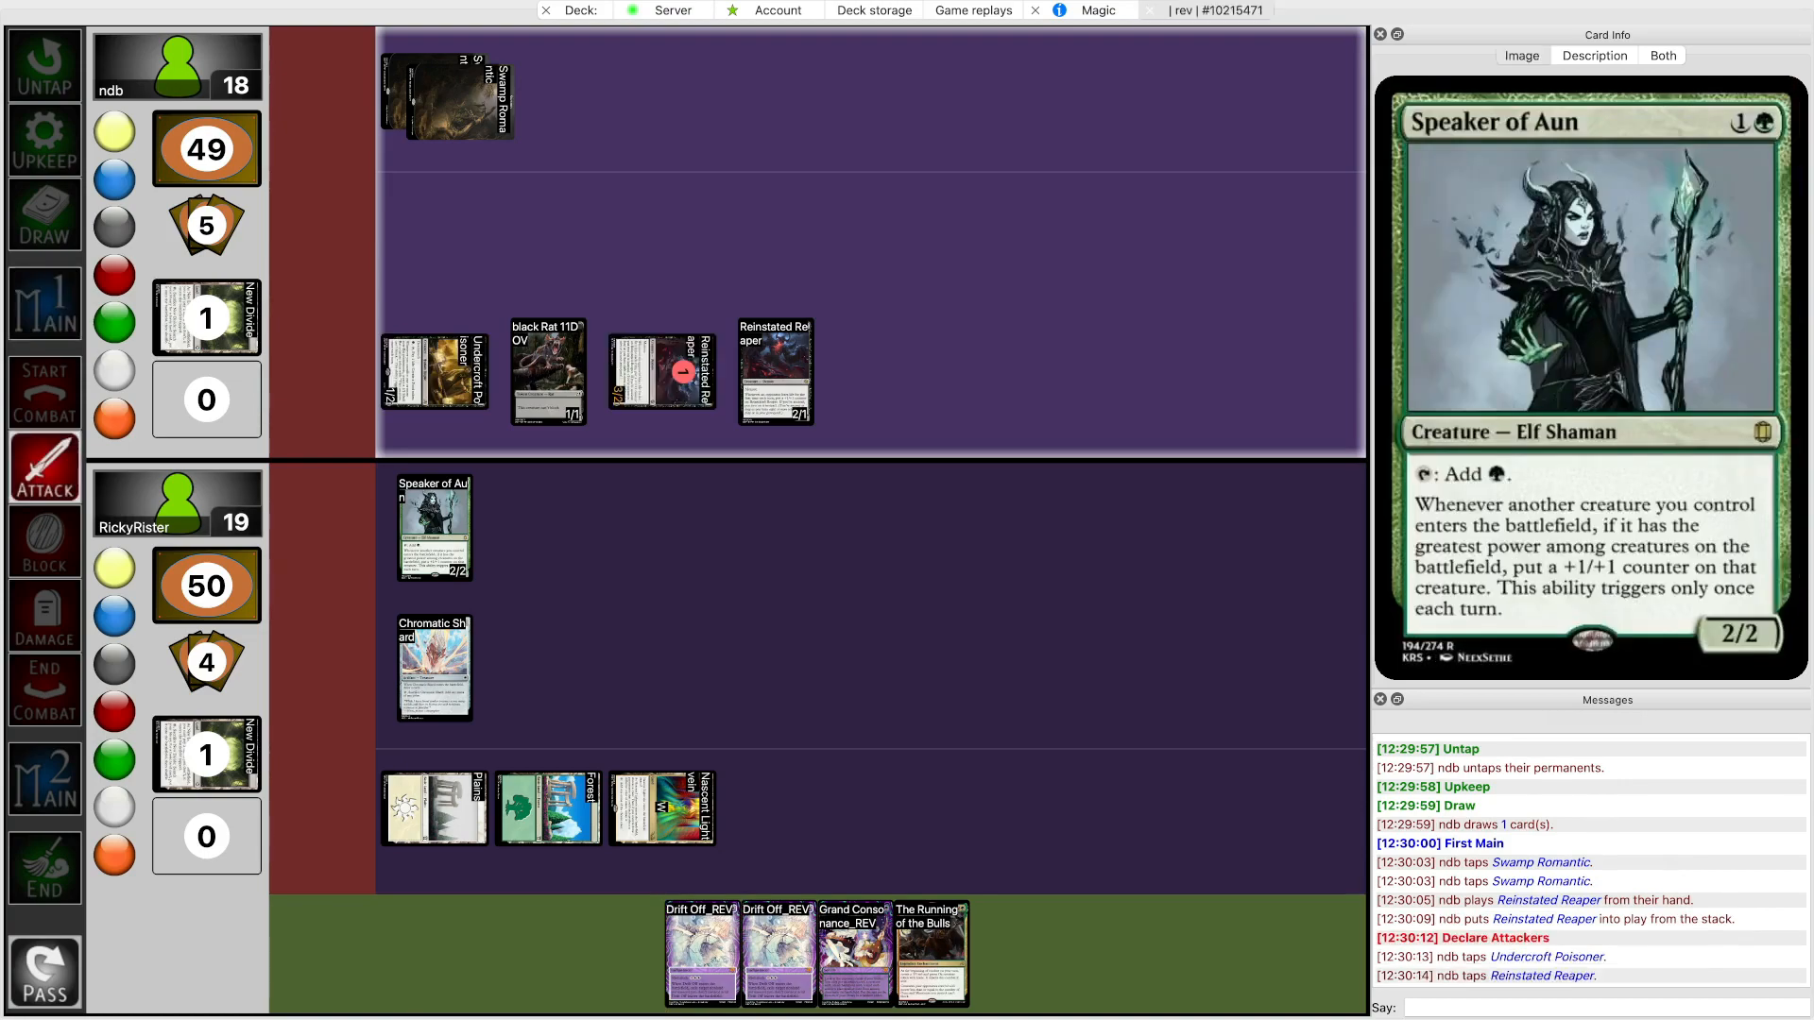
left_click(663, 370)
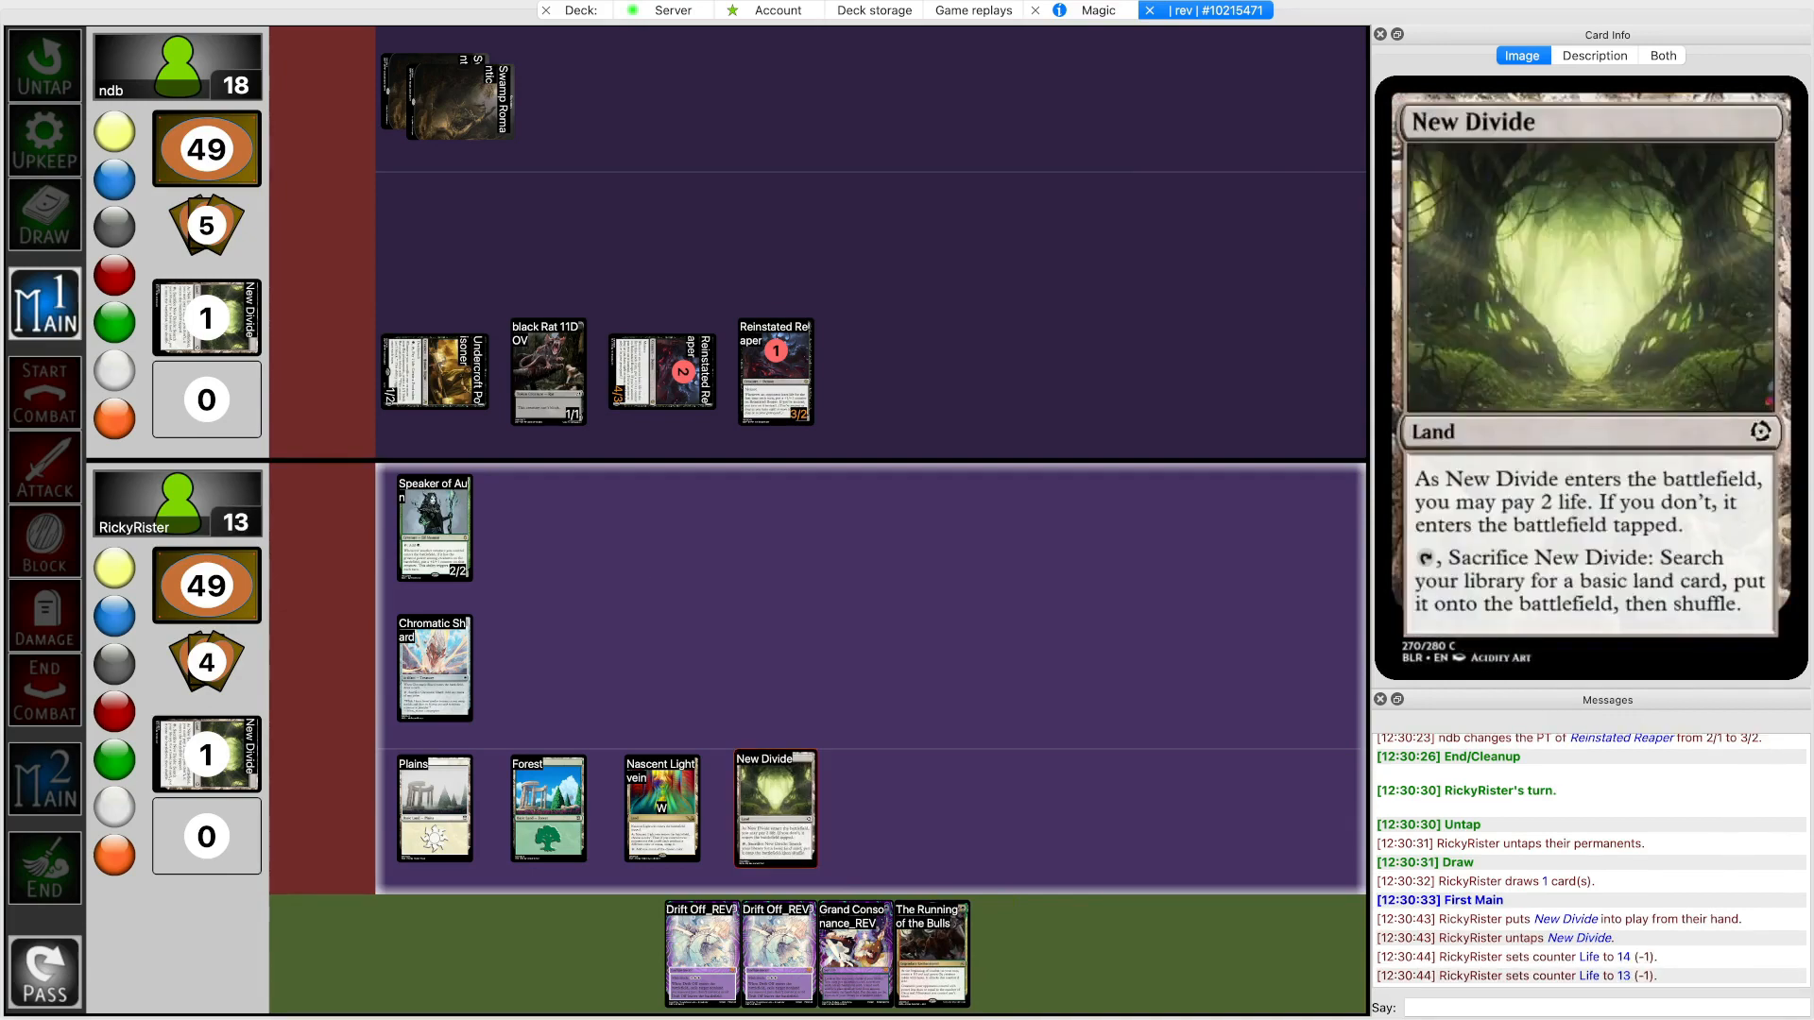
Fetch a Mountain with New Divide and exile both Reinstated Reapers under two Drift Offs
left_click(775, 811)
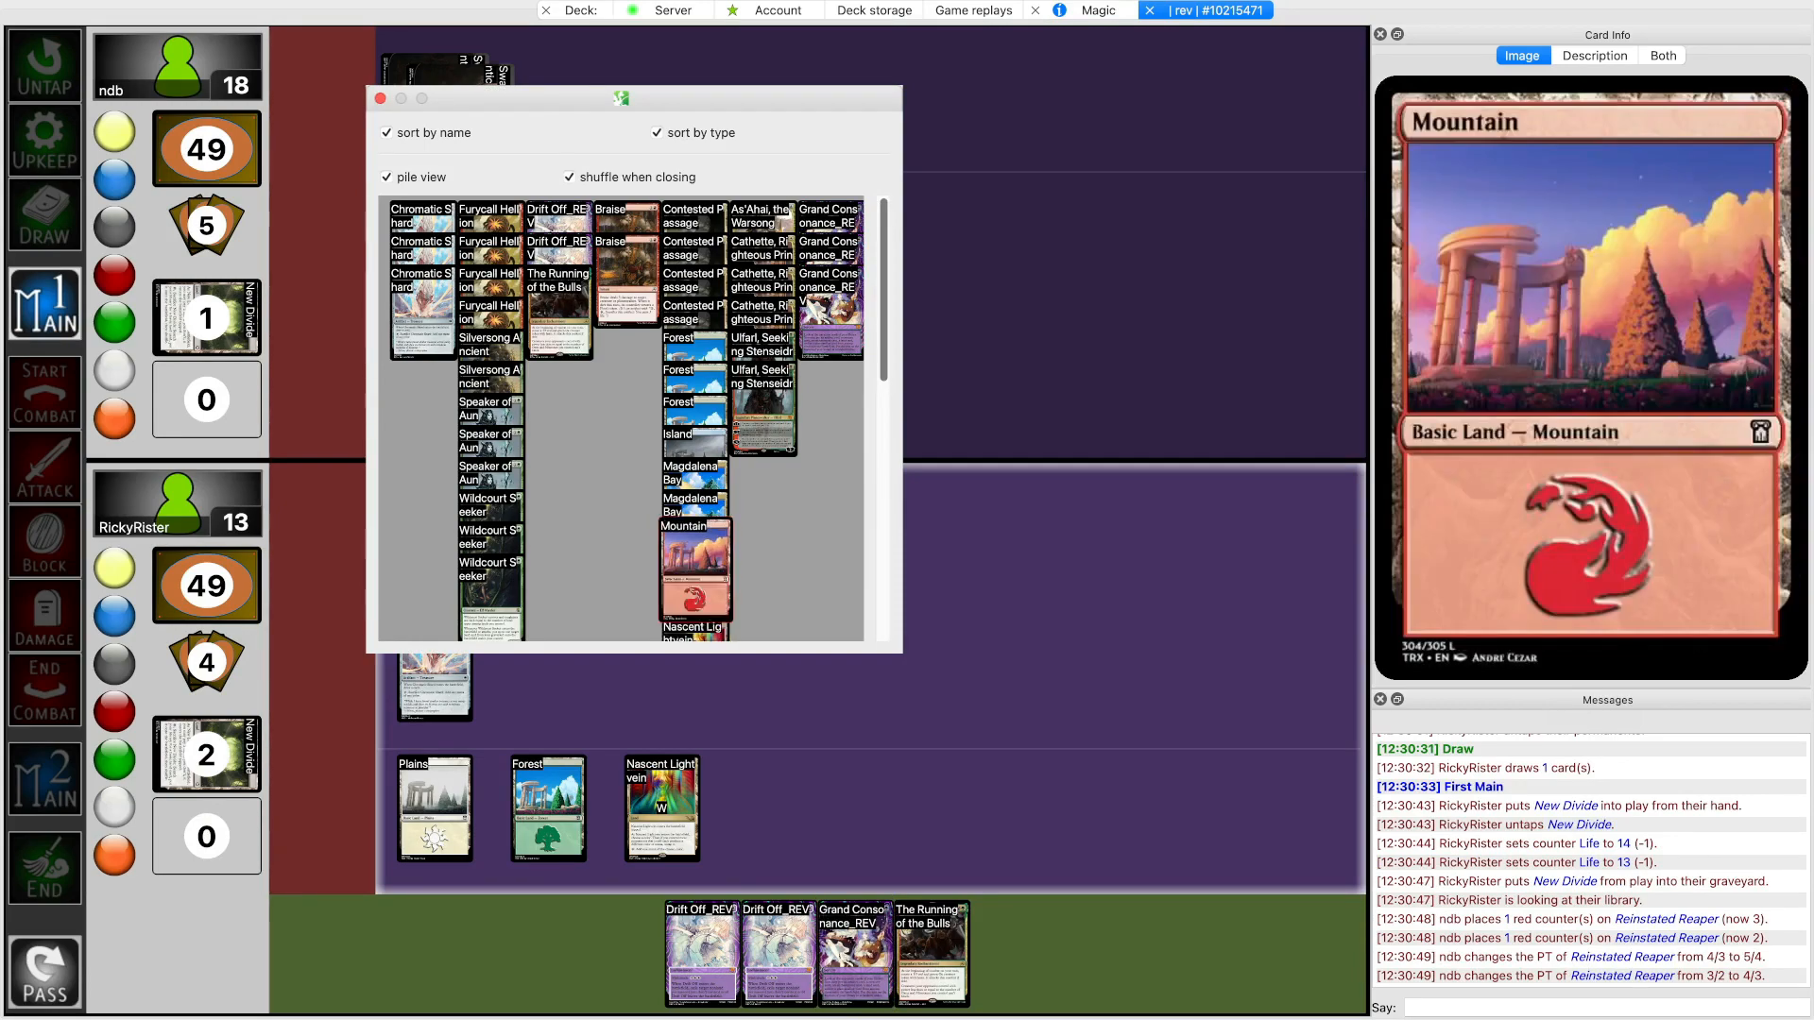
left_click(380, 97)
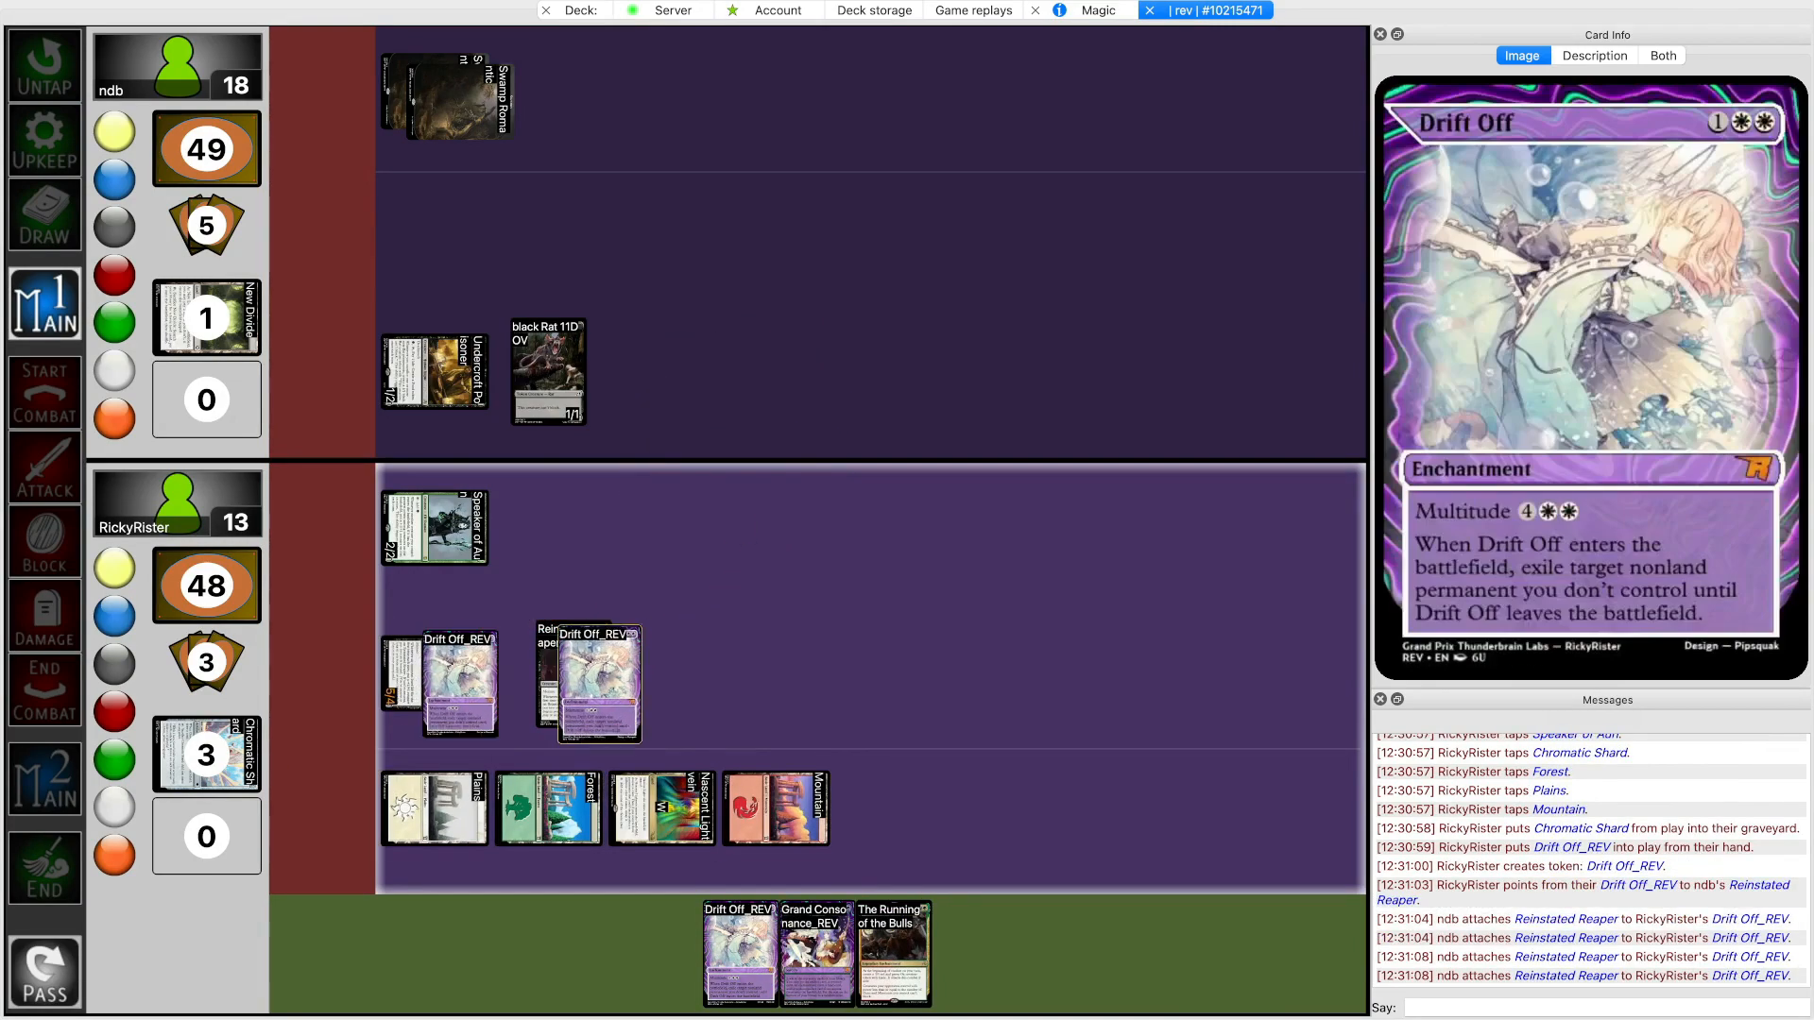
left_click(43, 868)
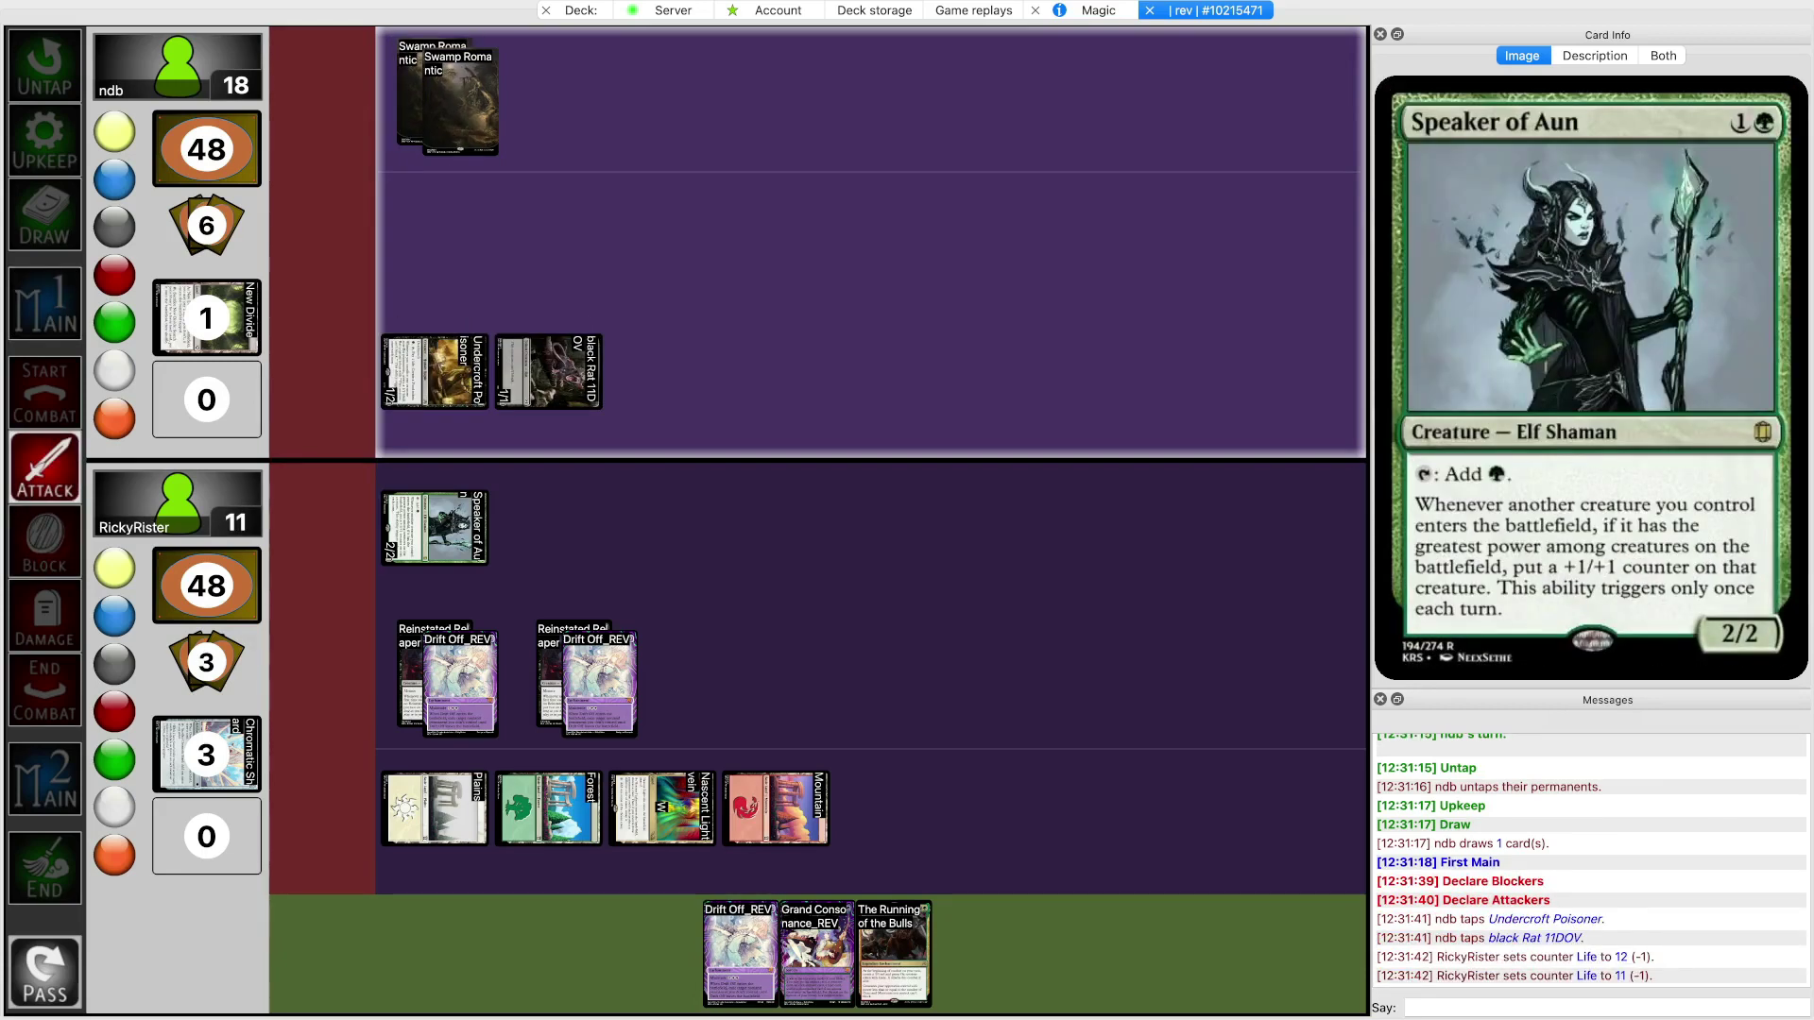
Accept ndb's game-three concession and reply gg, returning to the deck screen
left_click(43, 870)
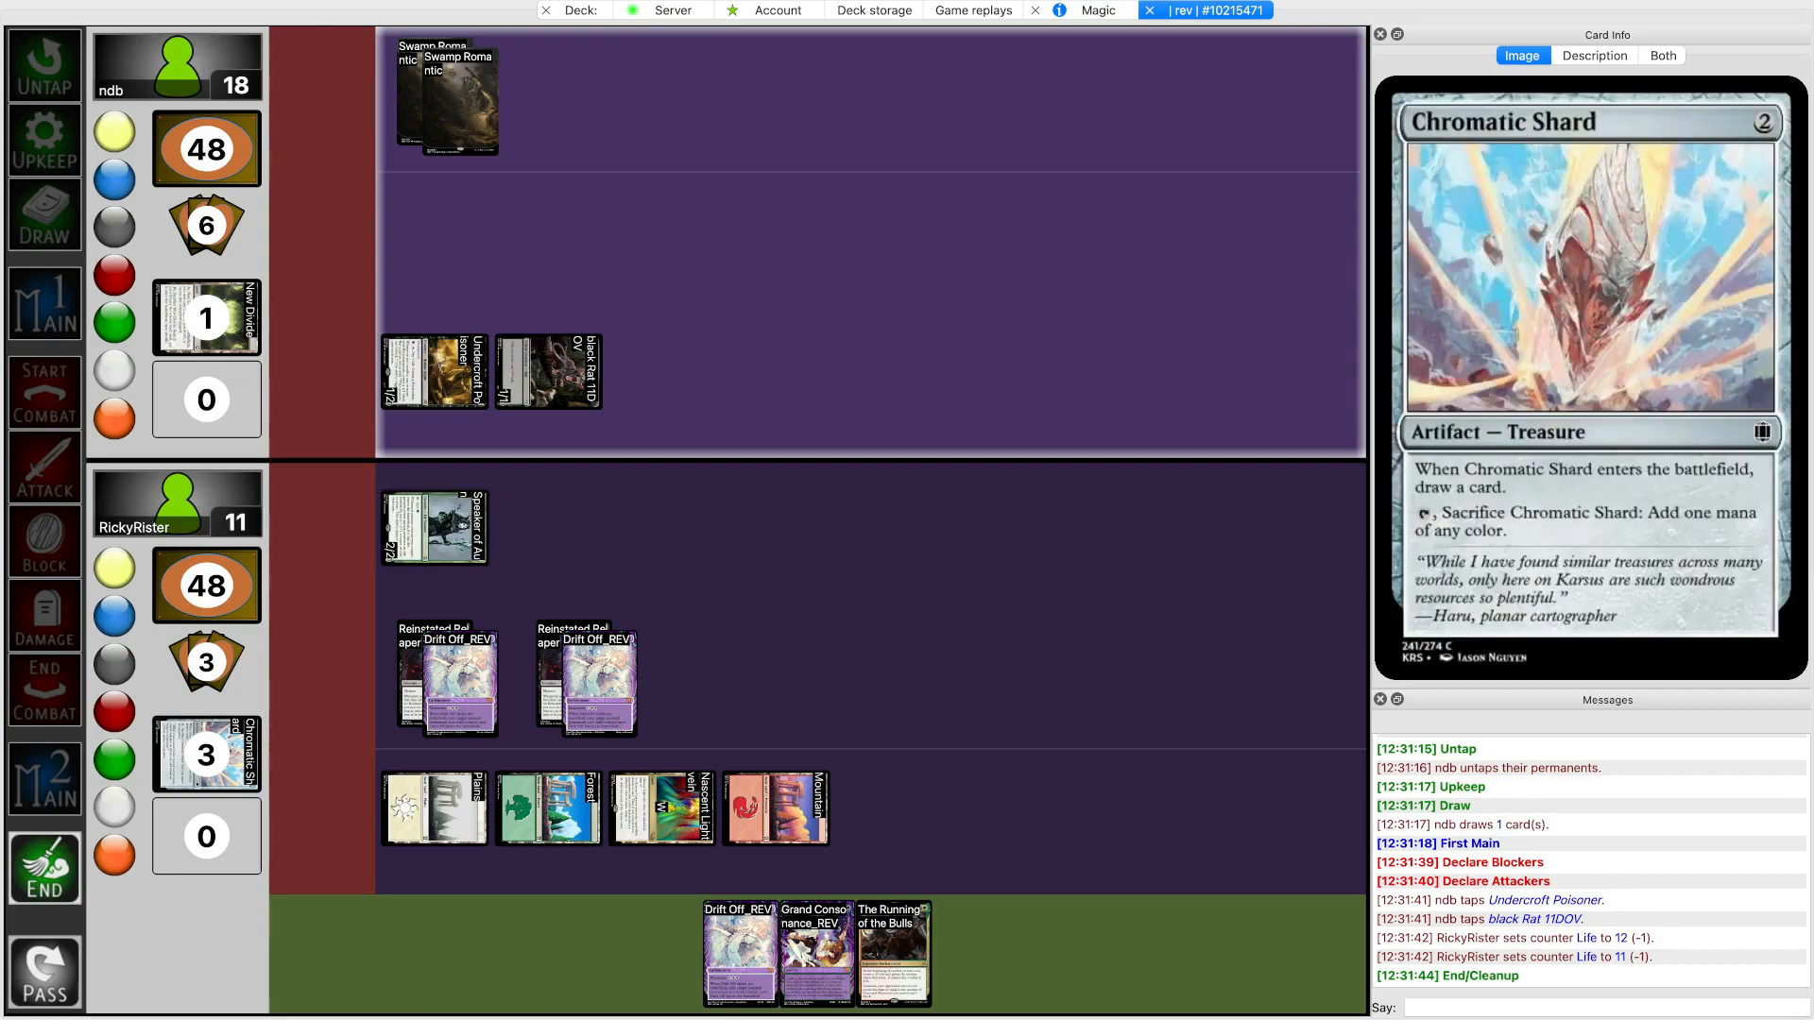
left_click(43, 869)
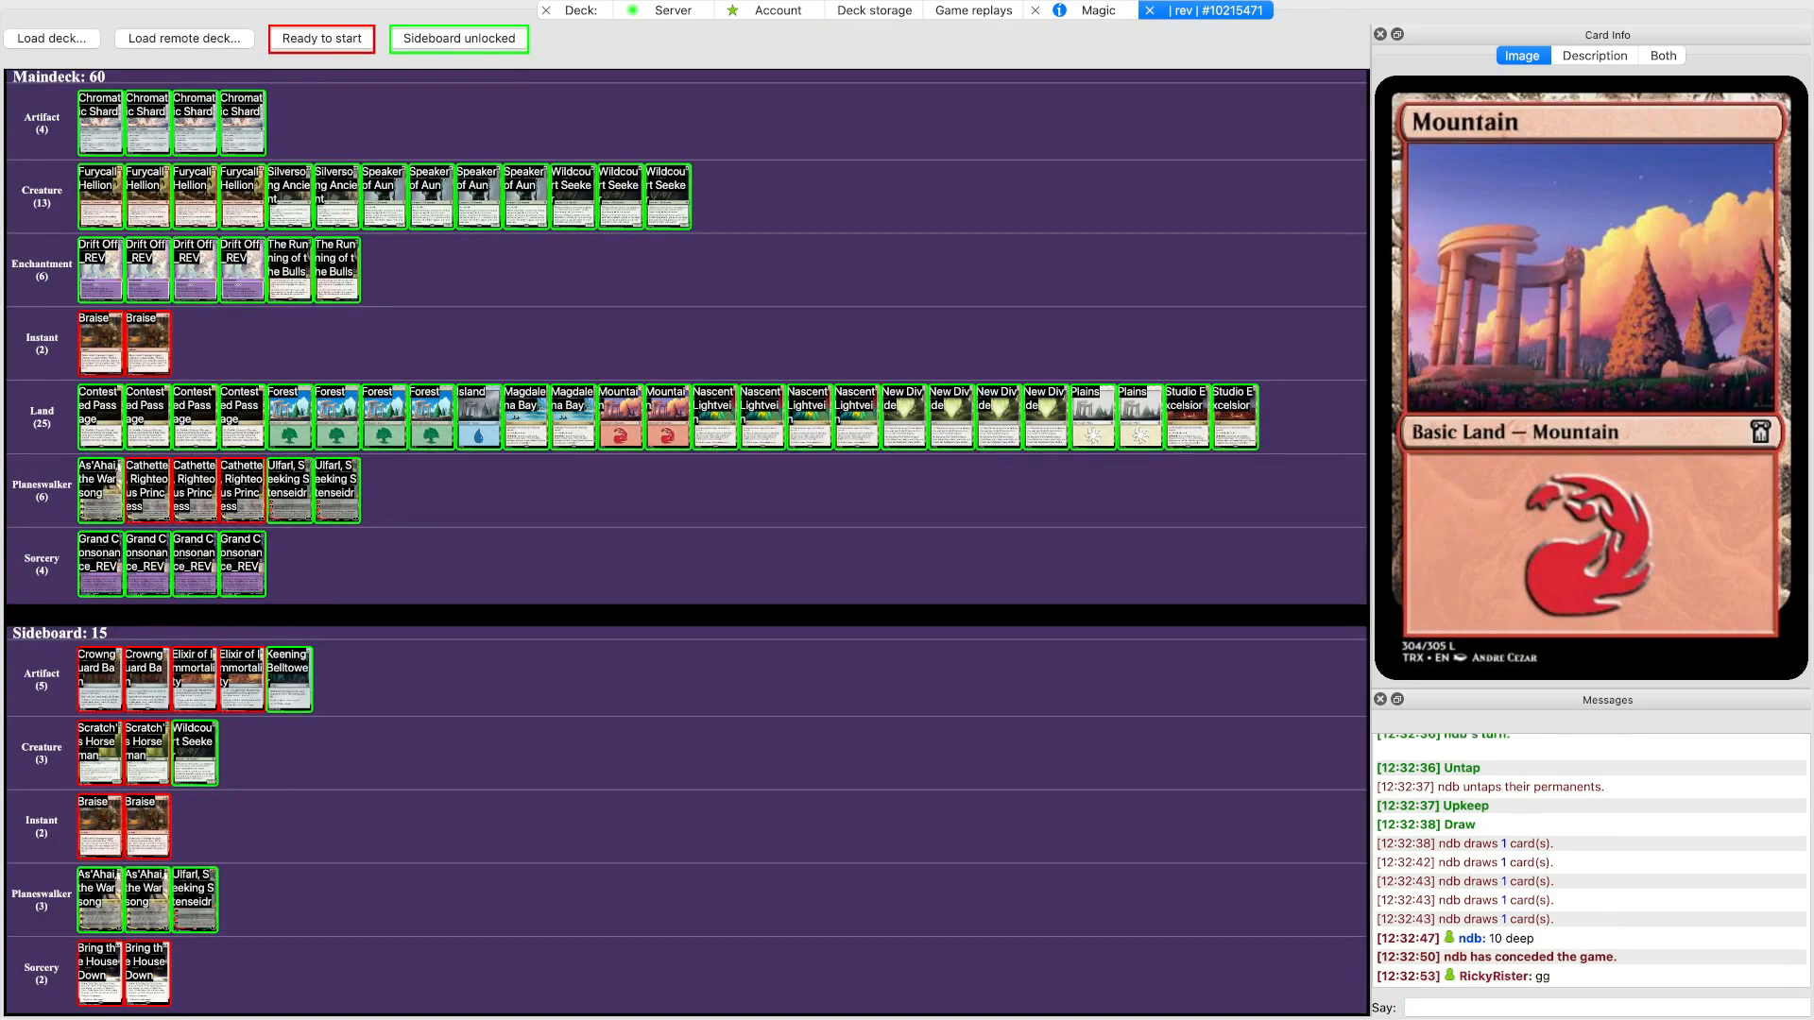
left_click(287, 678)
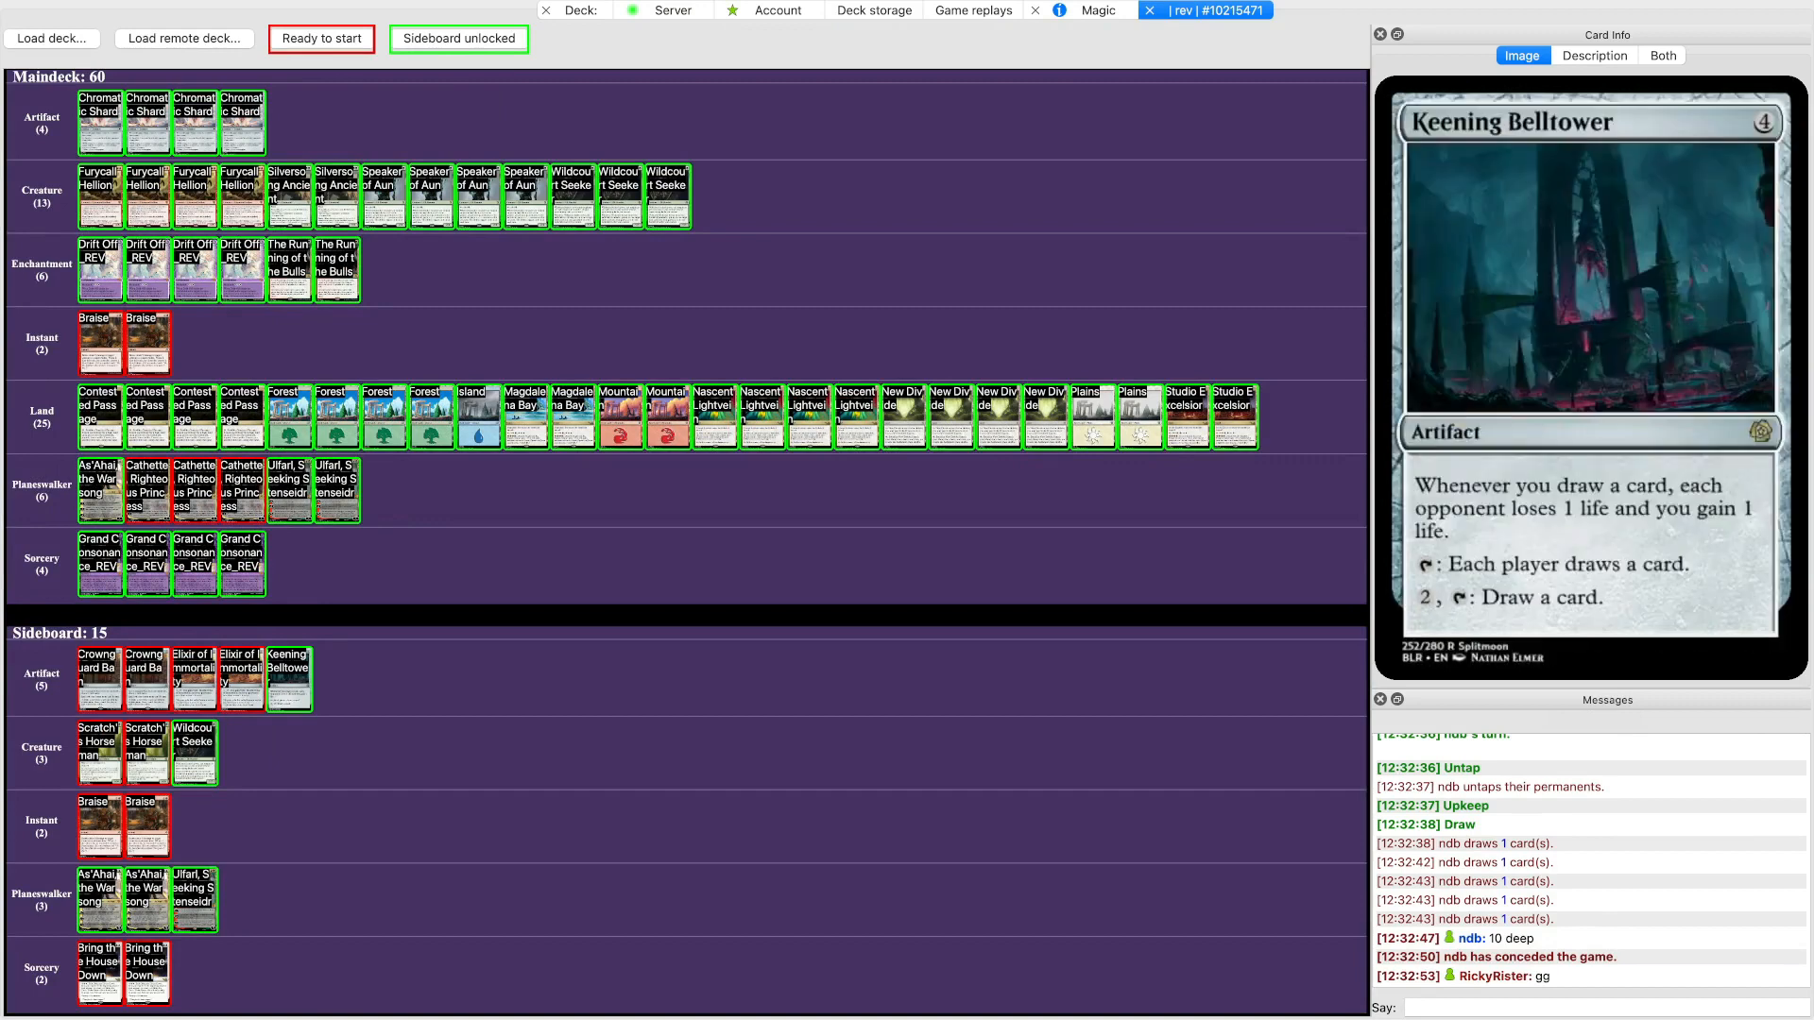